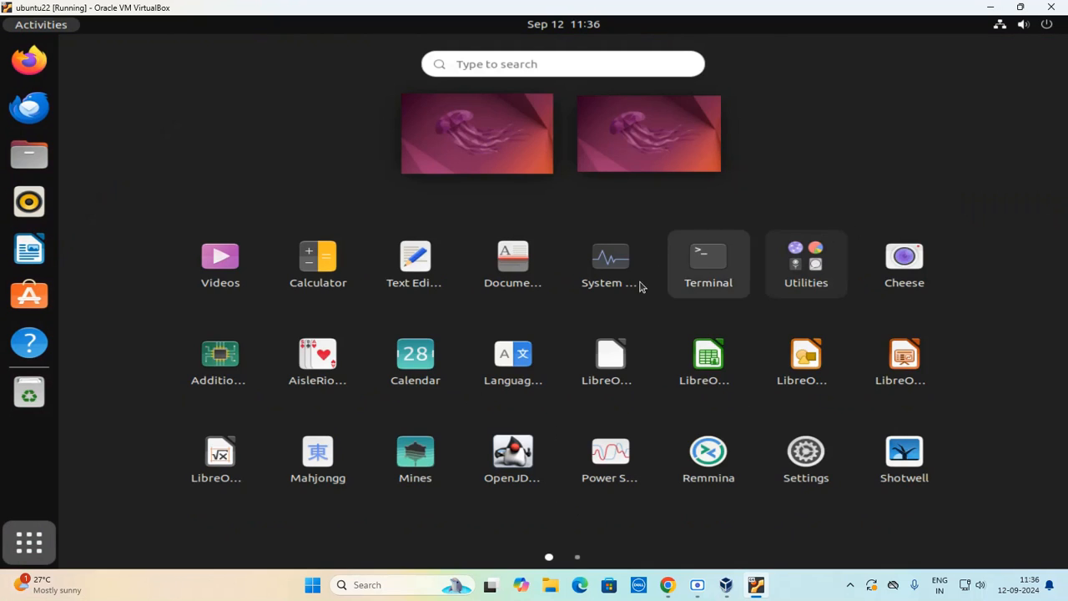
In a maximized terminal, create the word_count folder and change into it.
left_click(707, 256)
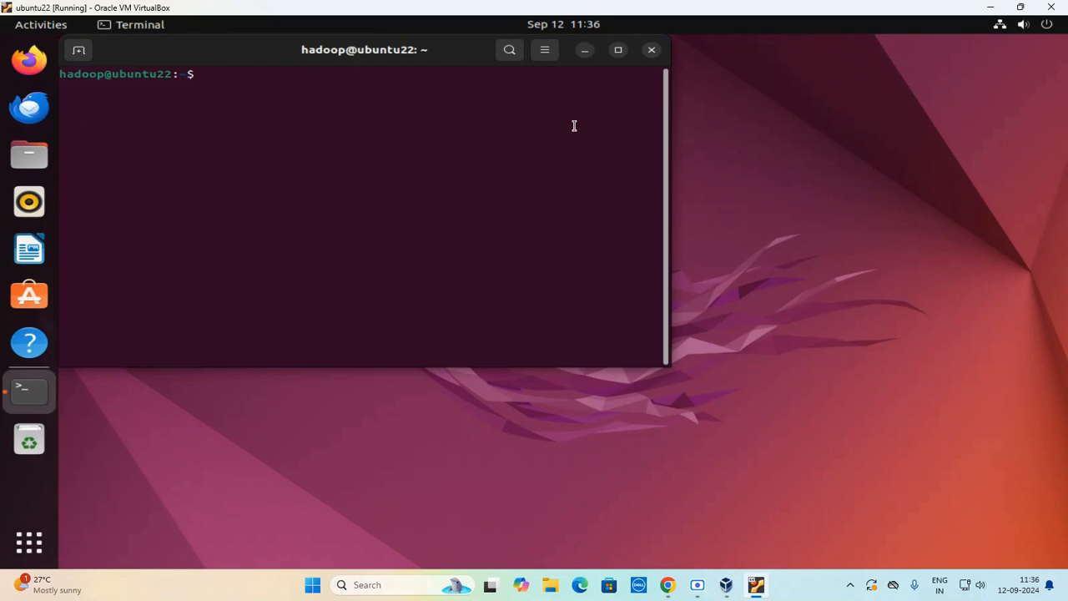
left_click(619, 49)
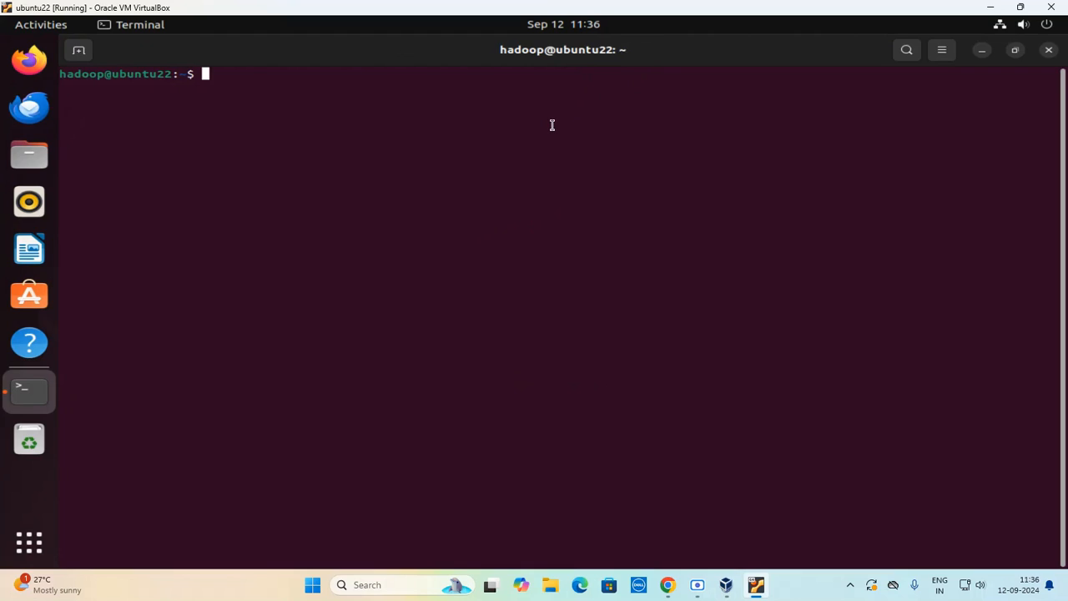
type("create")
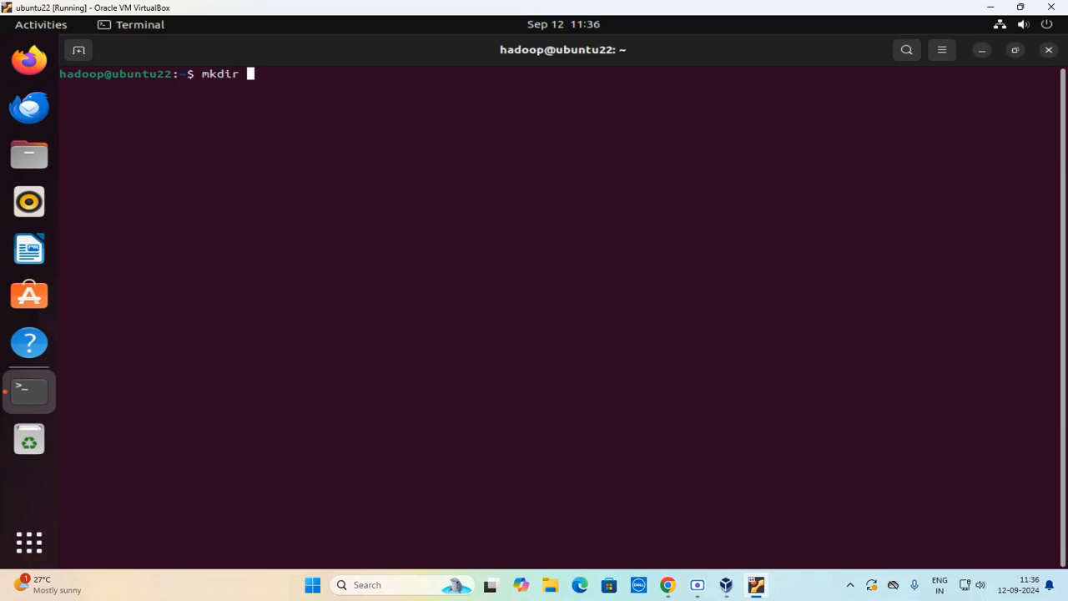
type("word_count")
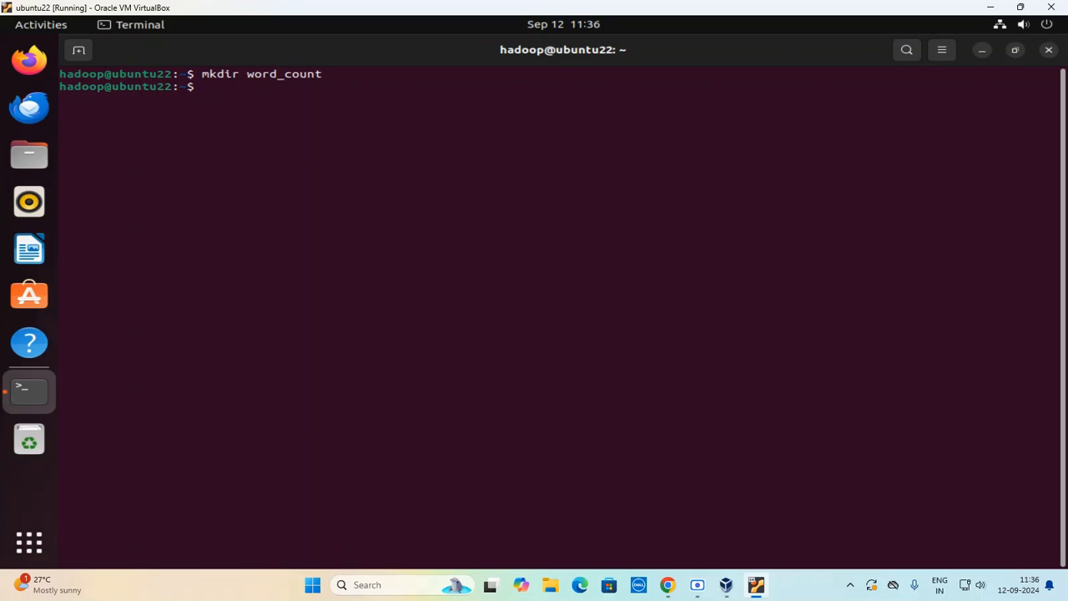
type("cd word")
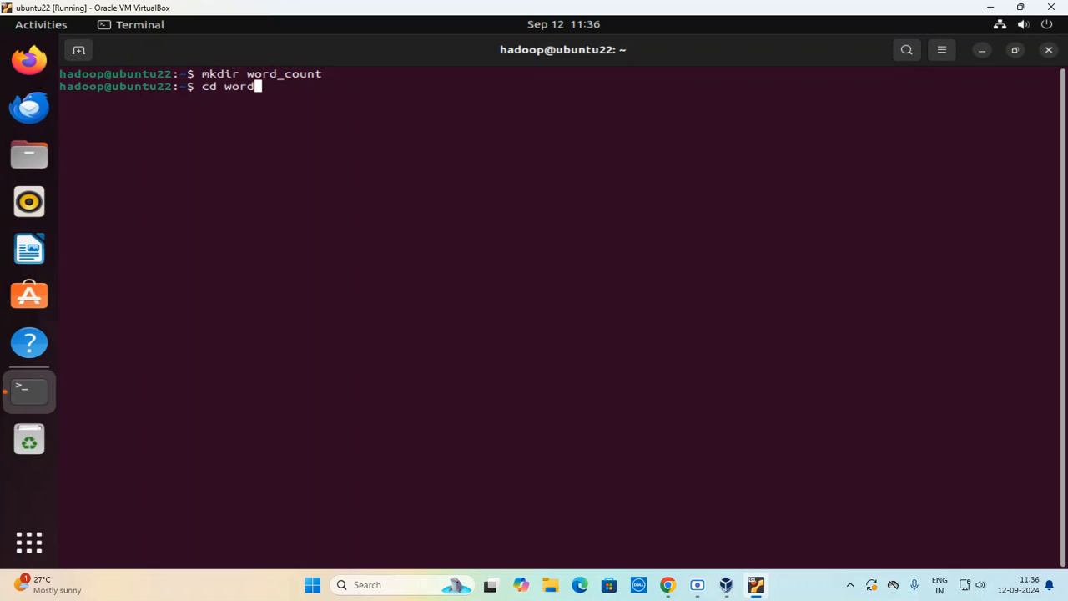
key("Return")
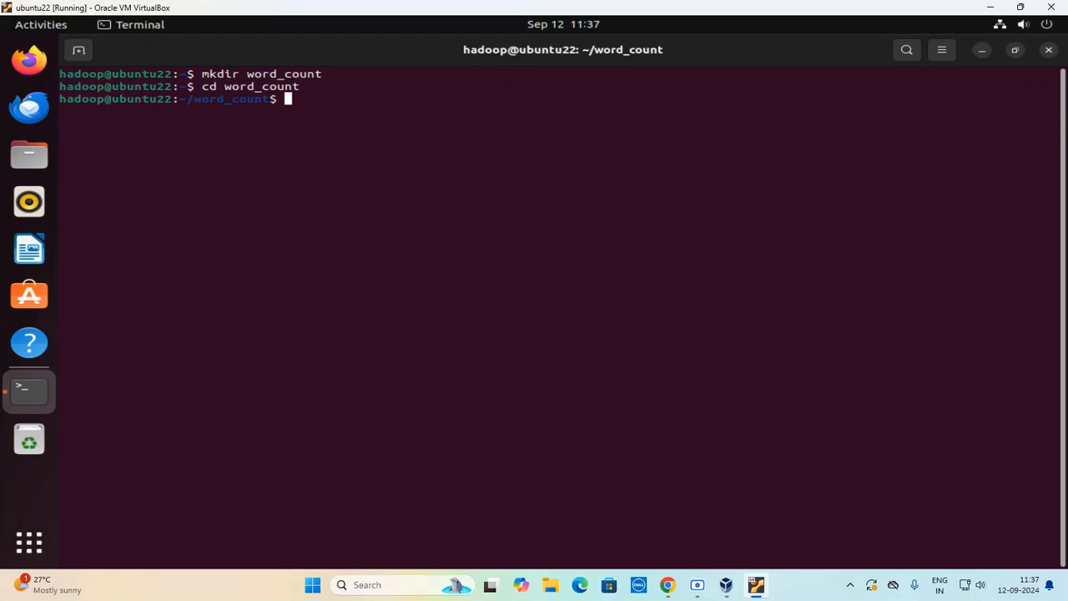
Launch gedit on a new mapper.py file.
type("ge")
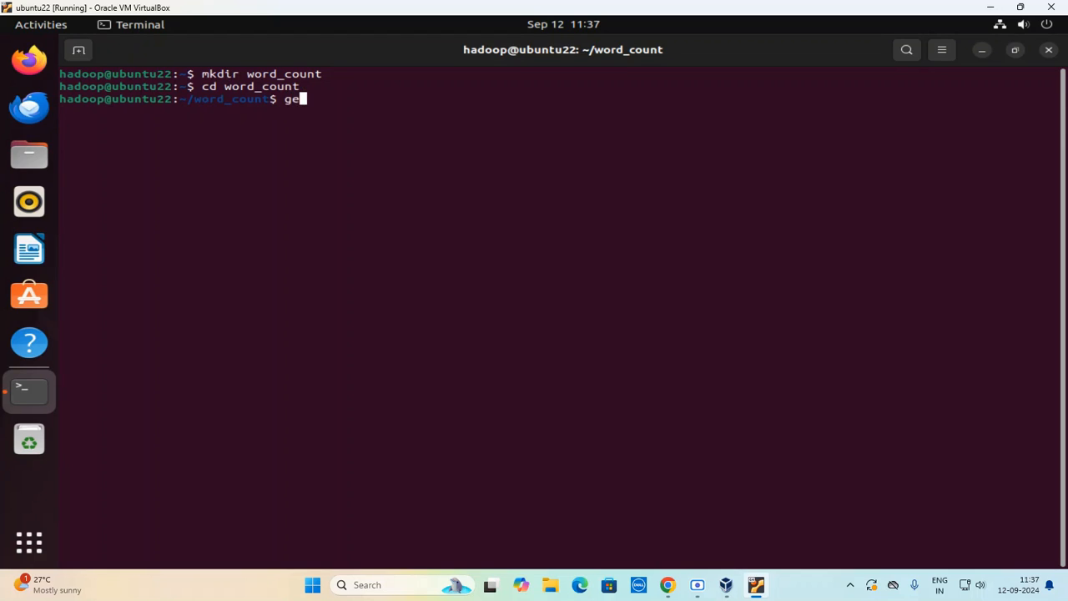
type("dit")
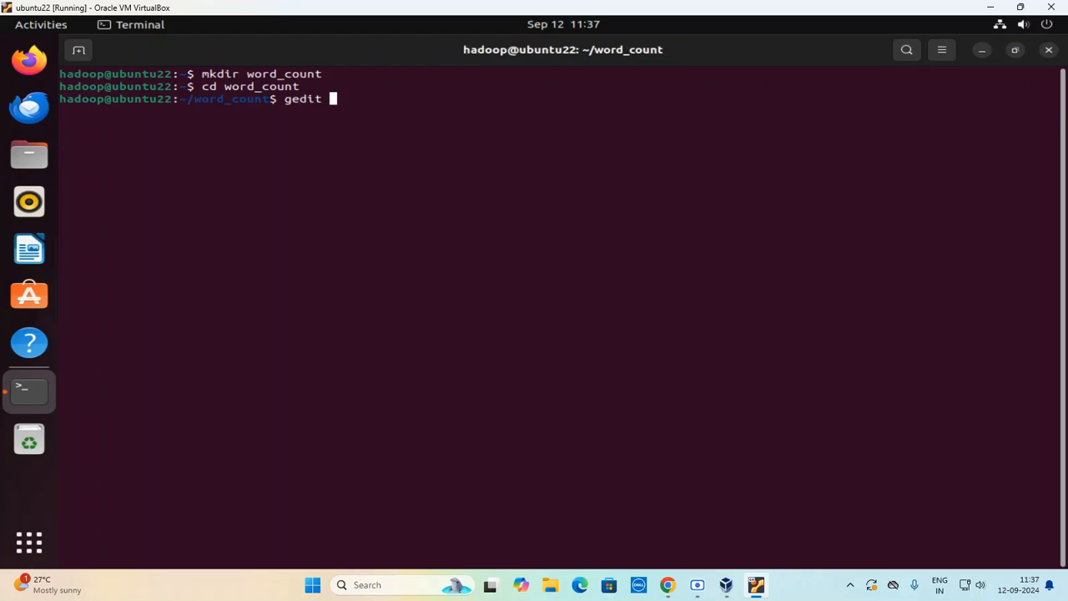
type("mapper")
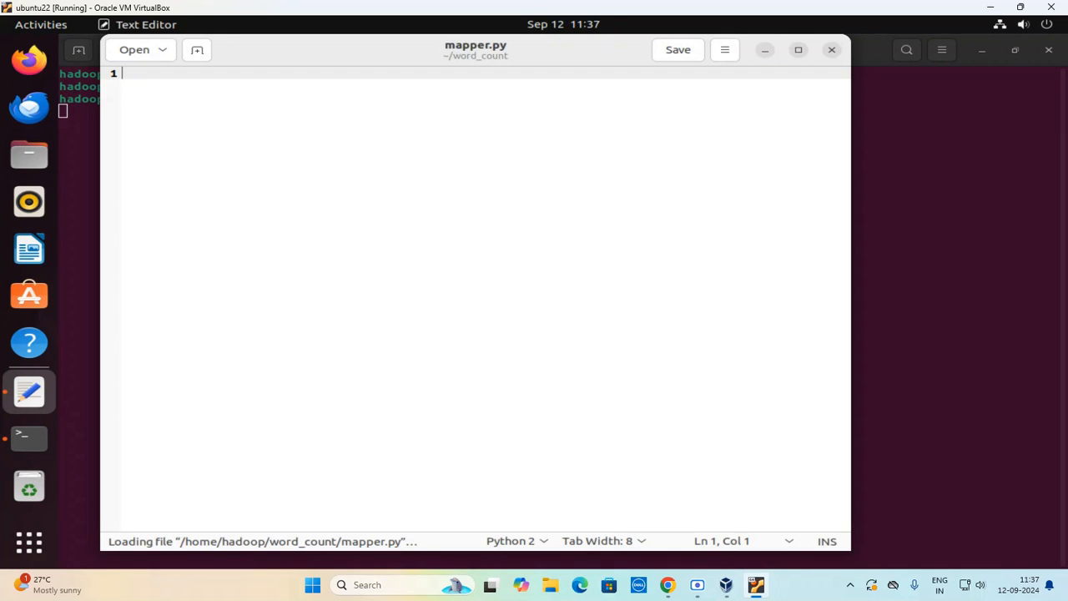
Import sys and loop over sys.stdin, stripping each line.
type("import sys")
type("for")
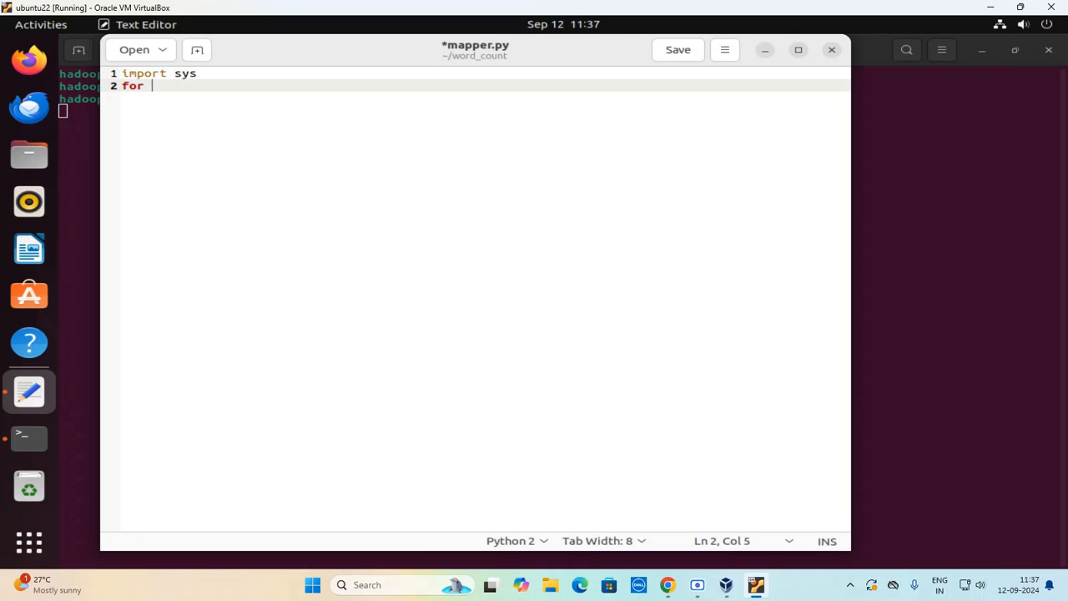
type("line in")
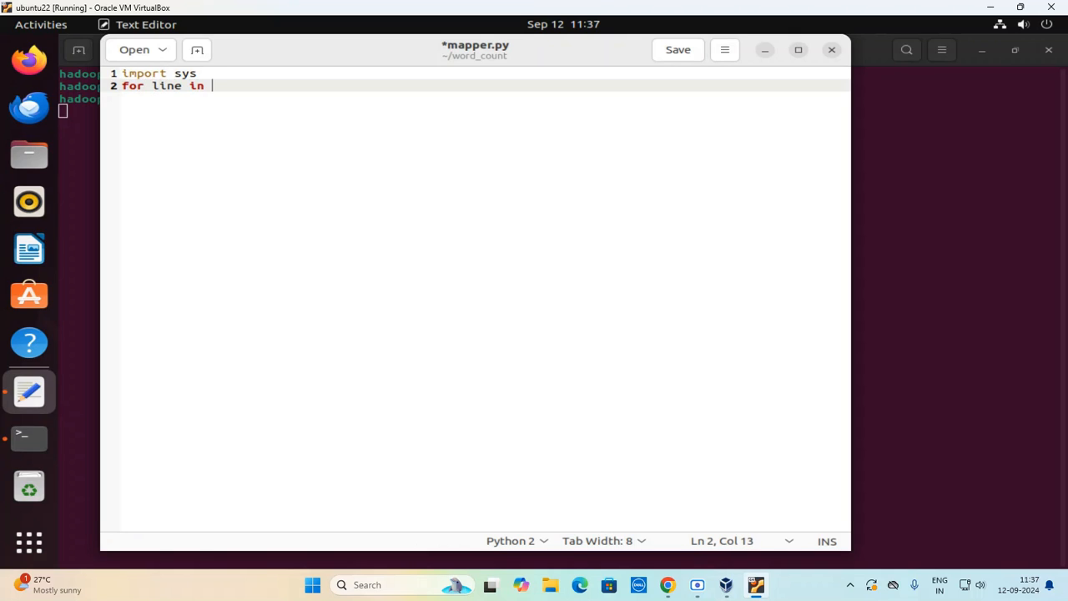
type("sys.std")
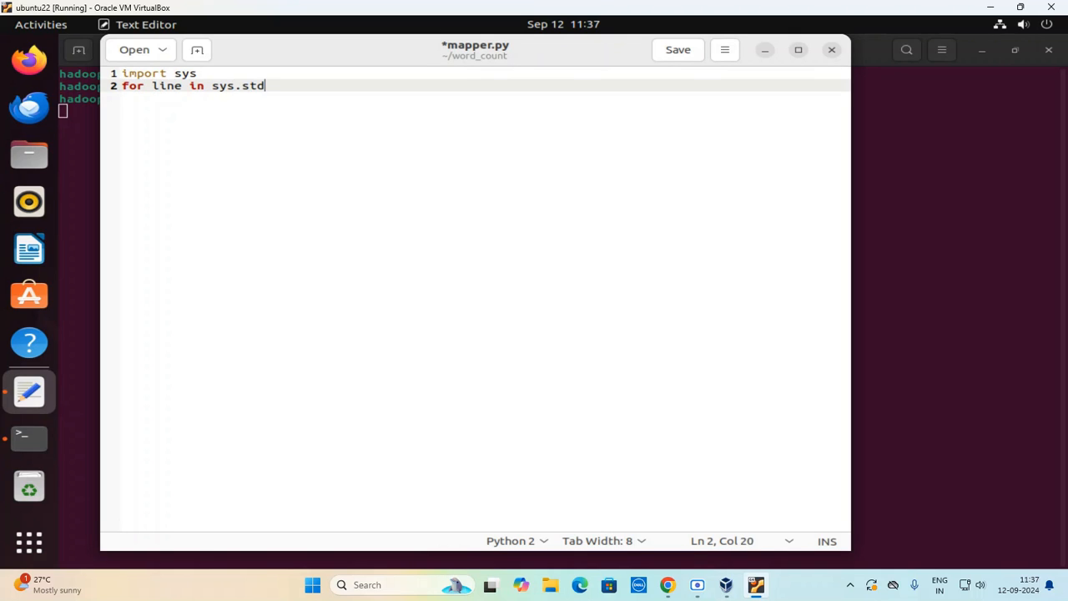
type("in:")
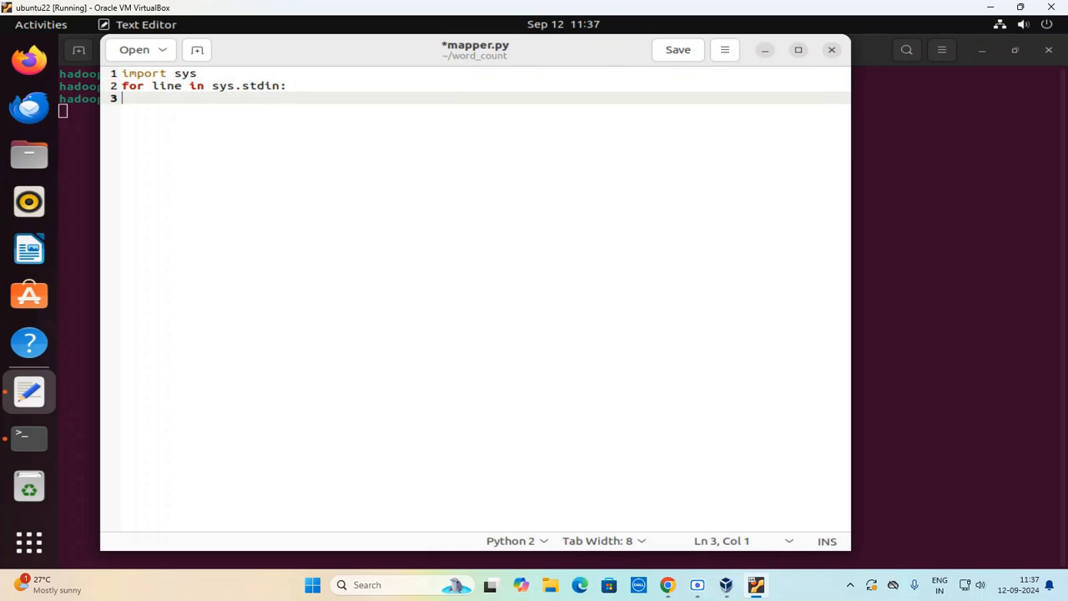
key("Tab")
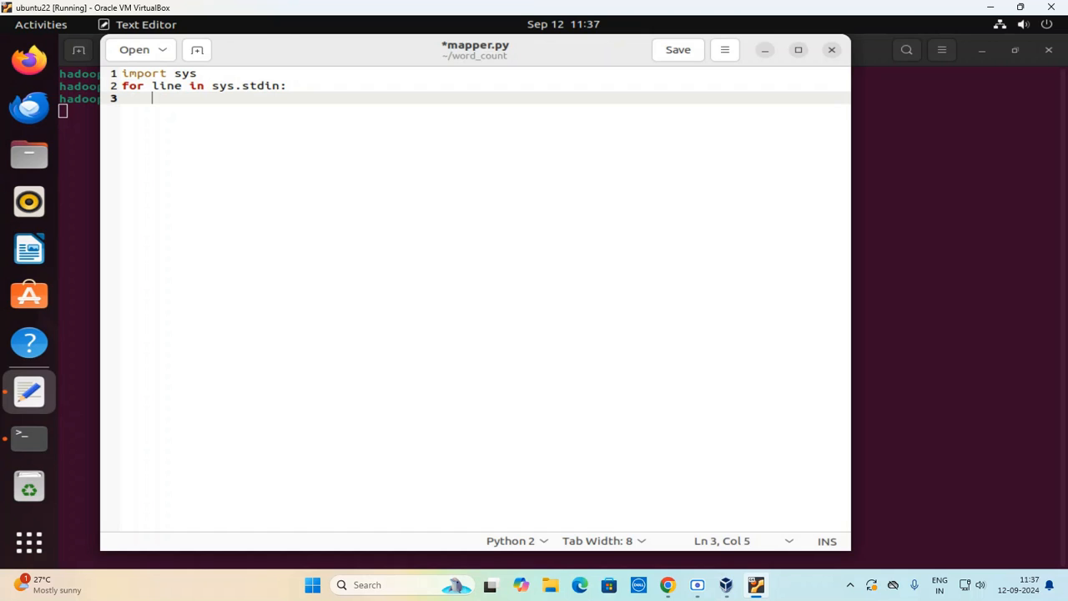
type("li")
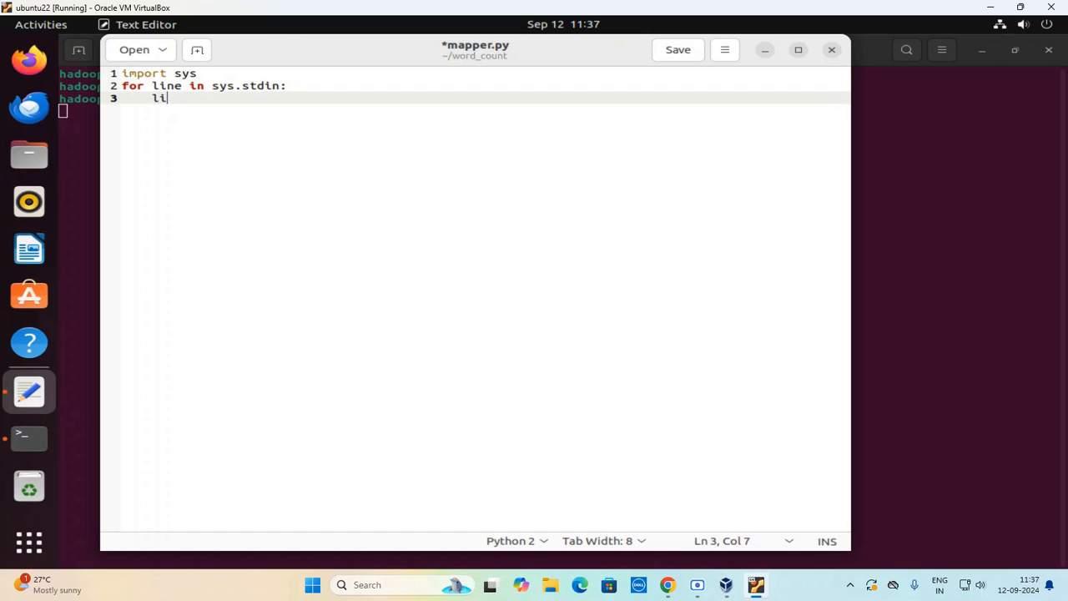
type("ne=line")
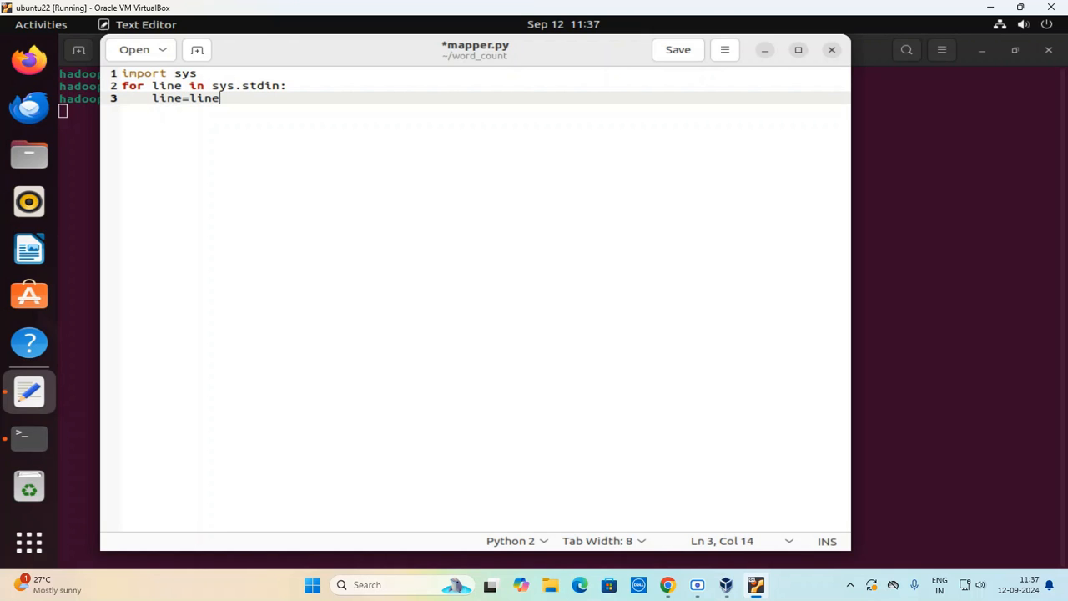
type(".split(")
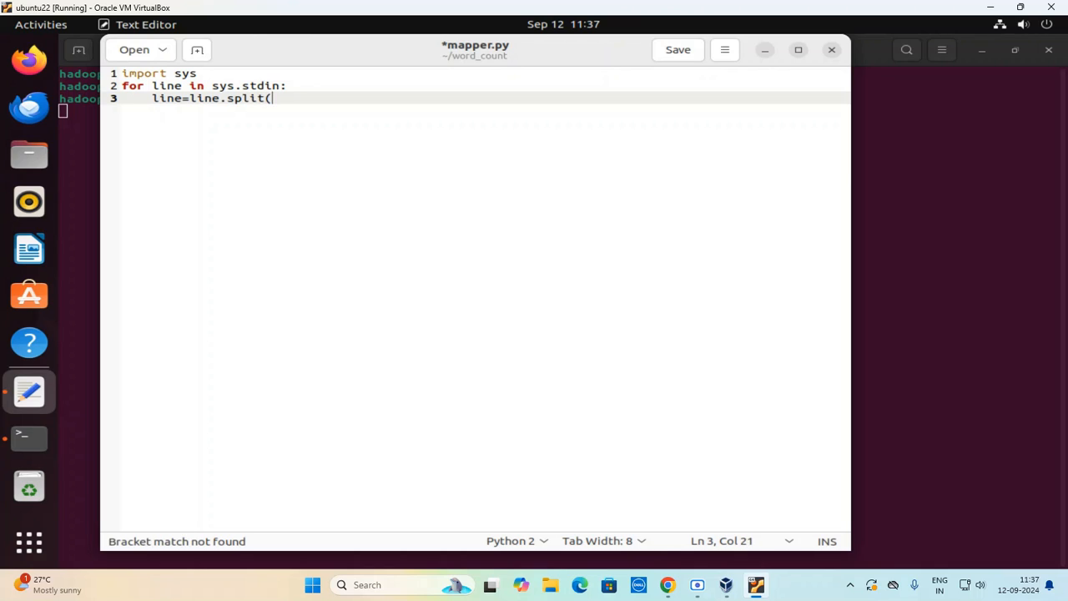
key("BackSpace")
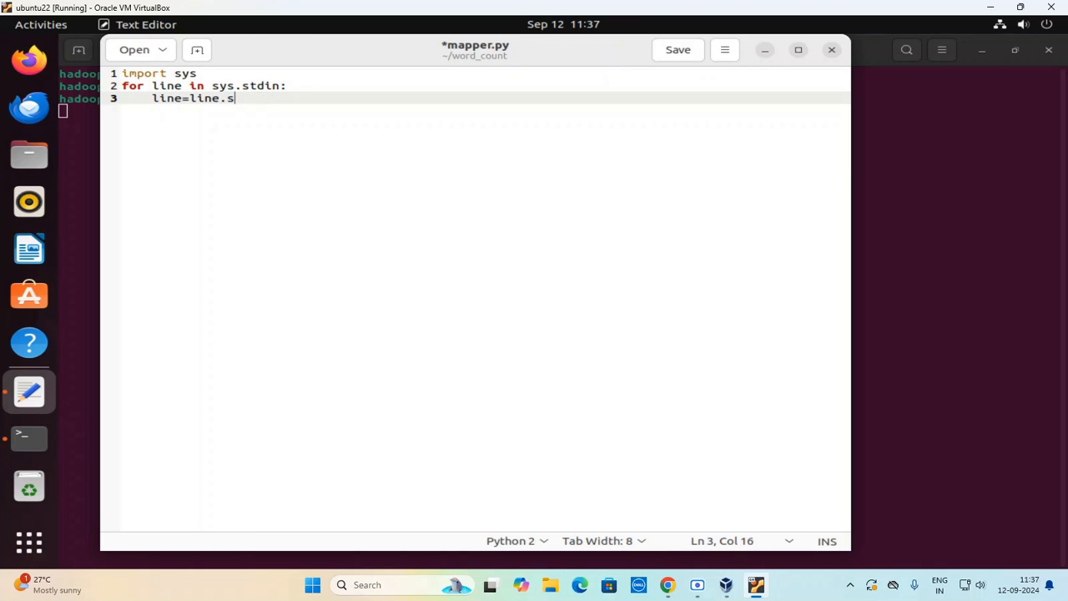
type("trip()")
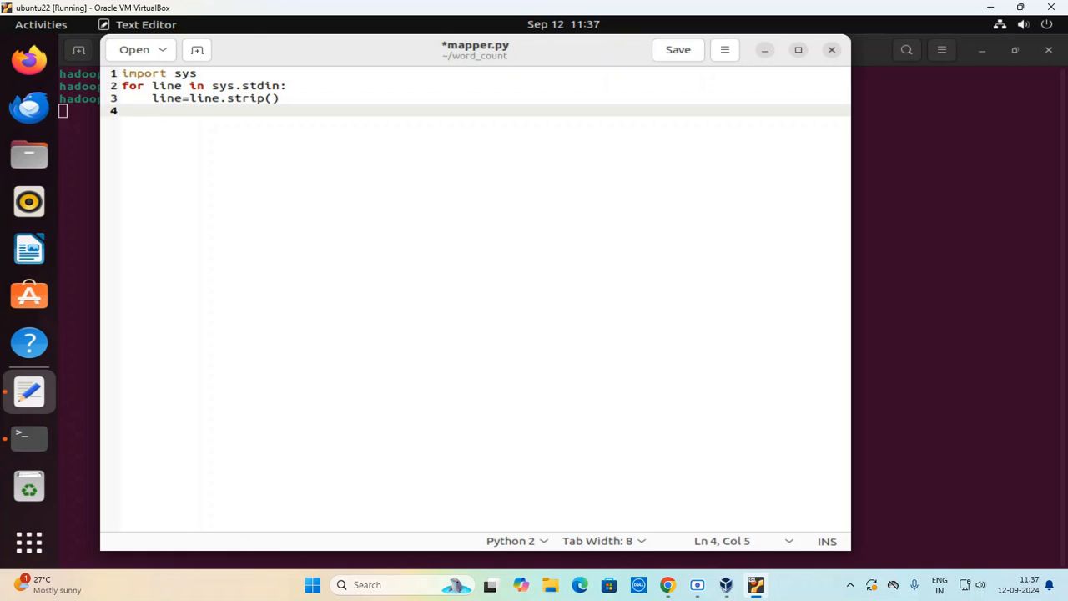
Split each line into words, print each word followed by a tab and 1, and save.
type("word")
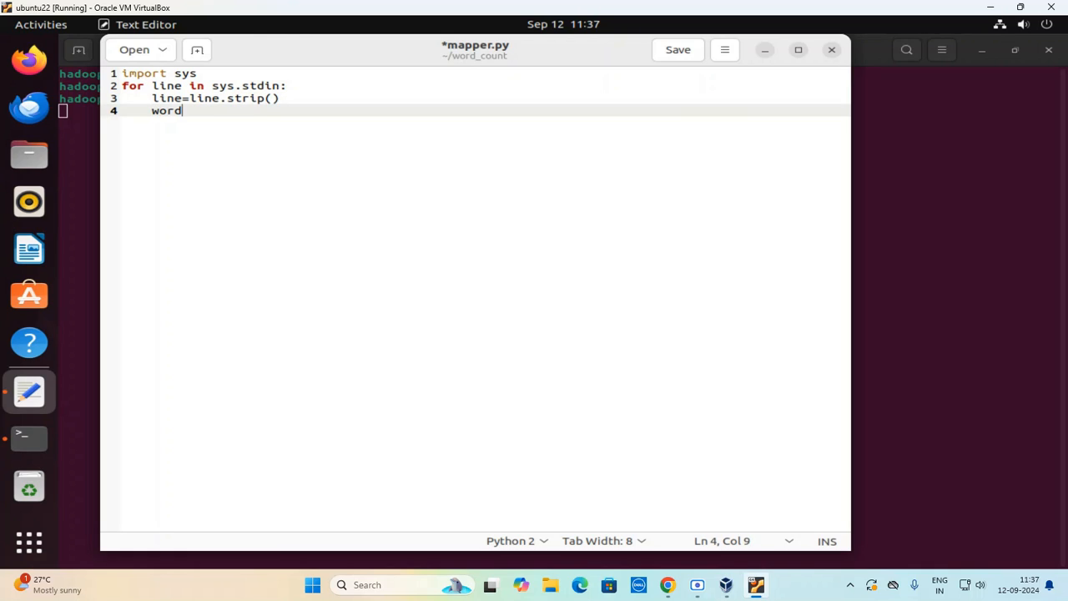
type("s=")
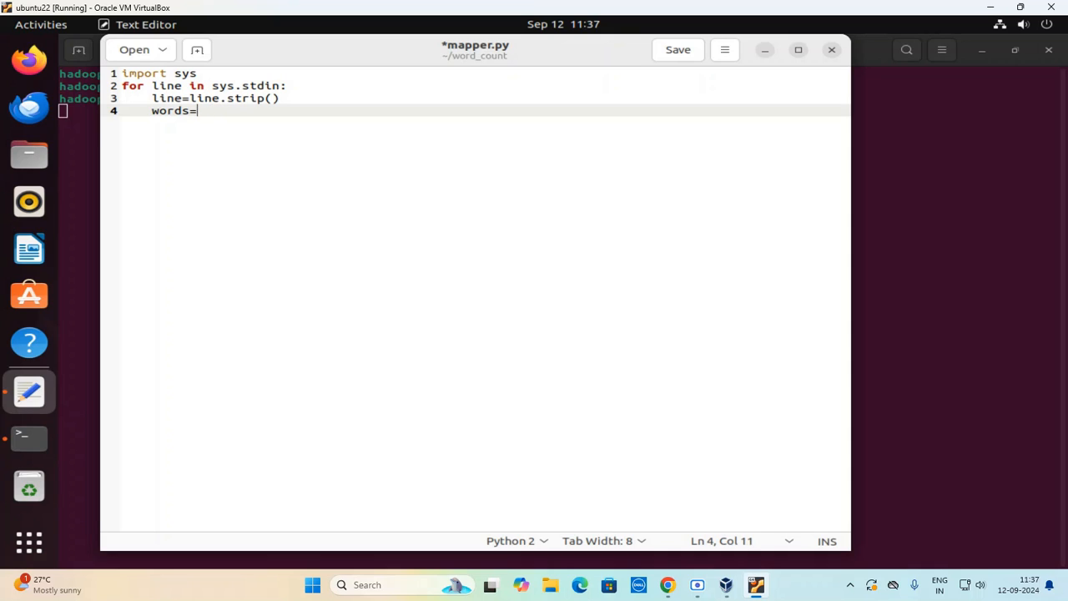
type("line.")
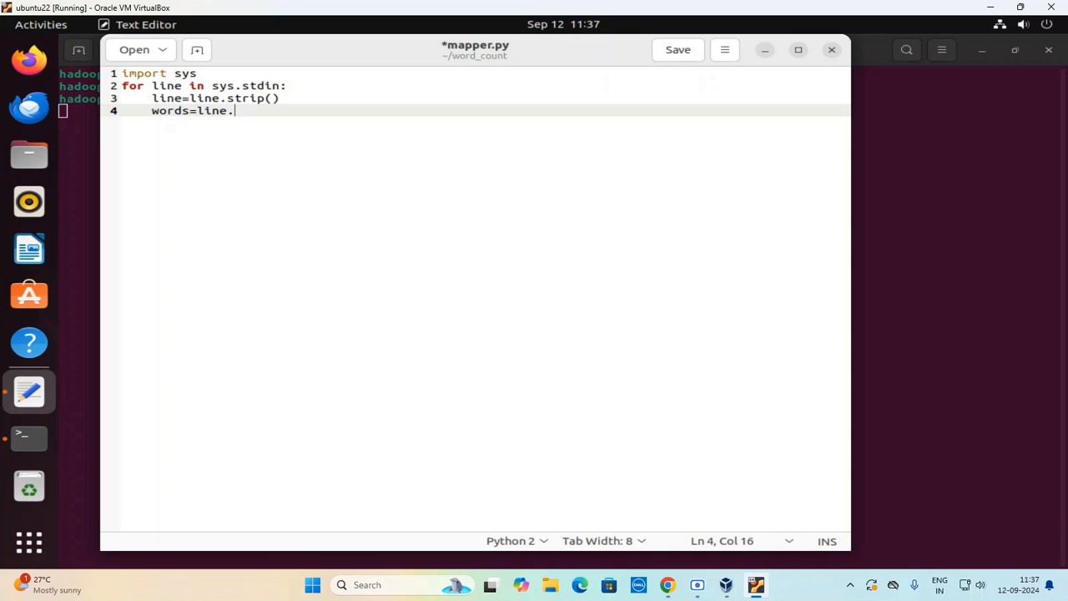
type("split()")
type("for word in word")
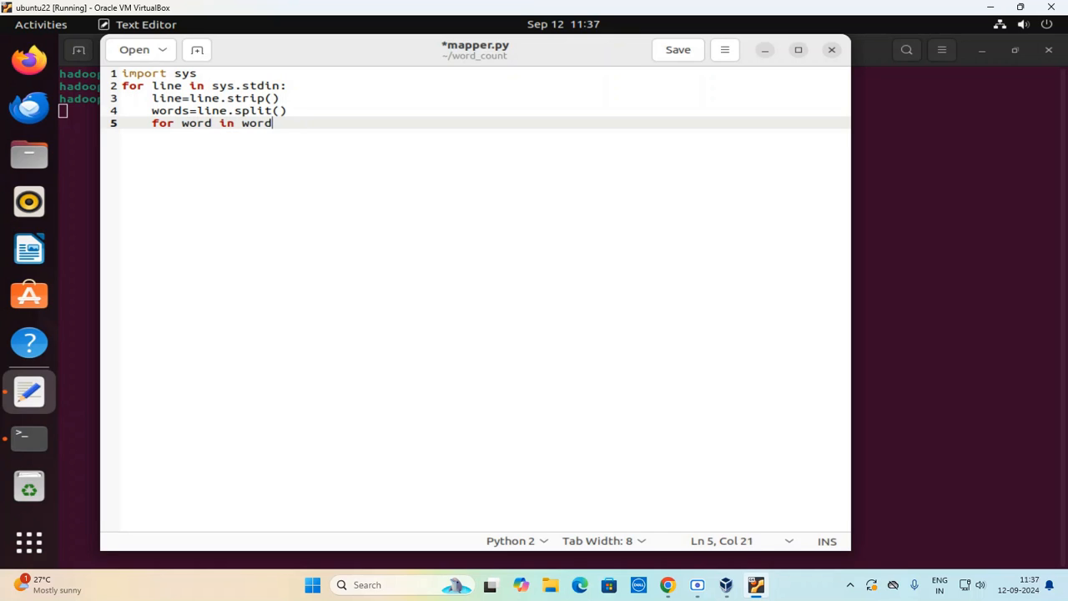
key("Return")
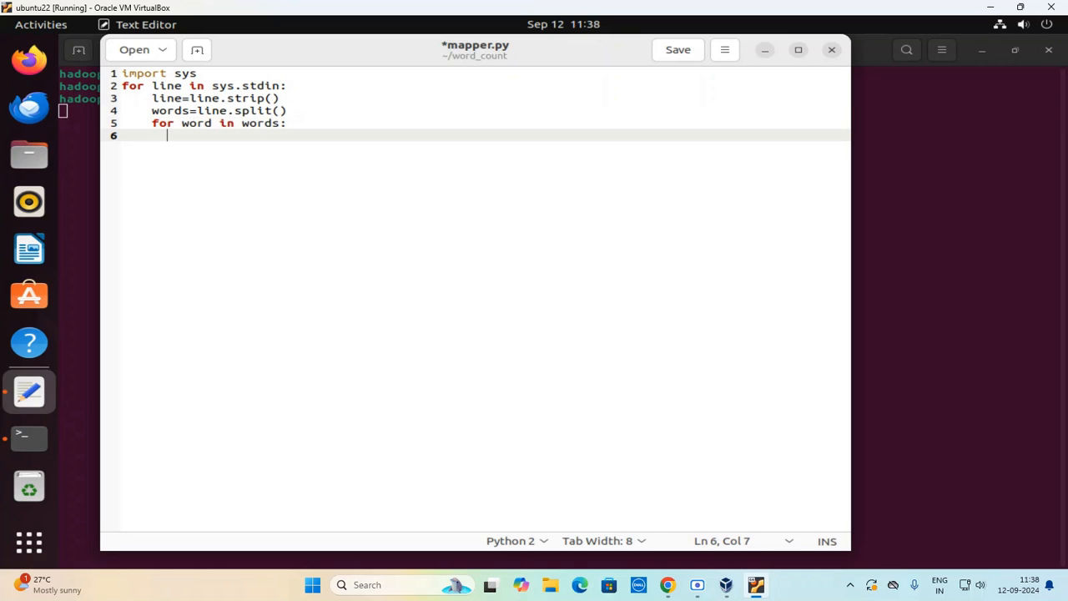
type("print(f")
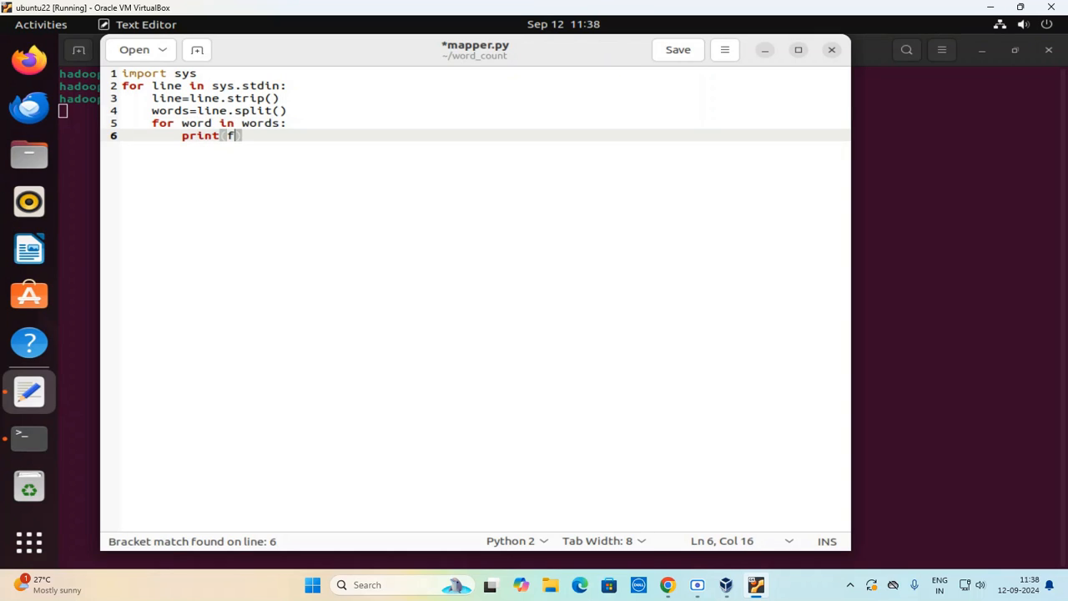
type("{word")
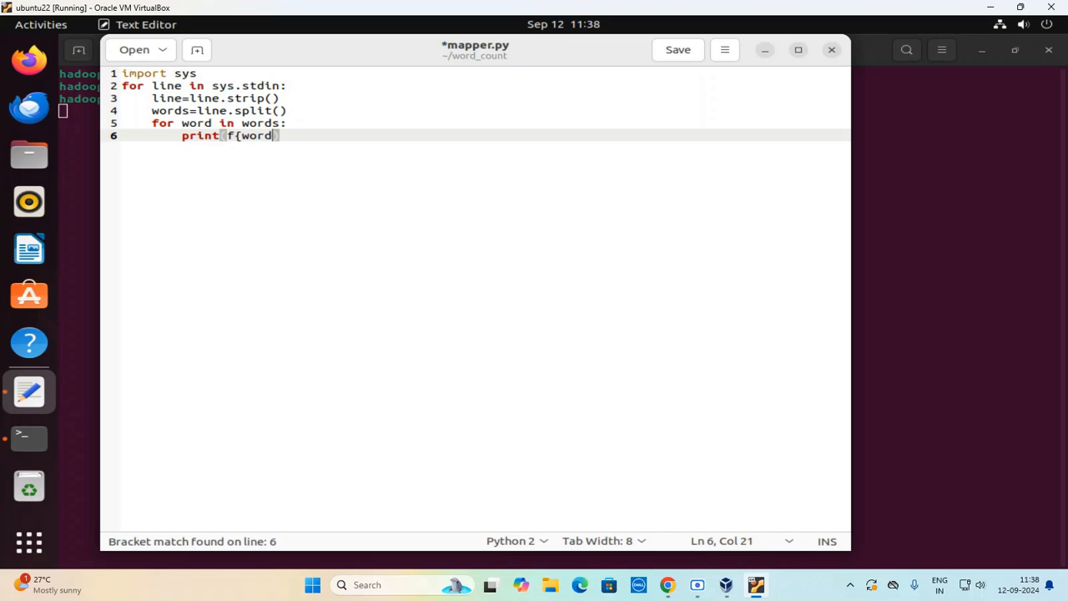
type("}")
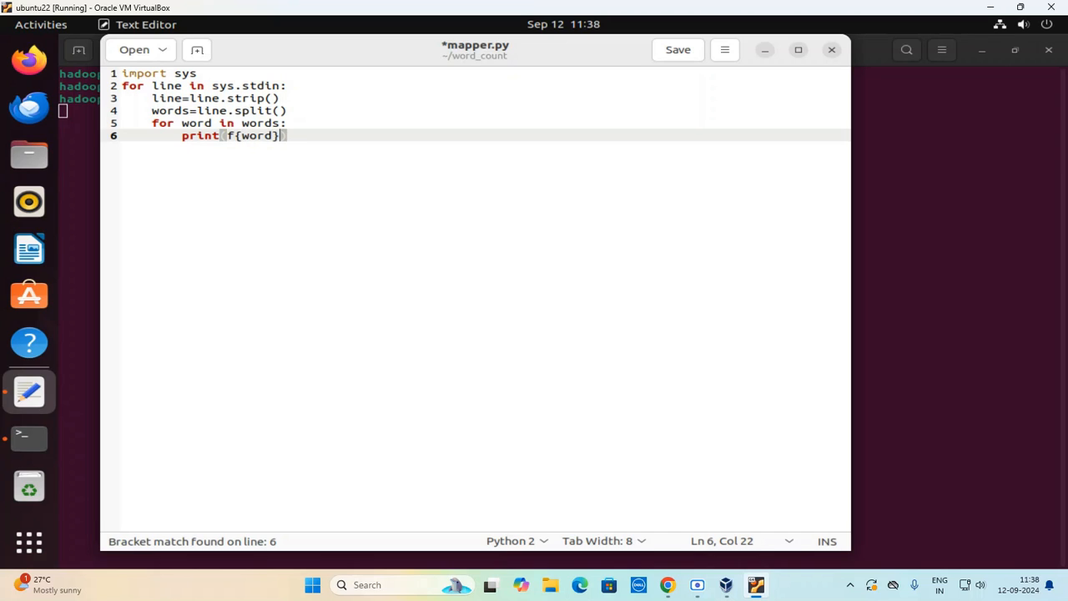
type("\\t")
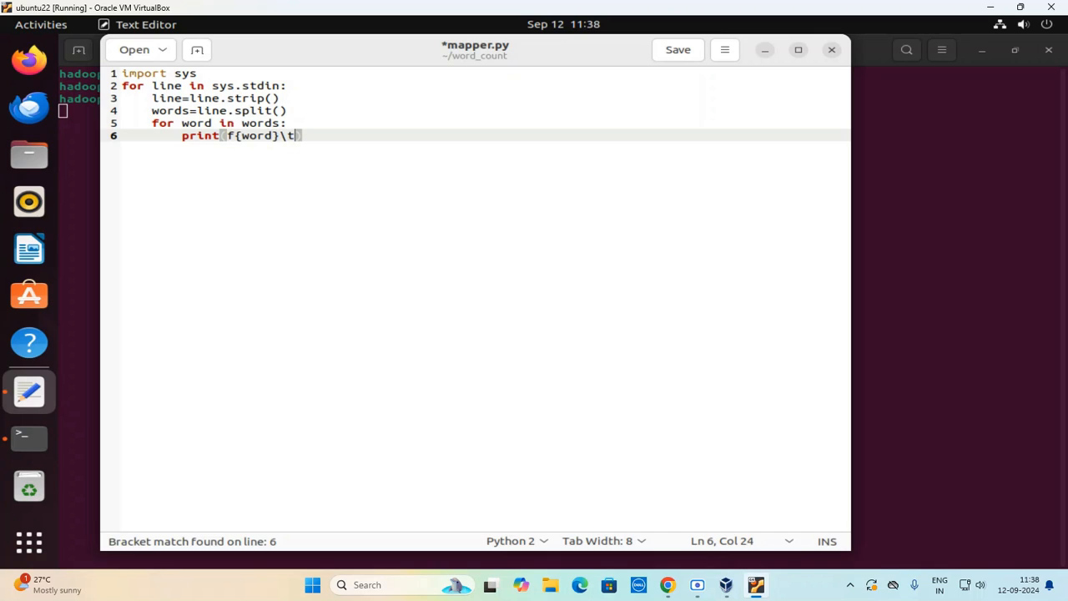
type("1'")
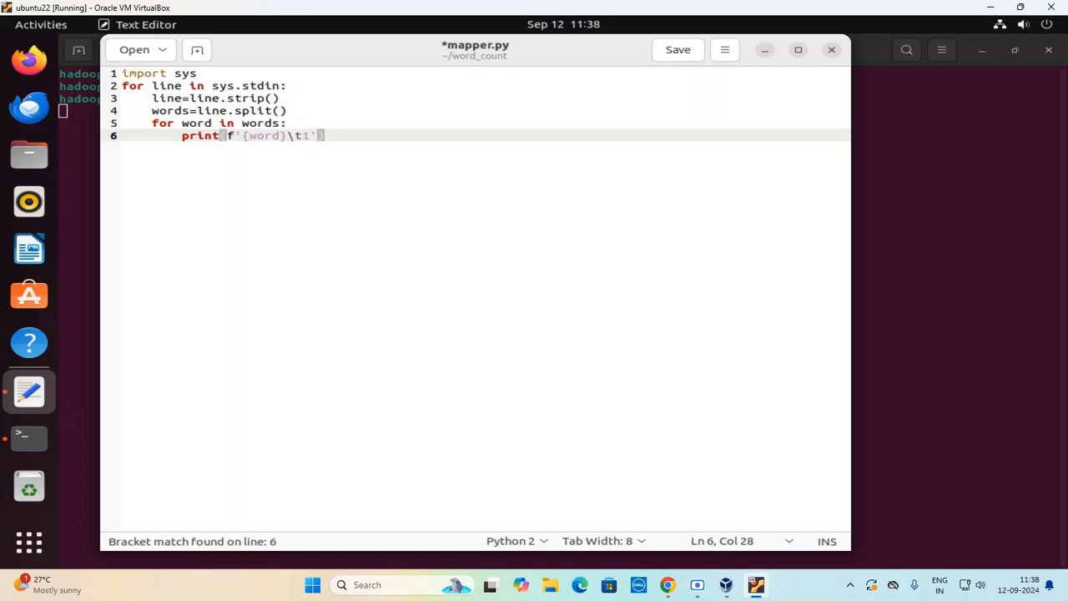
left_click(678, 49)
type("g")
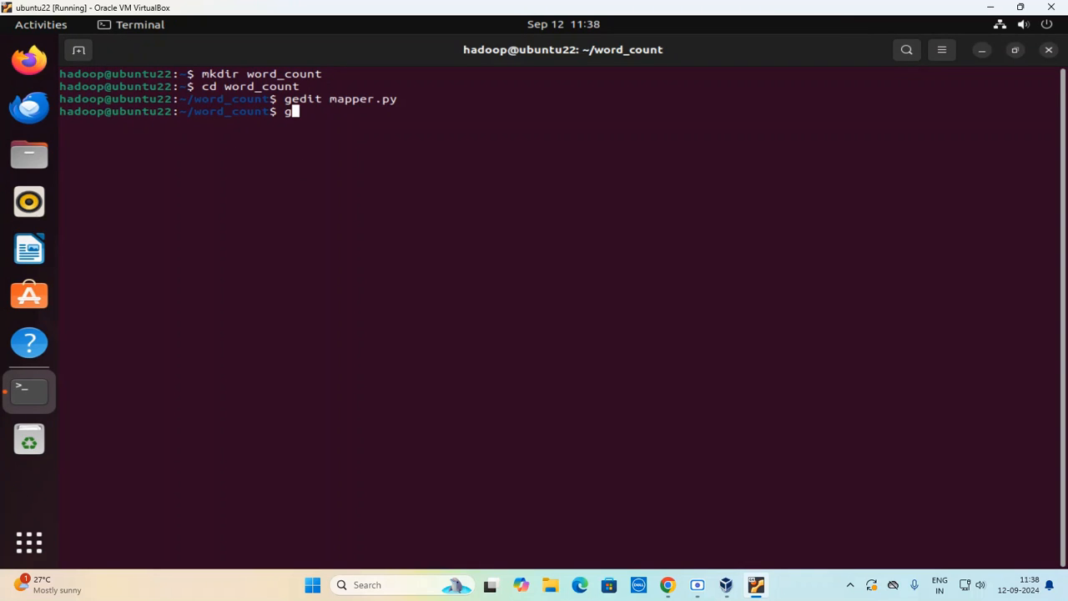
Run gedit reducer.py, correcting the misspelled 'recuder' file name.
type("edit")
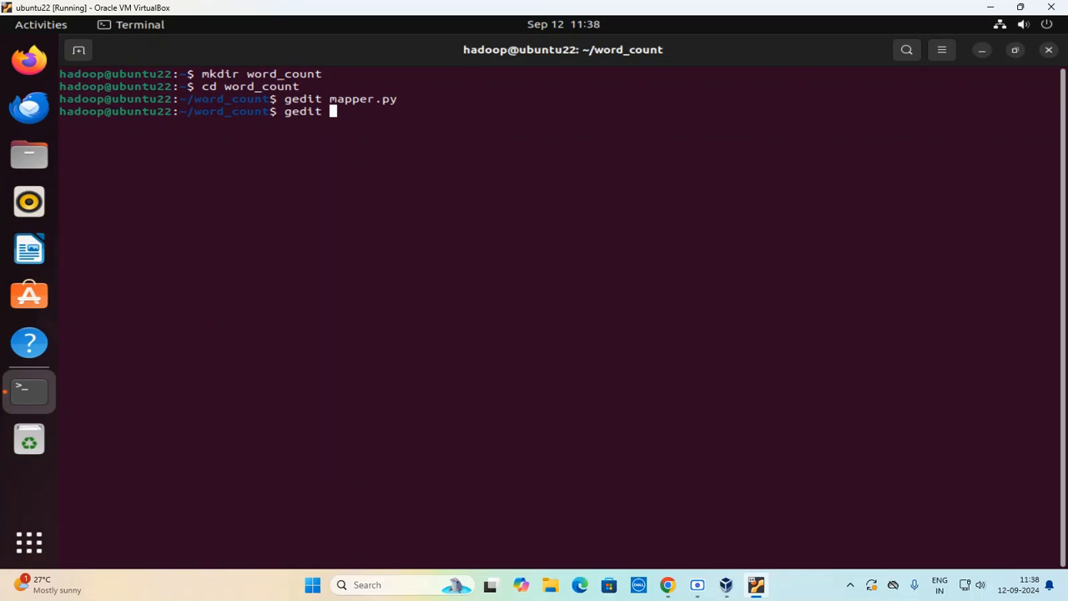
type("recuder")
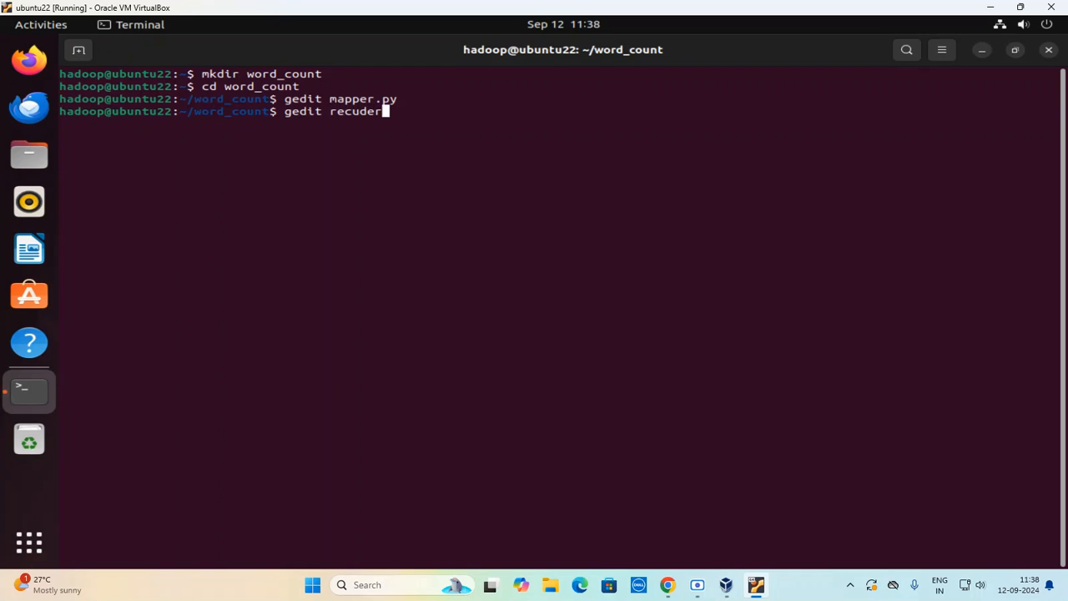
key("BackSpace")
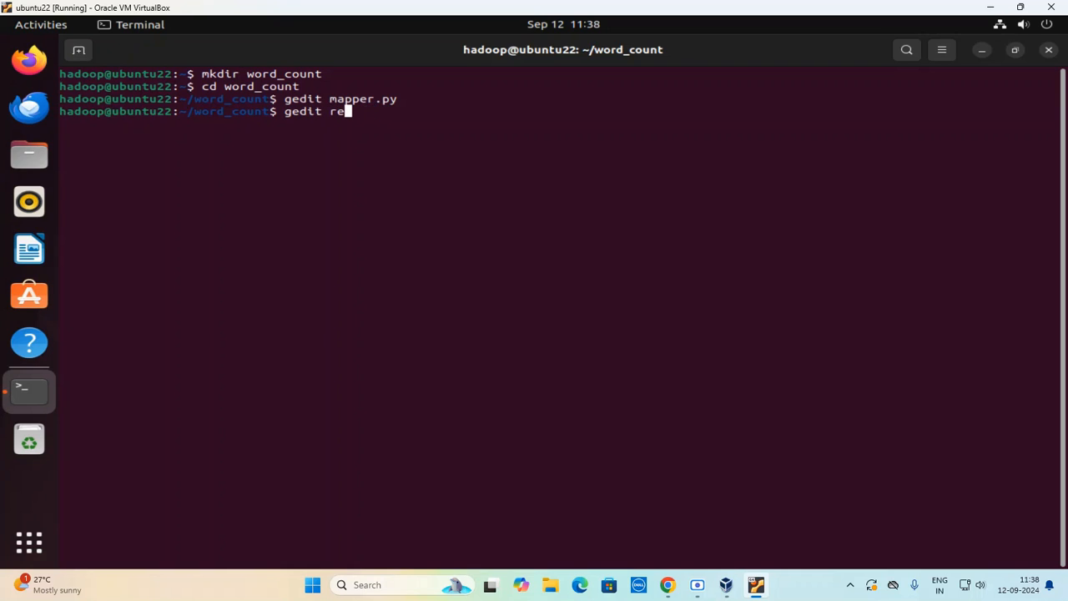
type("ducer.")
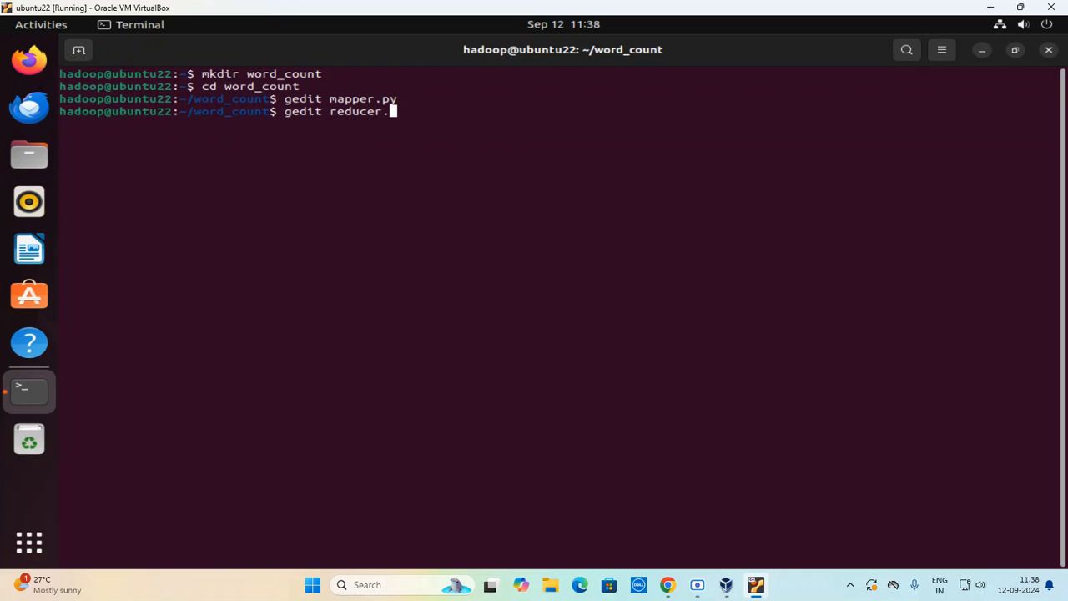
key("Return")
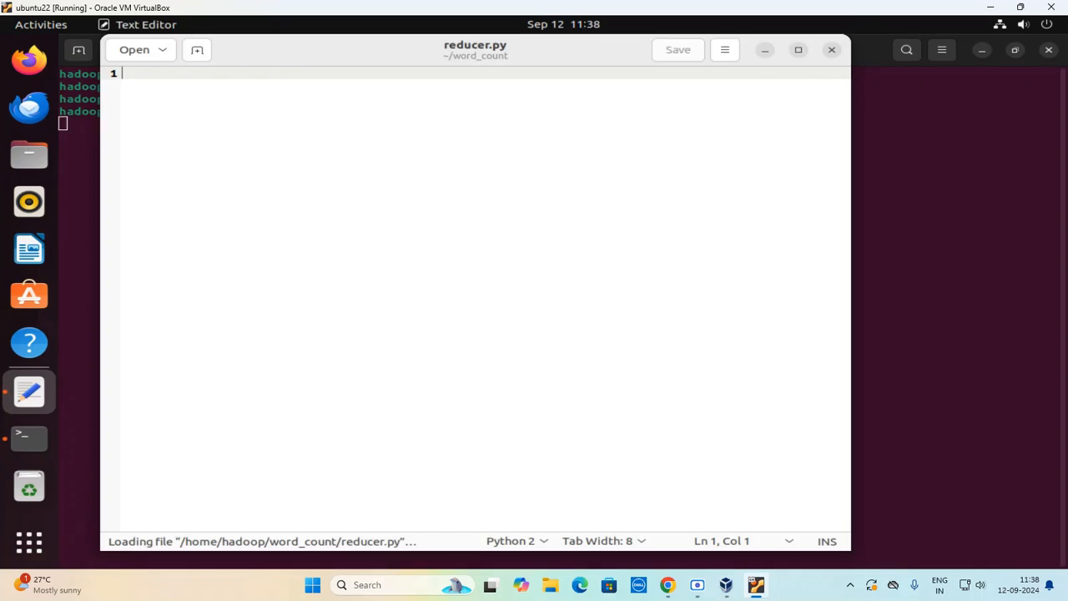
Import sys and initialise the current_word and current_count variables.
type("impo")
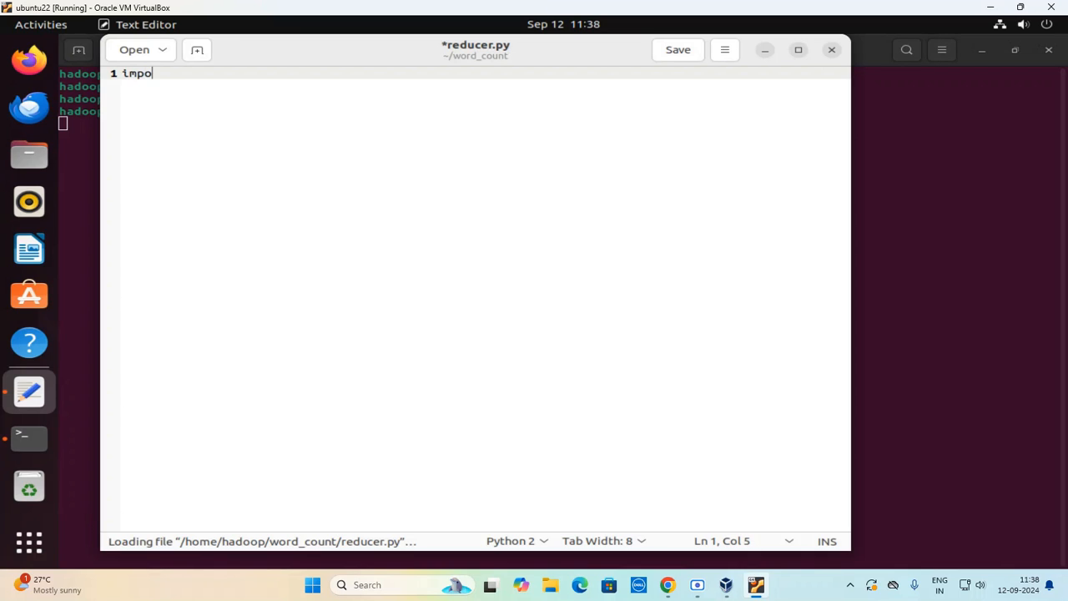
type("rt sys")
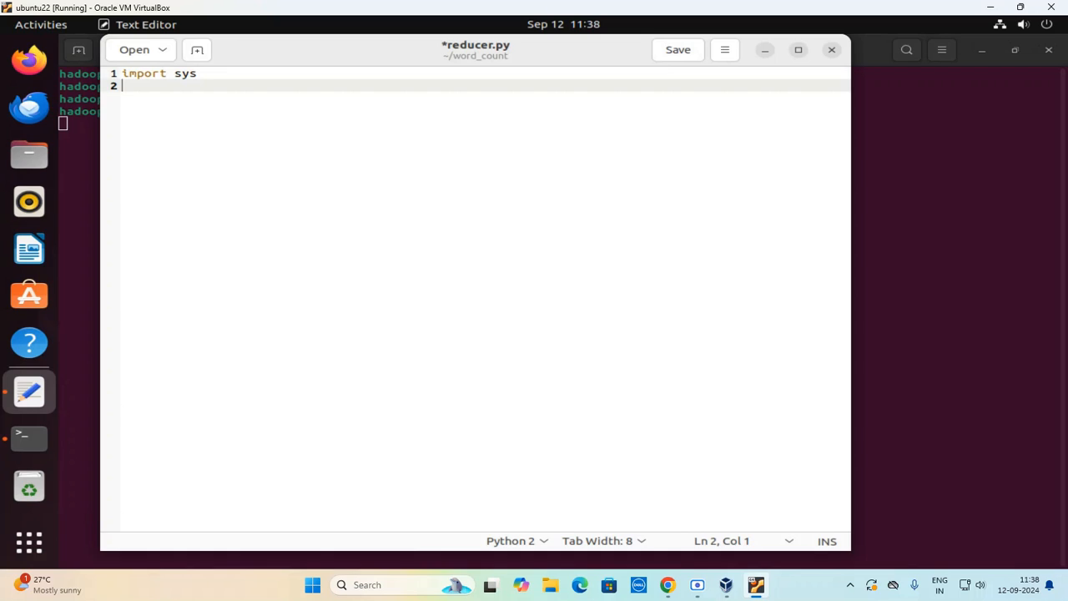
type("cu")
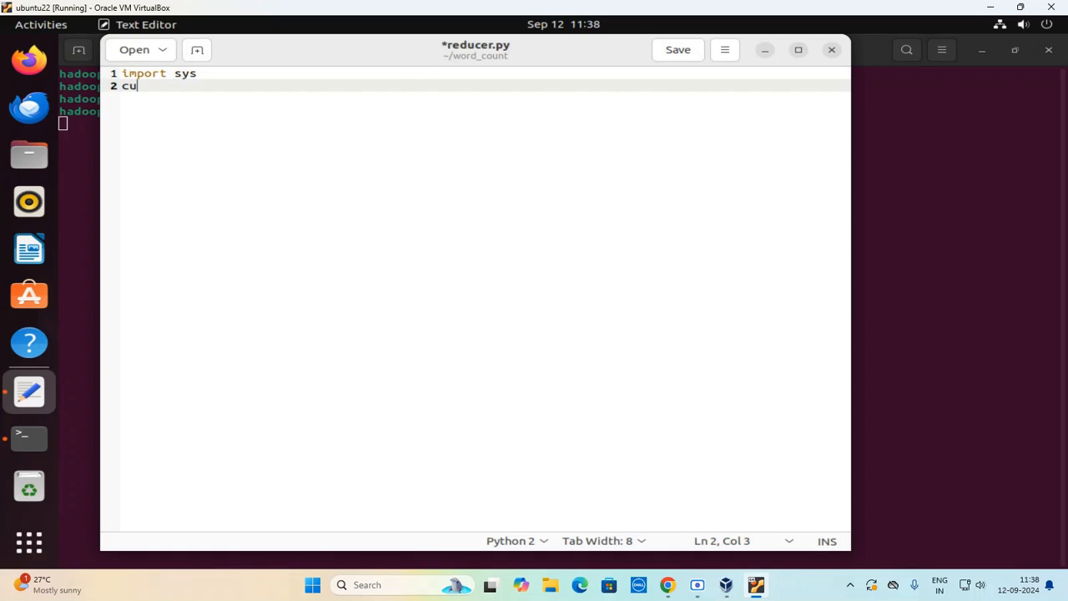
type("rrent_")
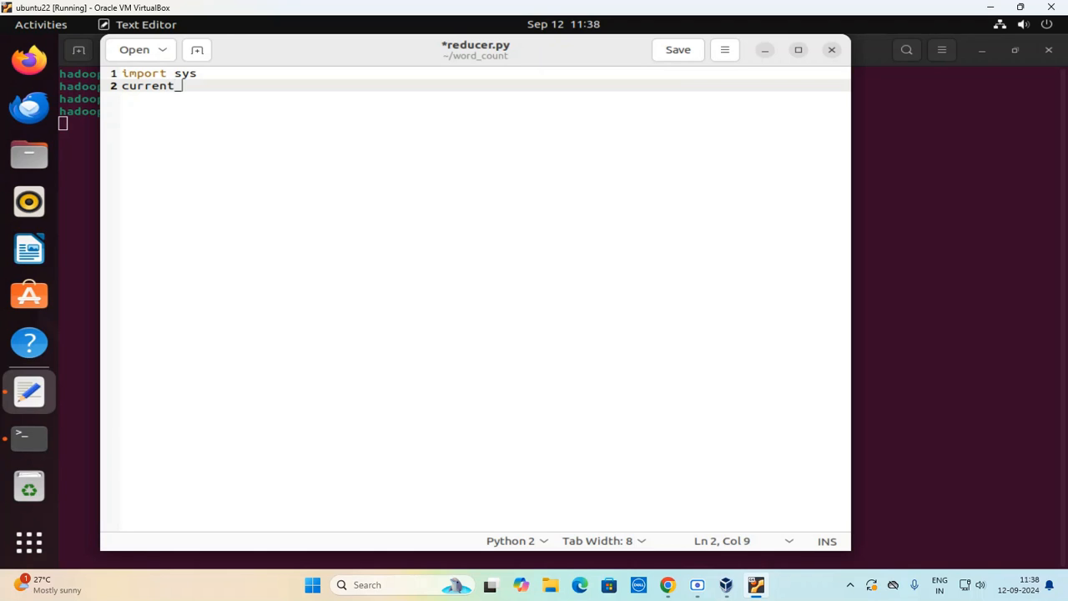
type("word=None")
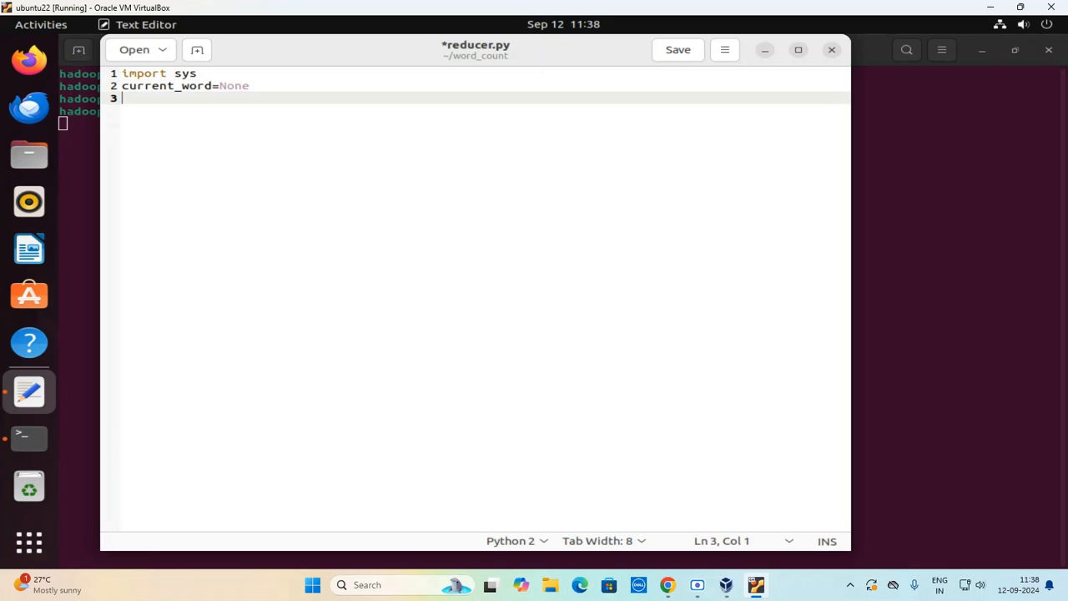
type("current-")
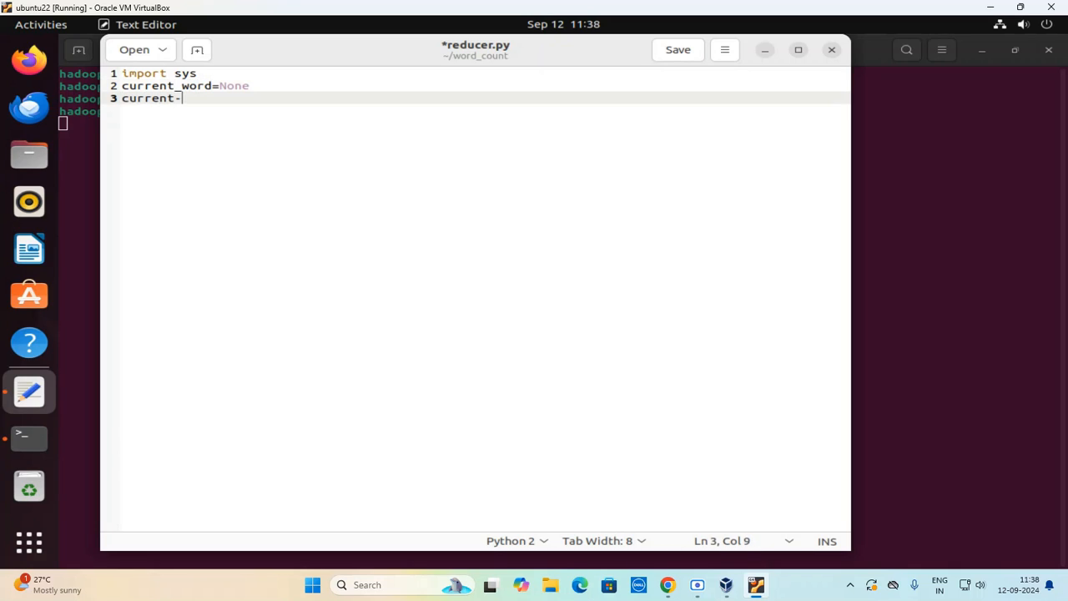
type("count=")
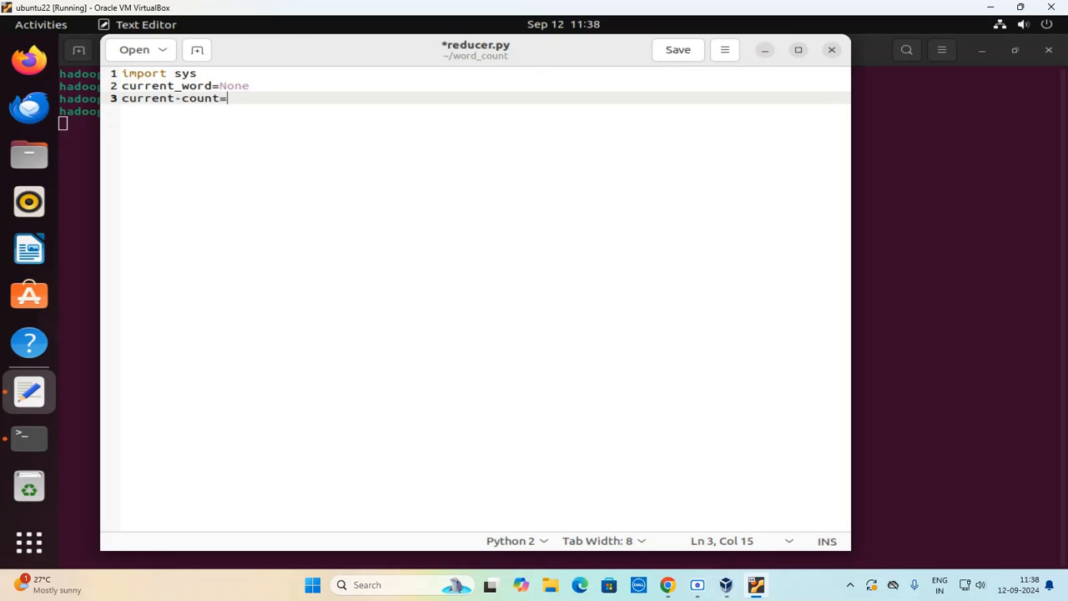
key("BackSpace")
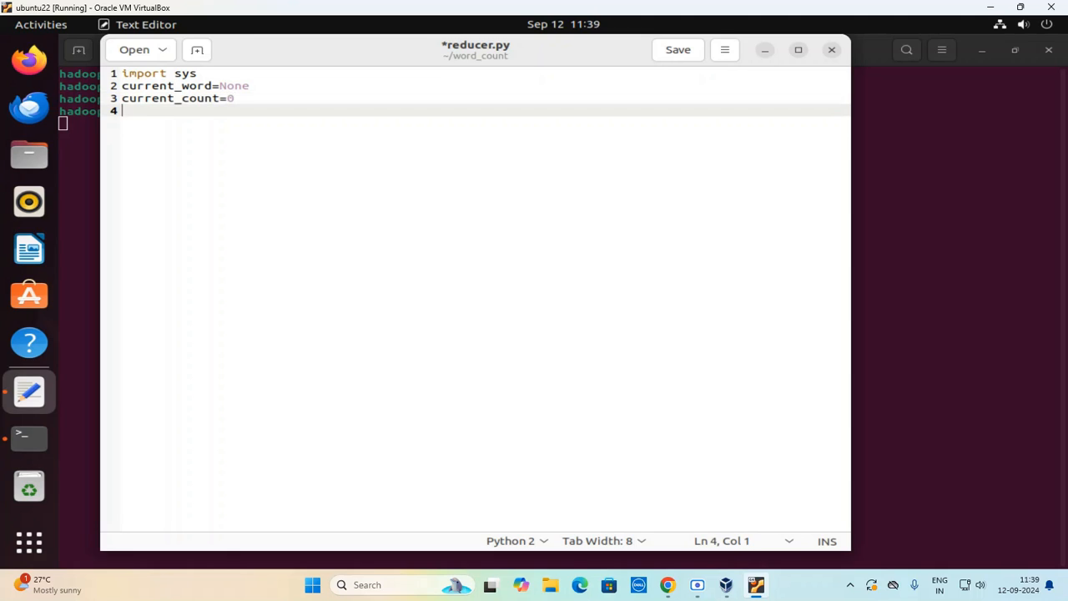
Loop over sys.stdin, strip each line, split it into word and count, and convert count to int.
type("for line")
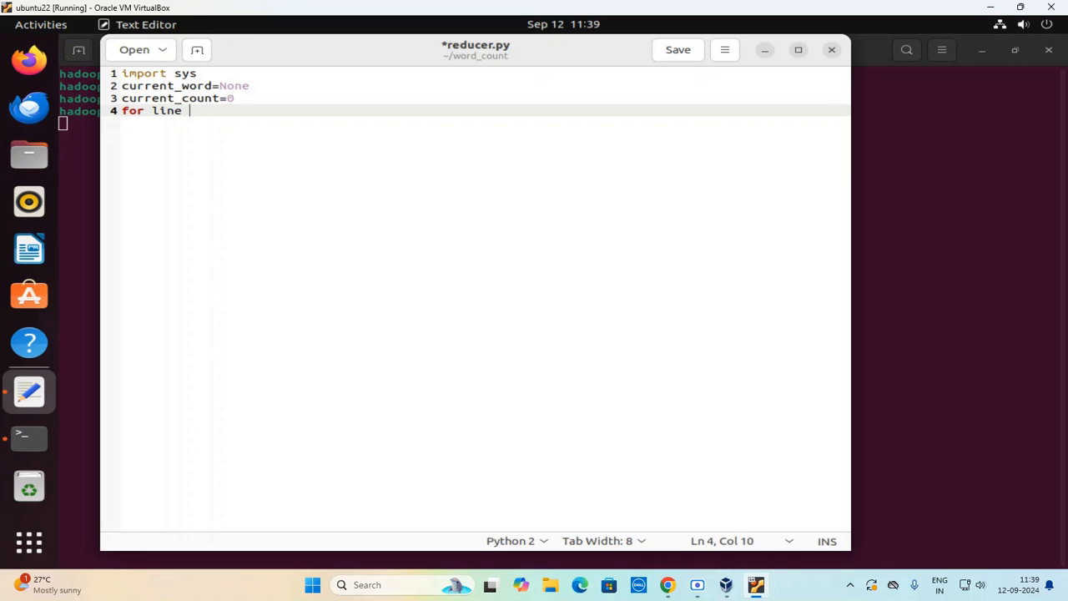
type("in syst")
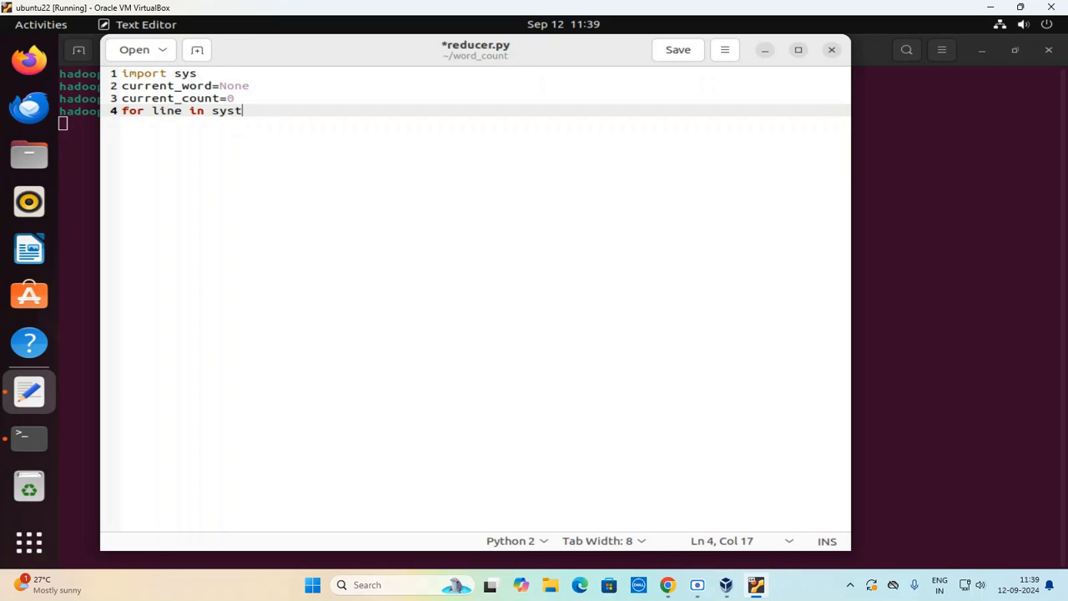
key("BackSpace")
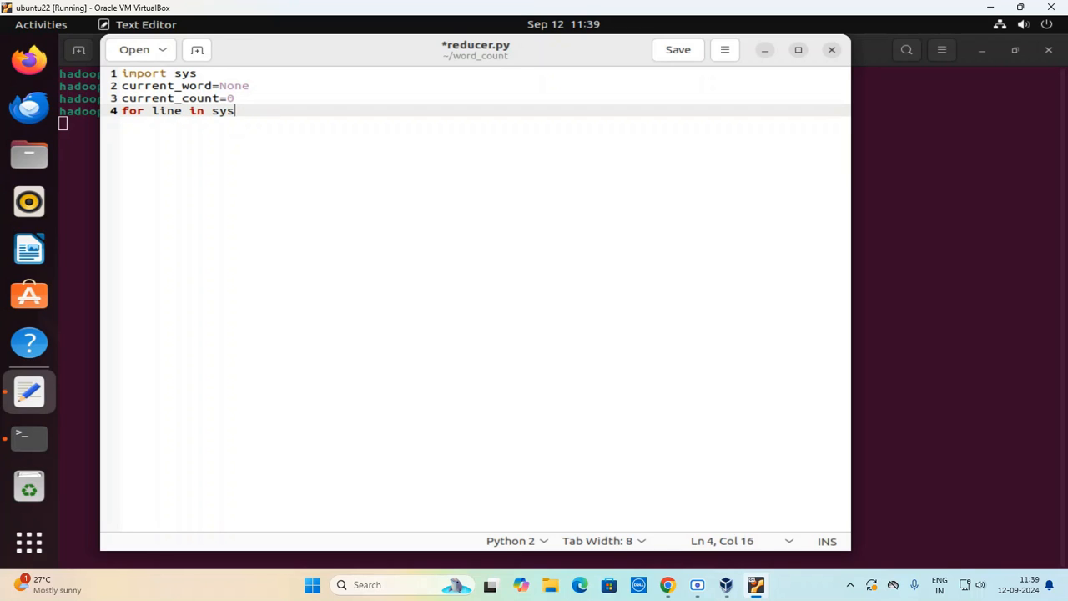
type(".stdinj")
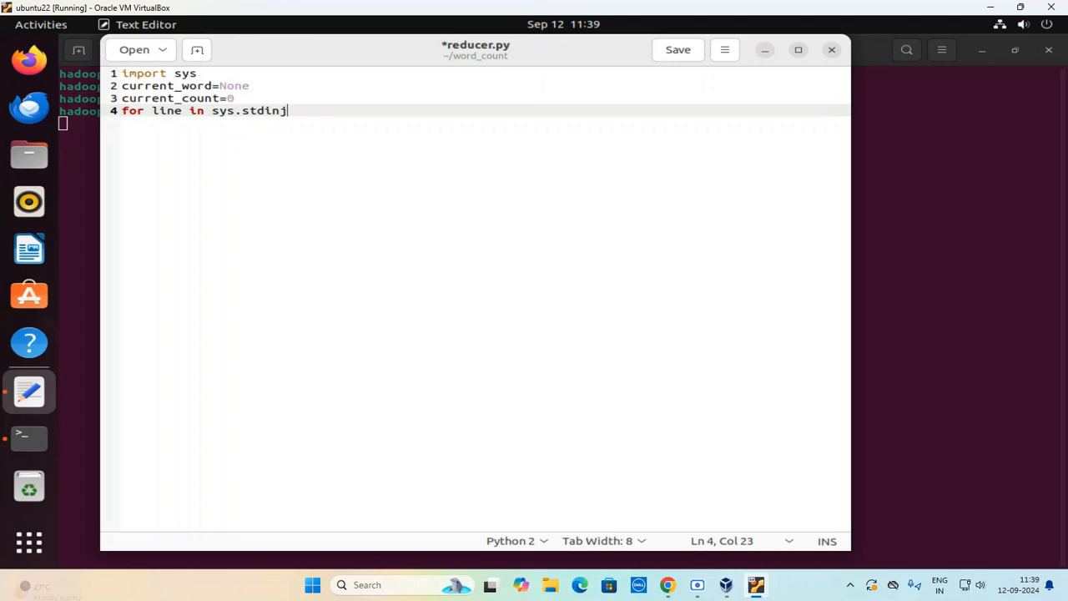
key("Return")
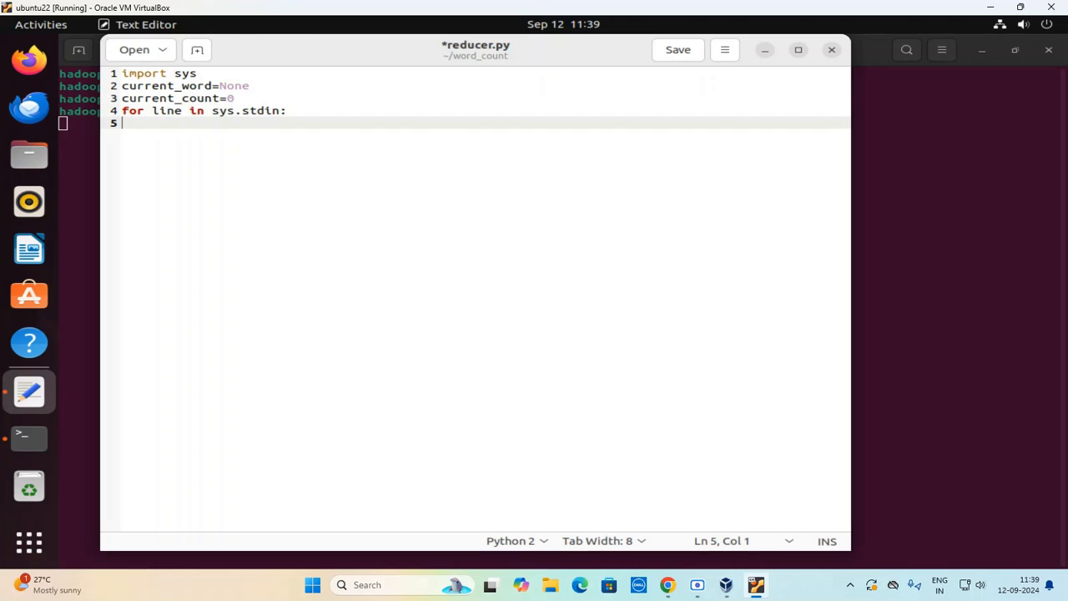
key("Tab")
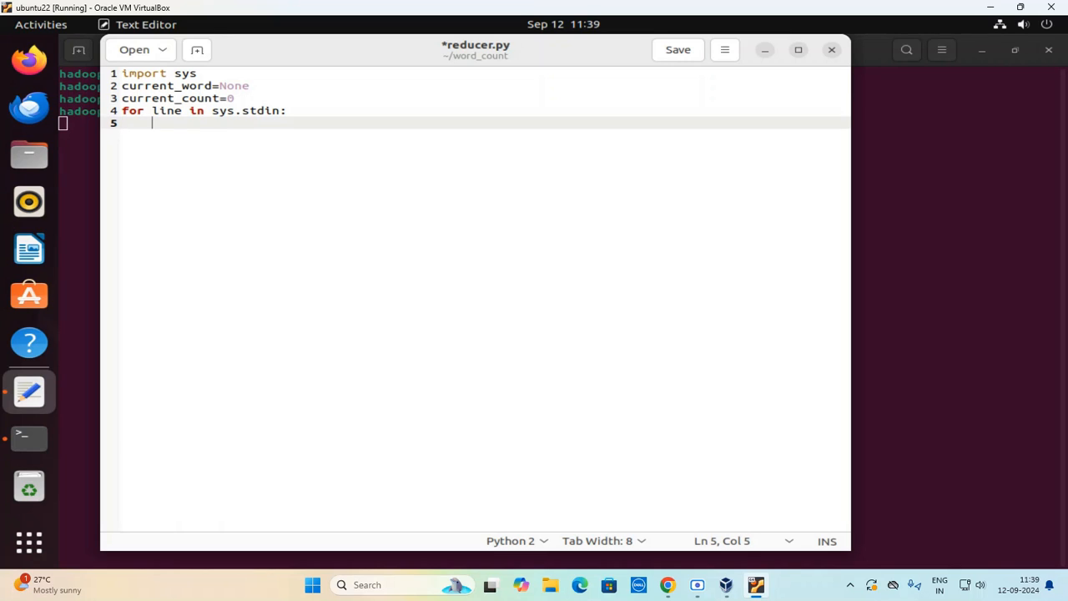
type("line=")
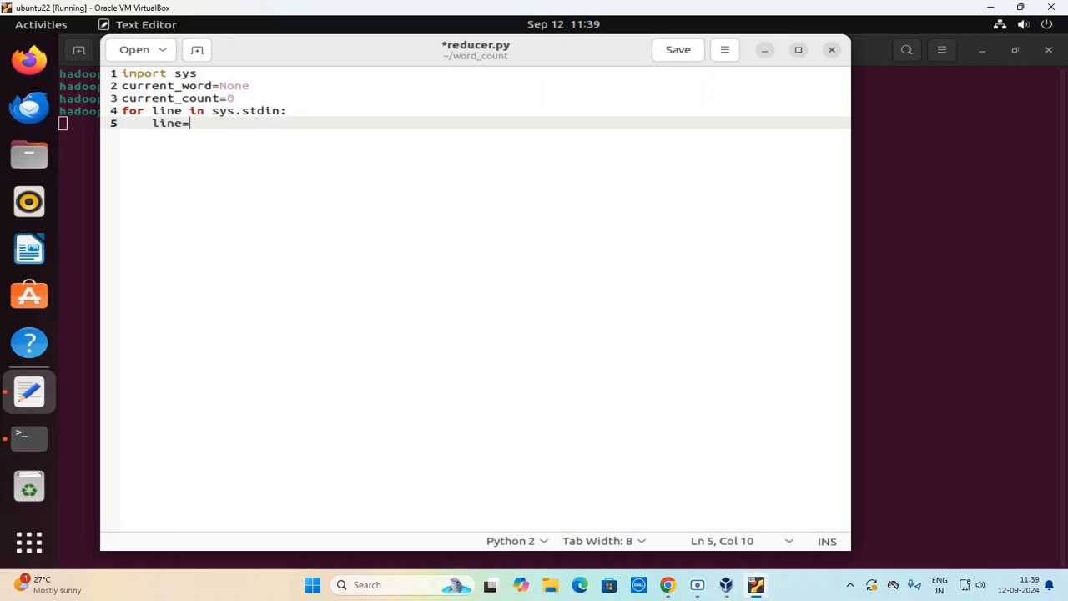
type("line.str")
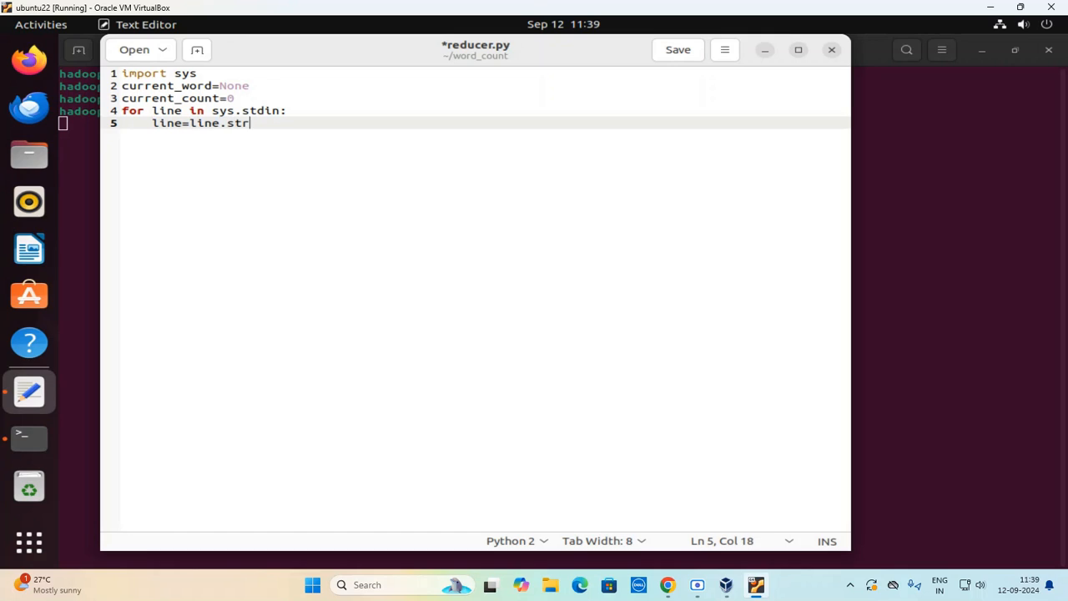
type("ip()")
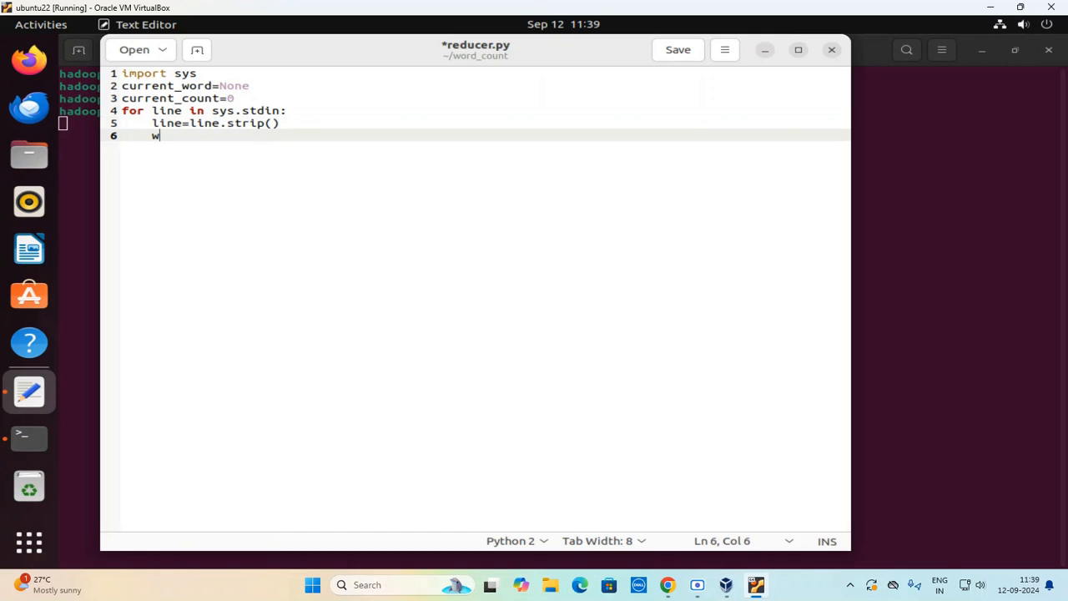
type("ord,coun")
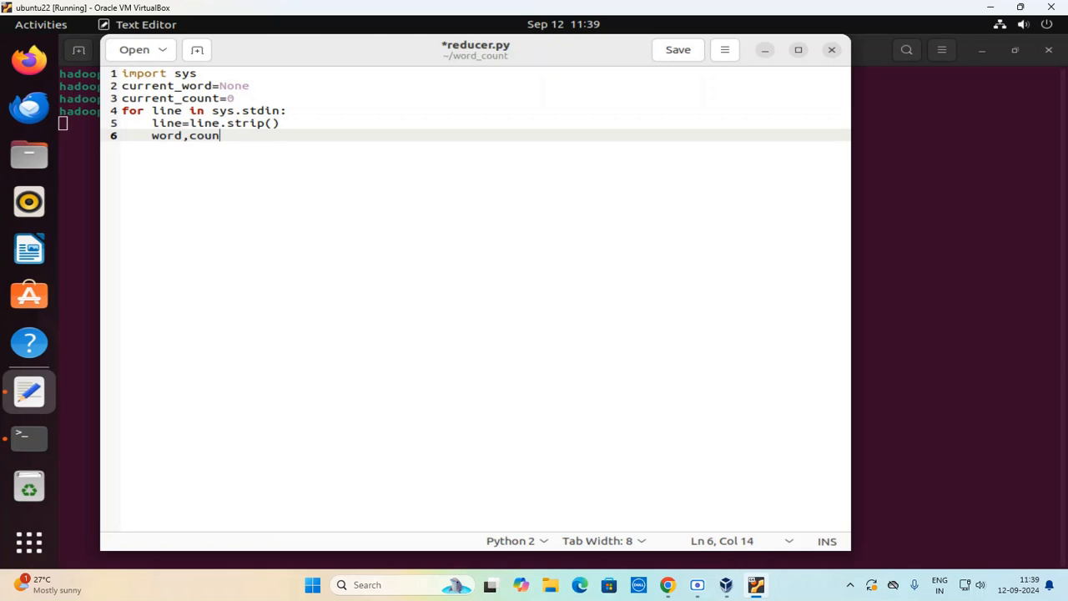
type("t=lin")
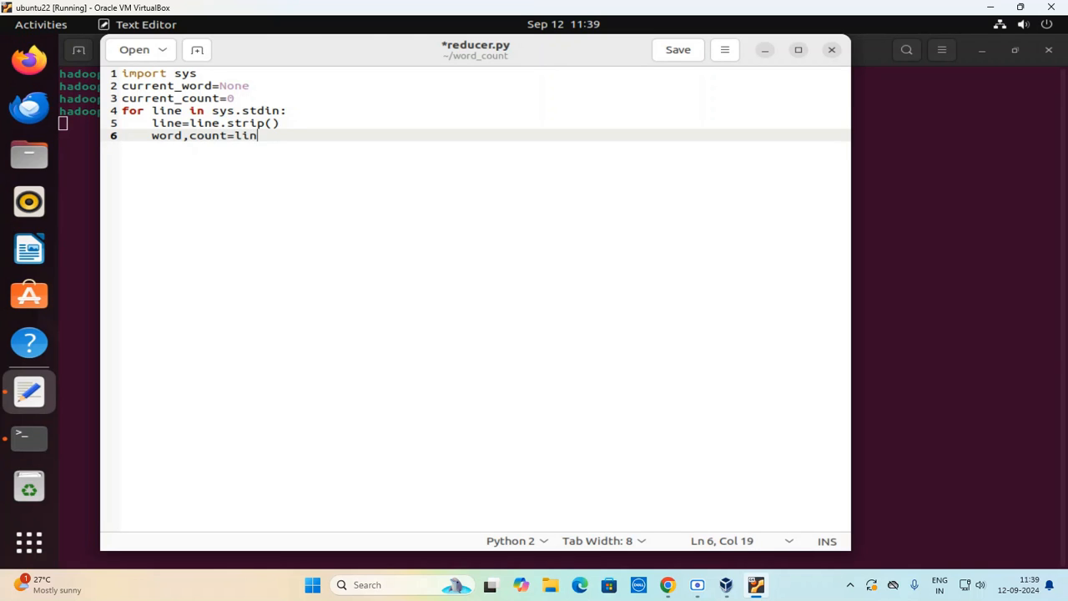
type("e.split(")
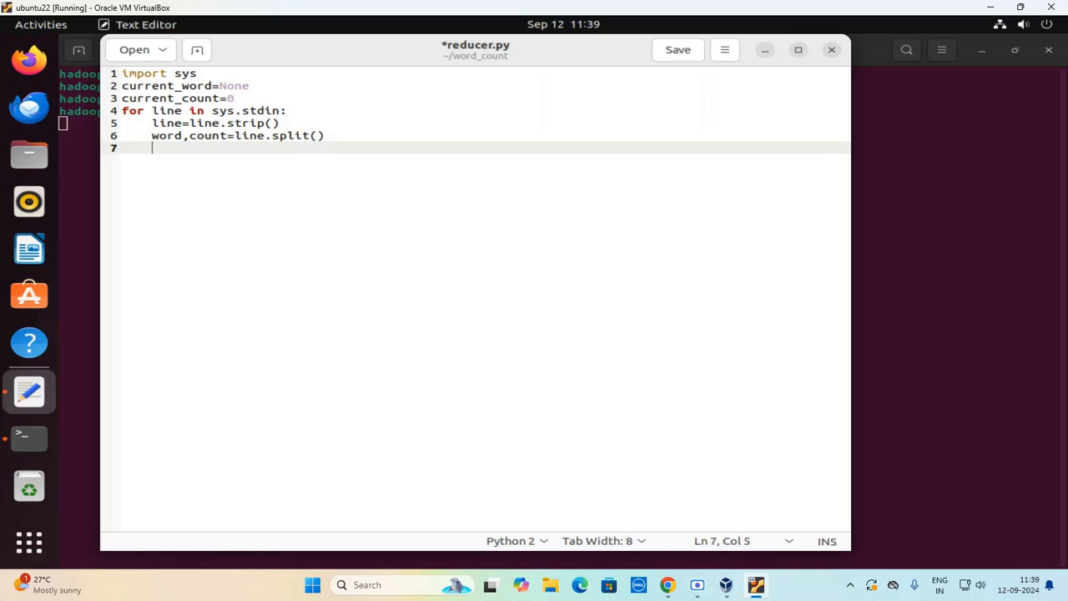
type("count=in")
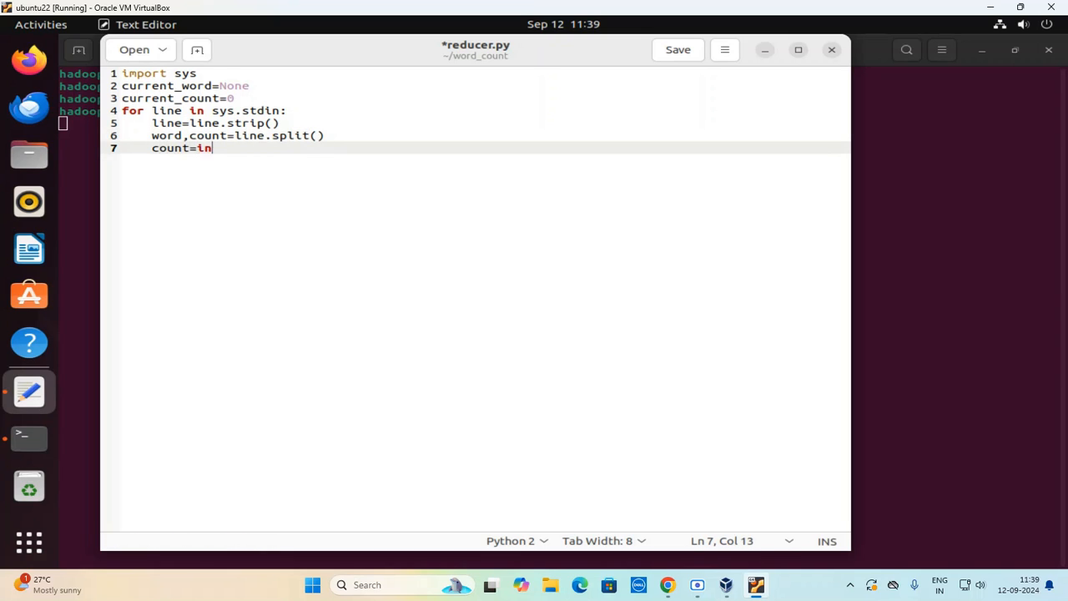
type("t(count")
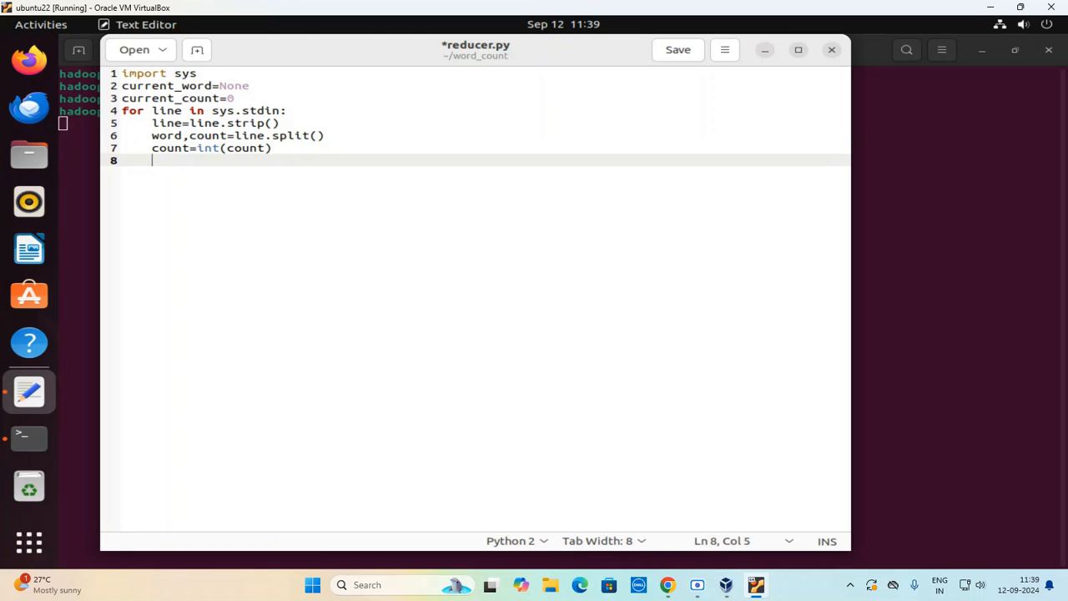
Add an if current_word==word branch that adds count to current_count.
type("if curre")
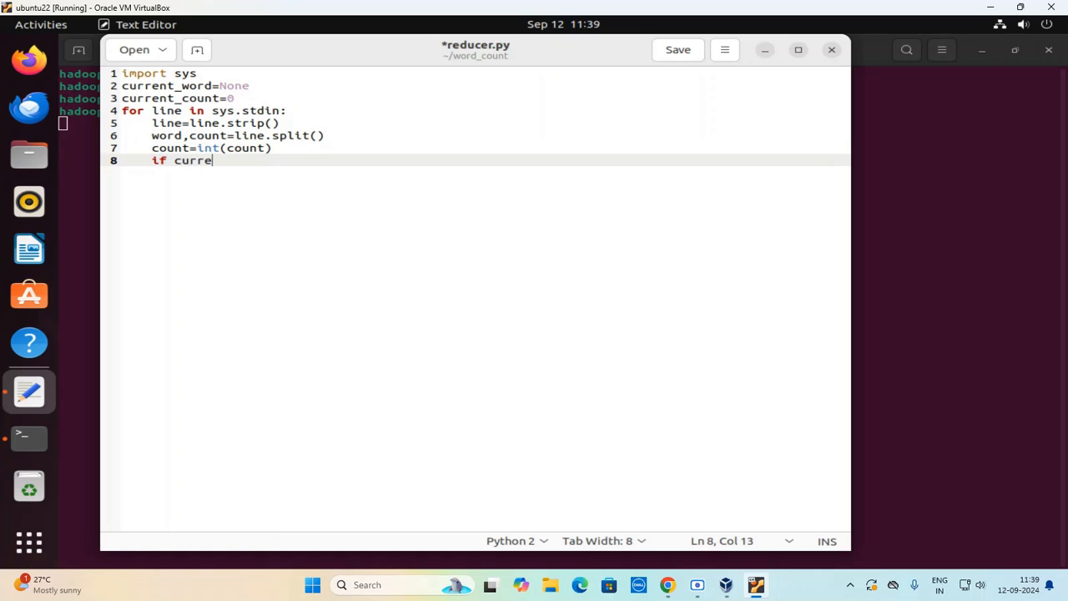
type("nt_word")
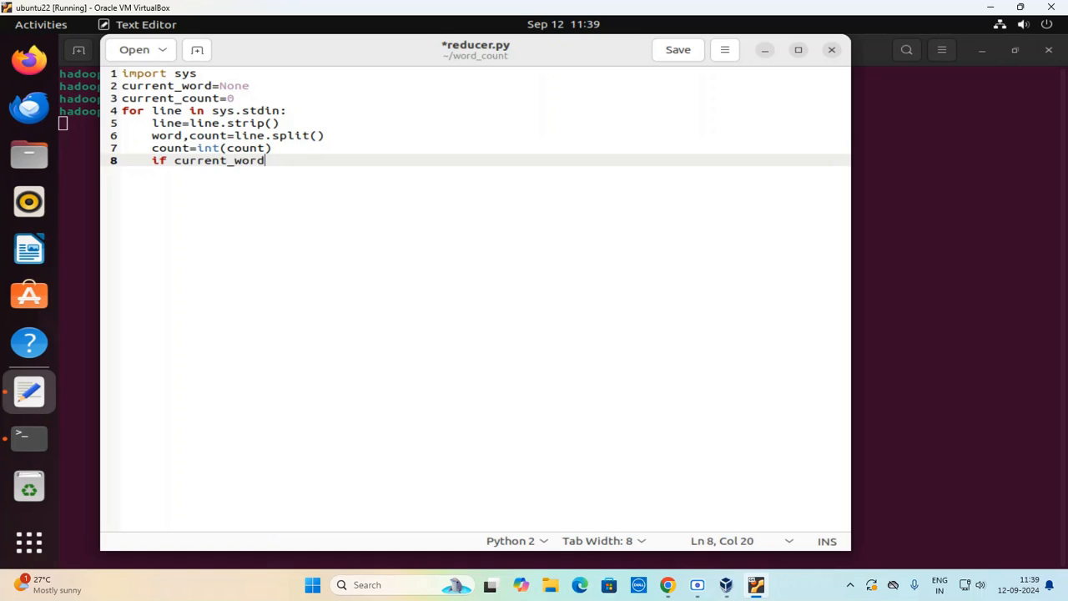
type("==wo")
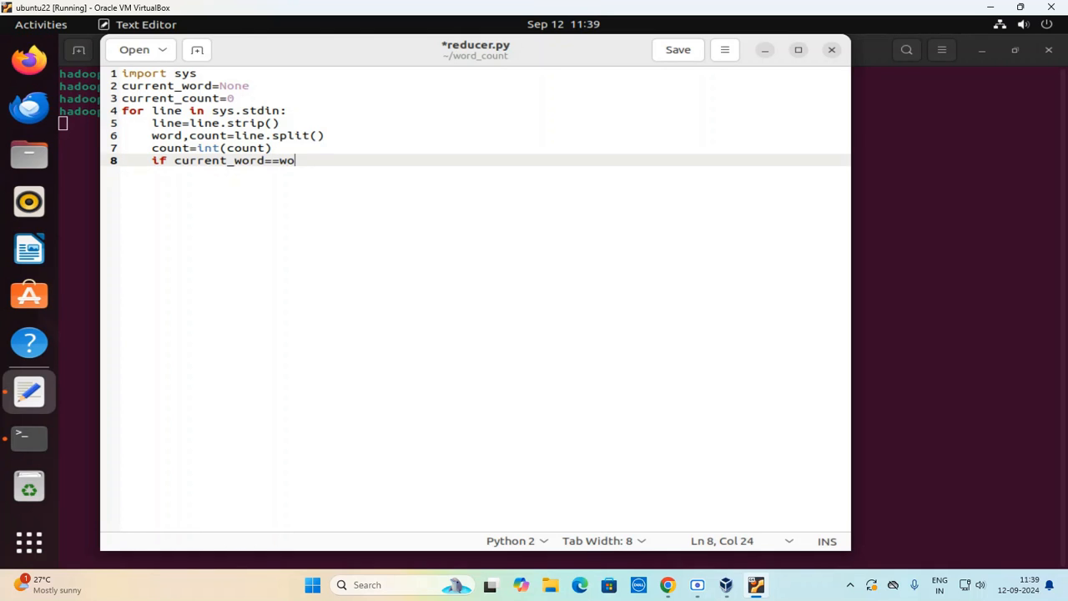
type("rd:")
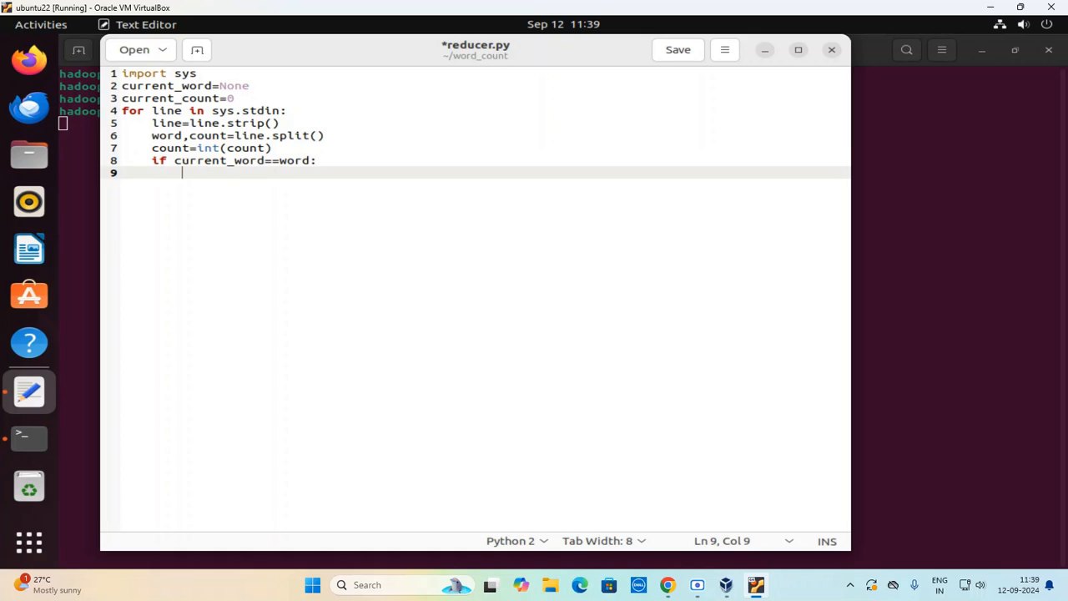
type("curren")
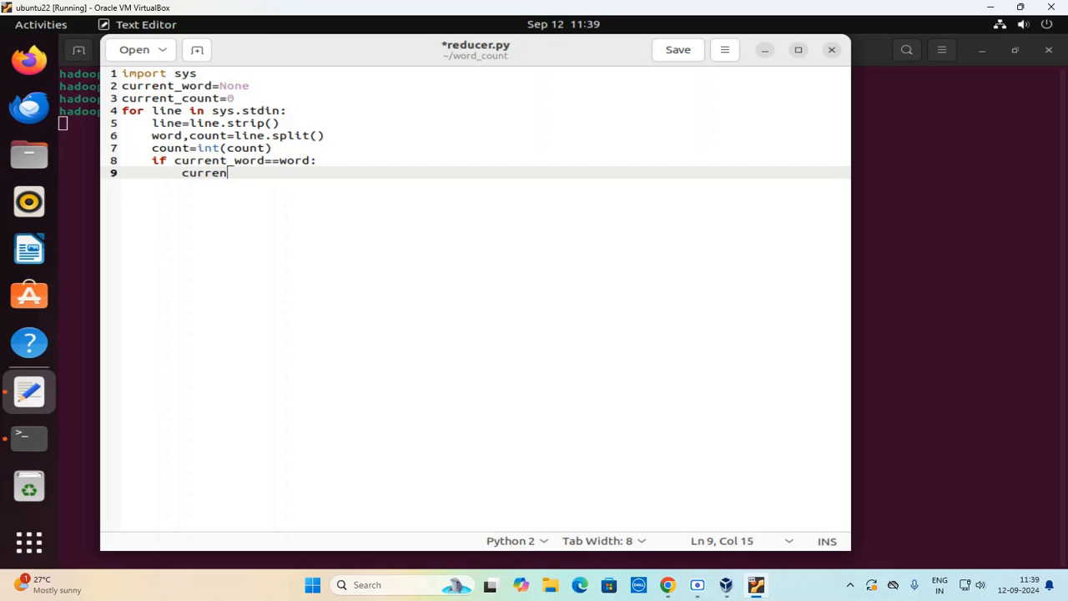
type("t_count")
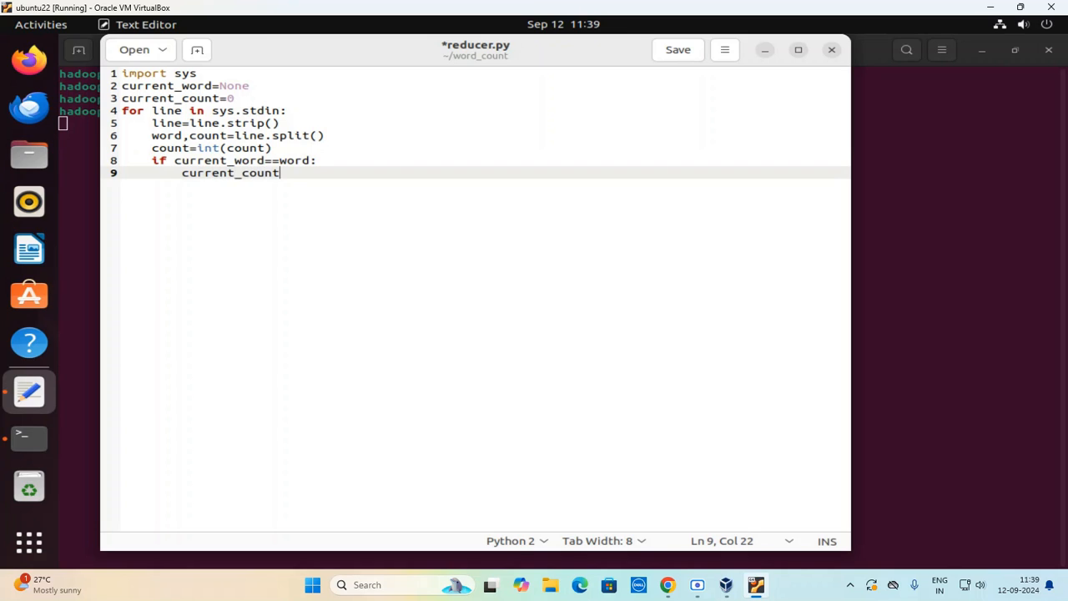
type("+=count")
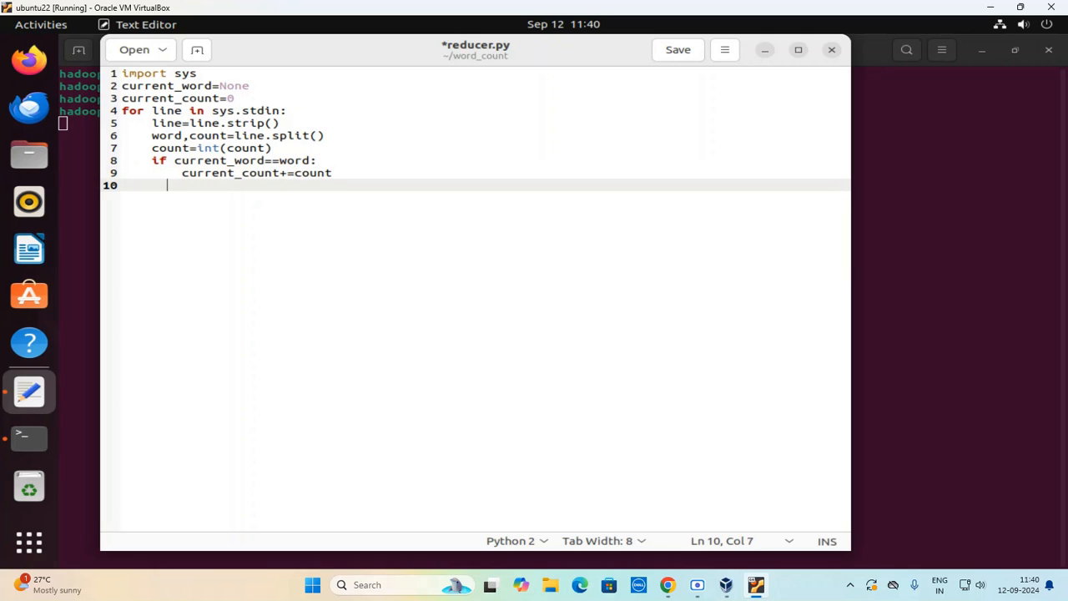
Add an else branch printing current_word and current_count tab-separated with an f-string.
type("else:")
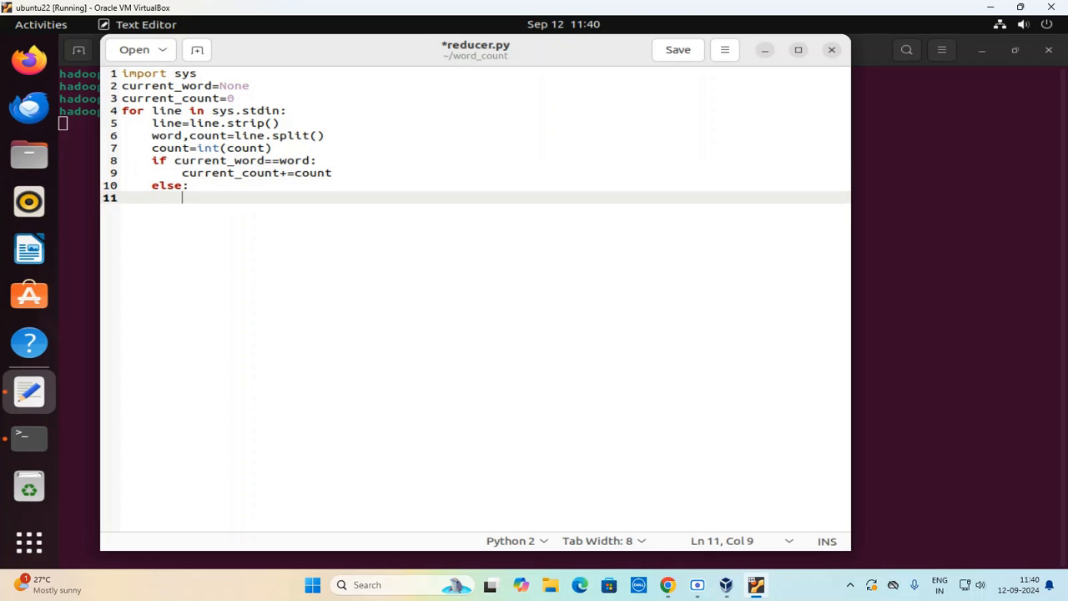
type("if cu")
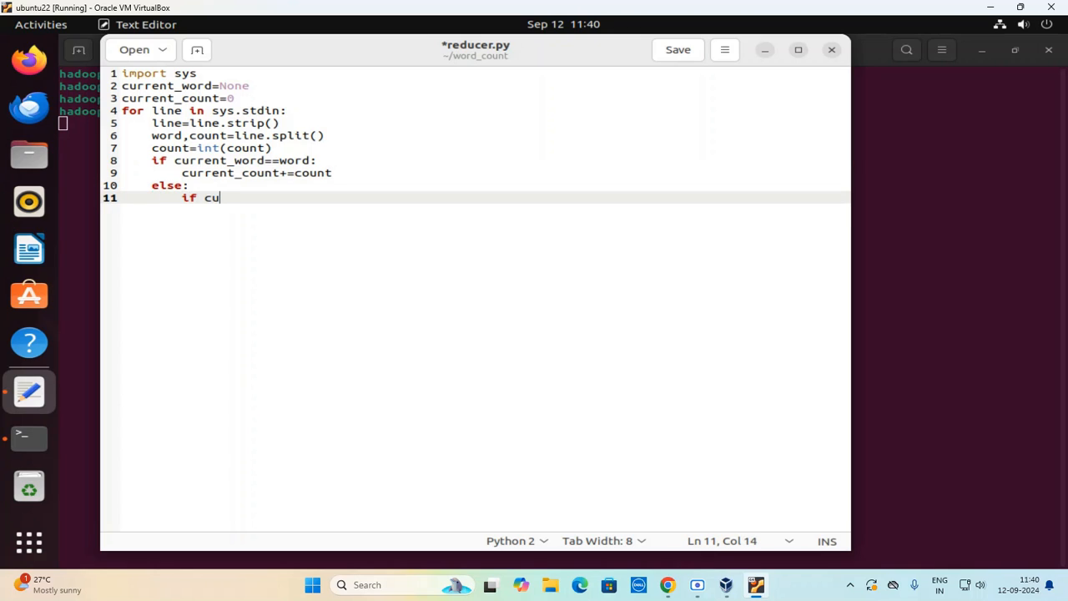
type("rre")
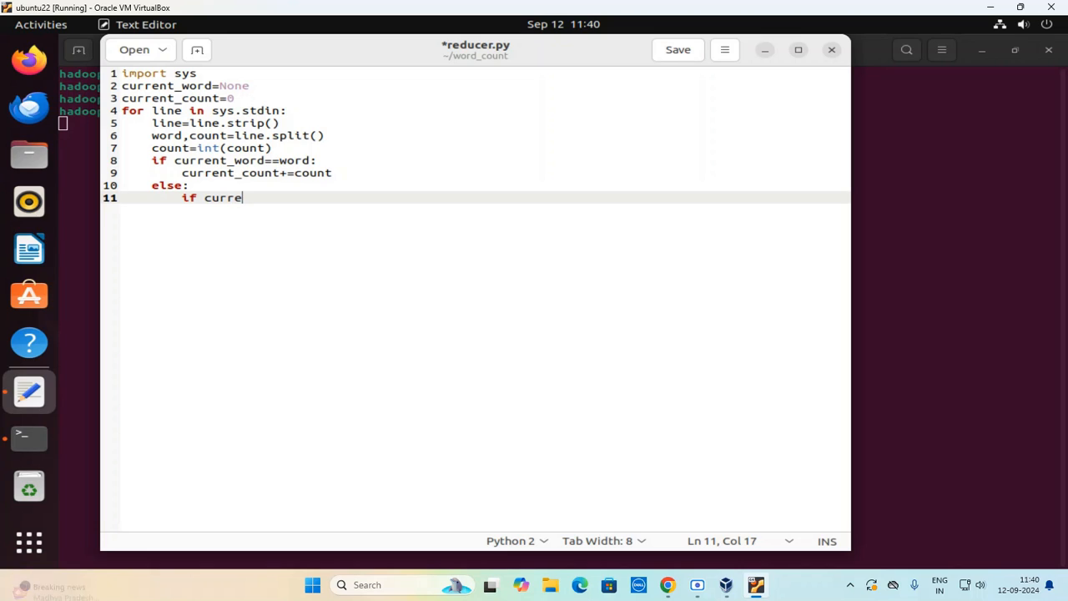
type("nt_word:")
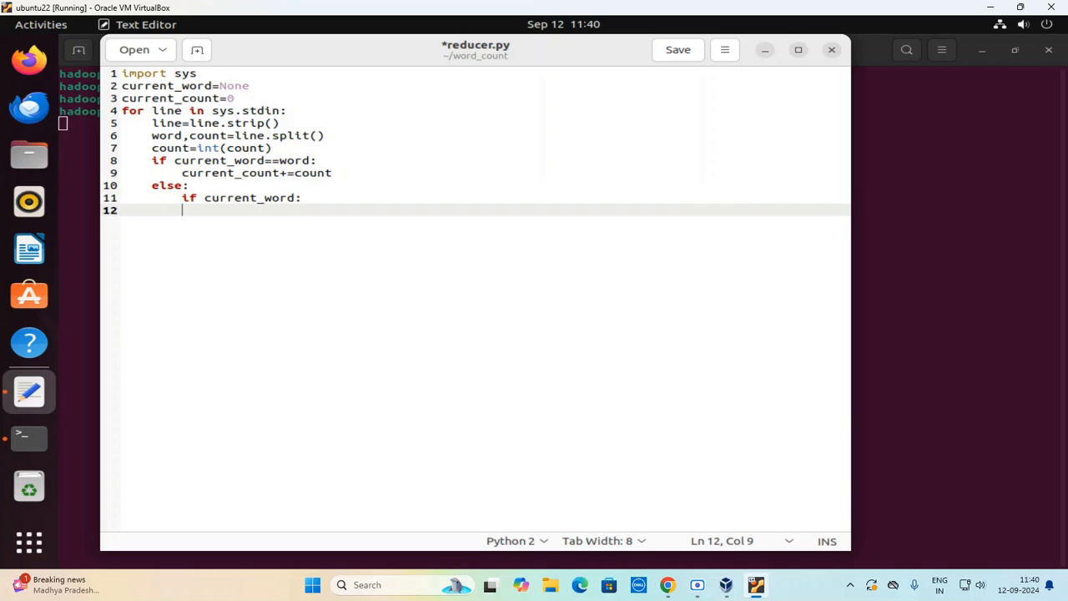
type("p")
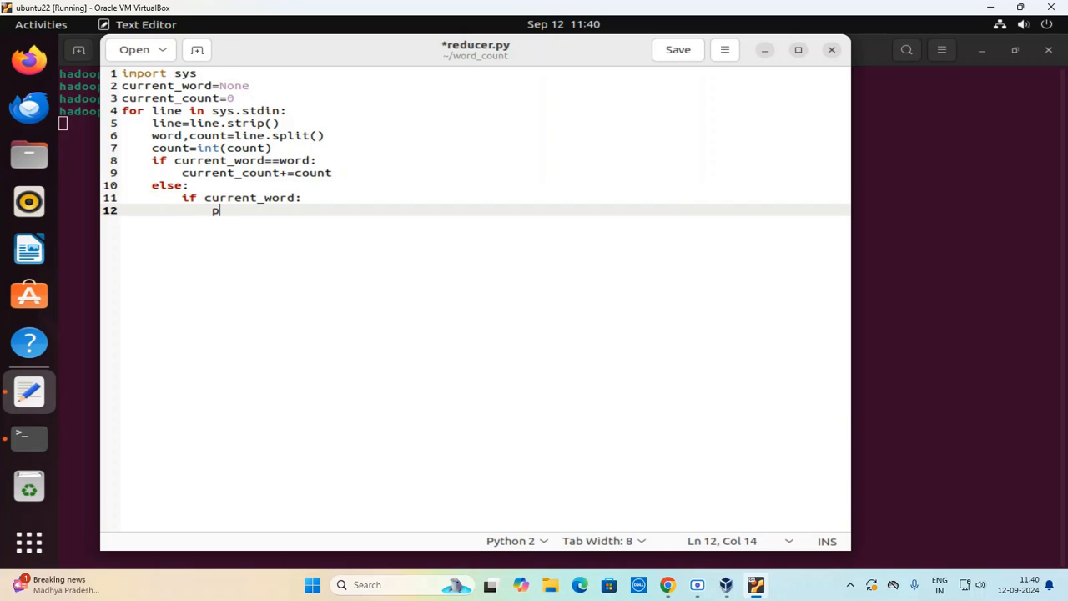
type("rint")
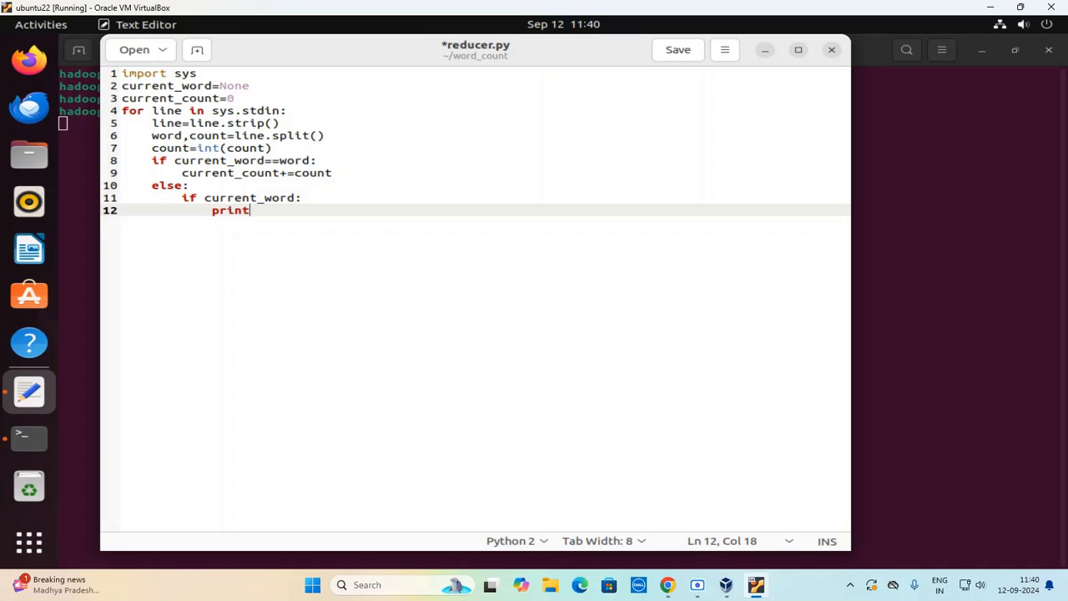
type("(")
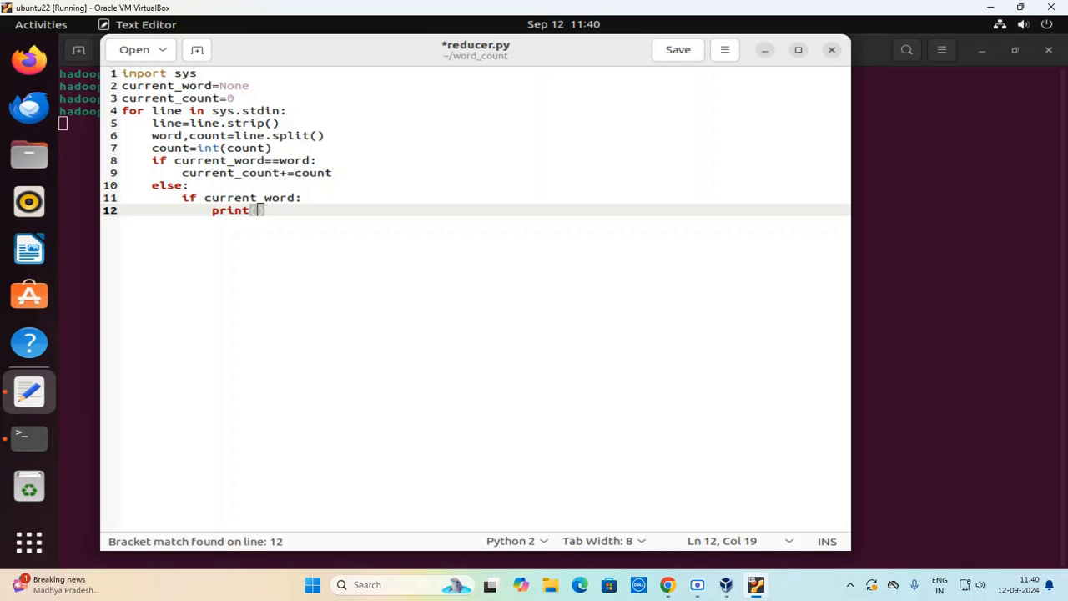
type("f'")
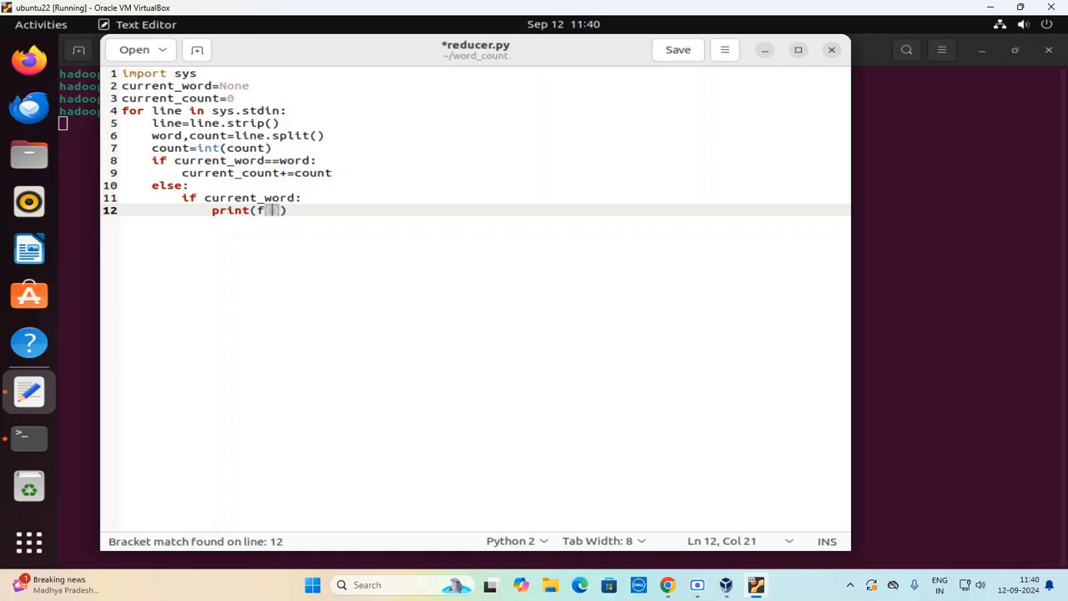
type("current")
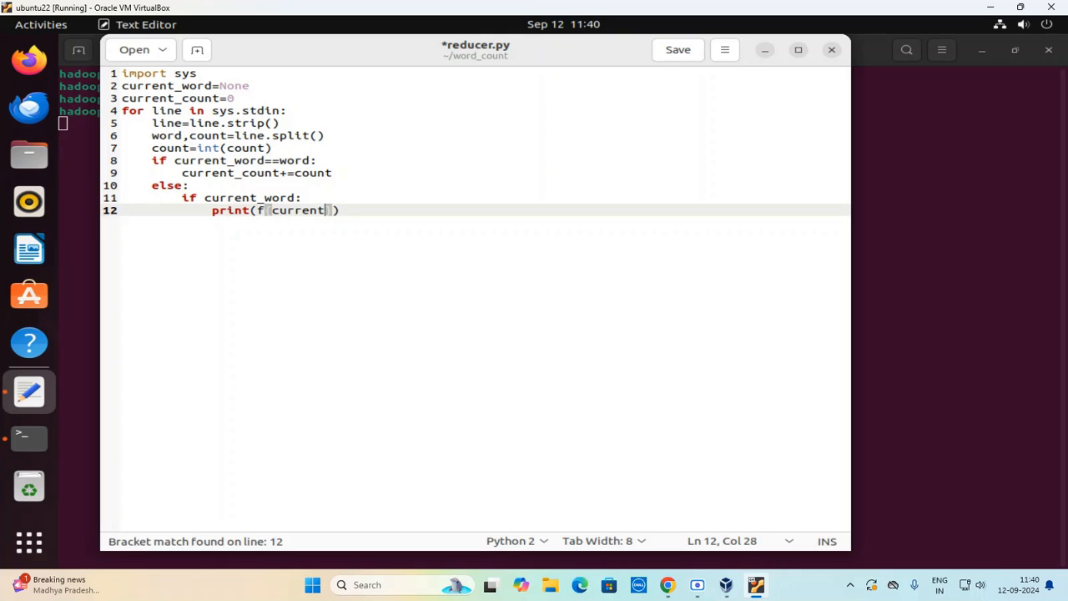
type("_word")
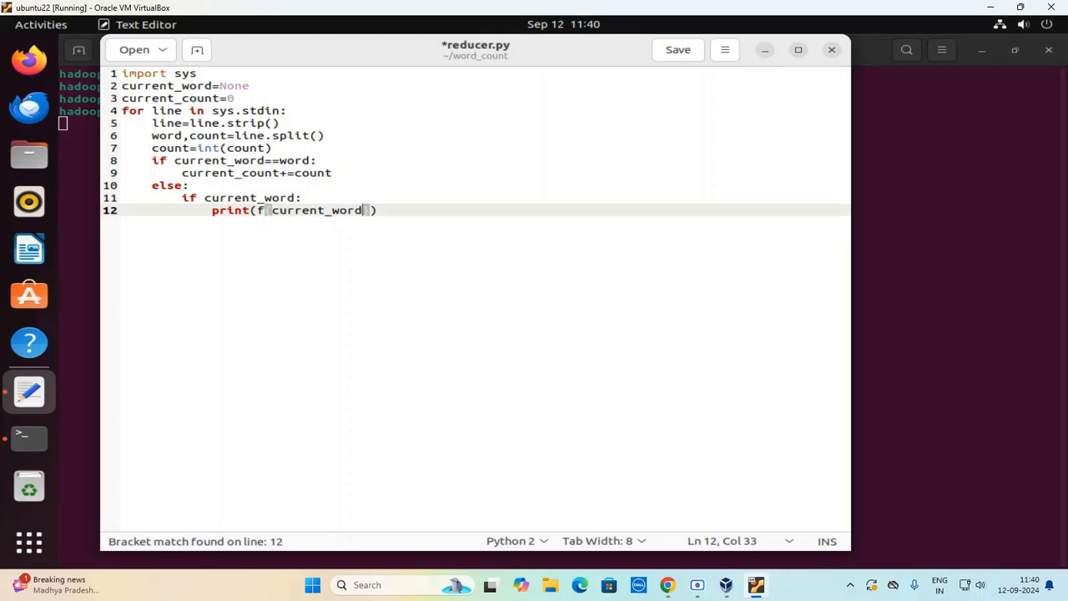
type("}")
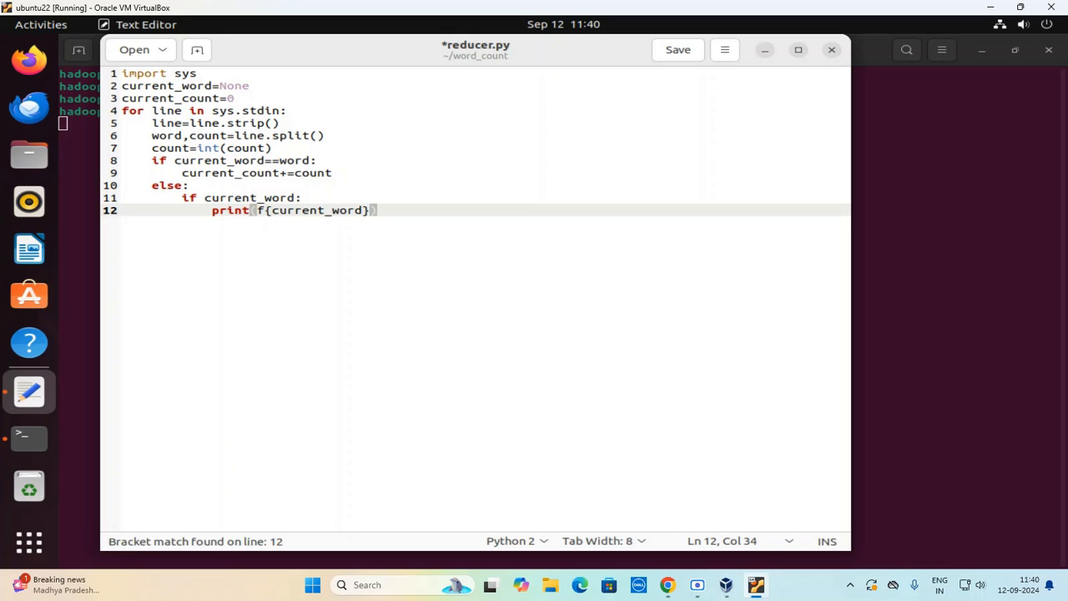
type("\\t")
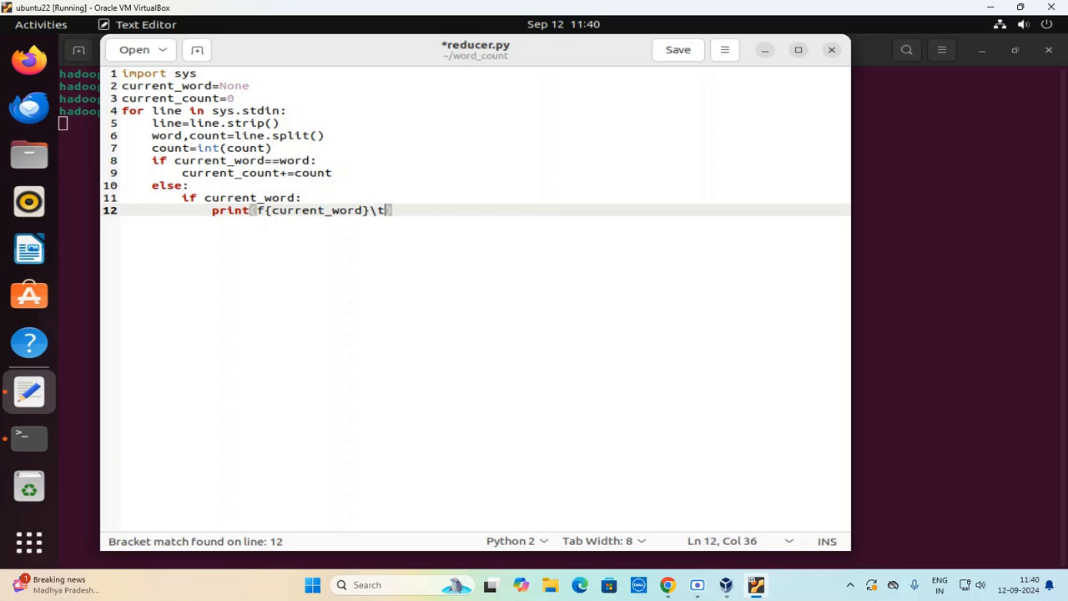
type("current")
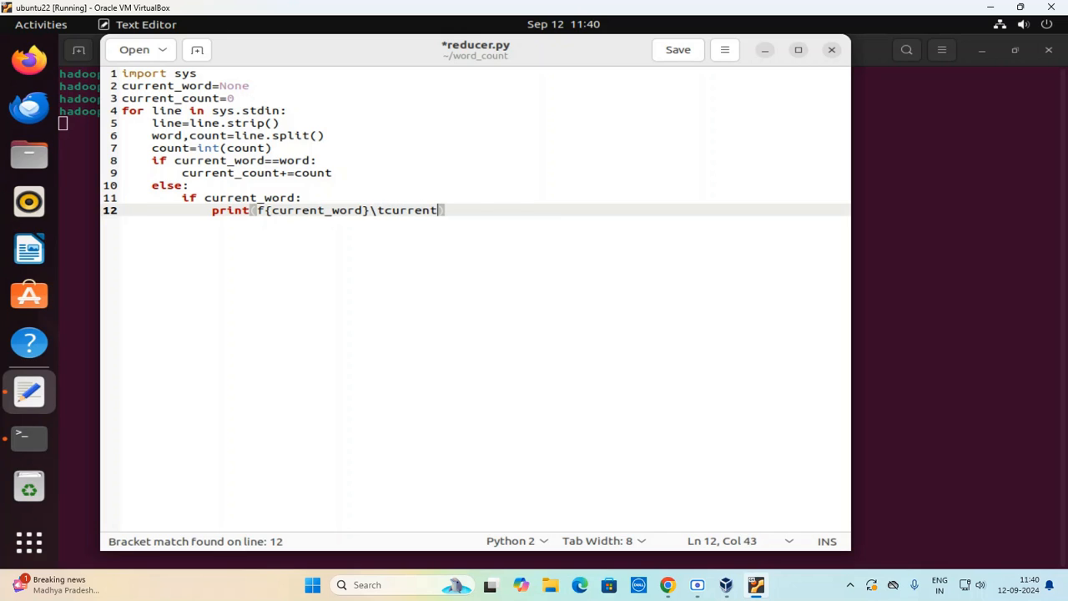
type("_count")
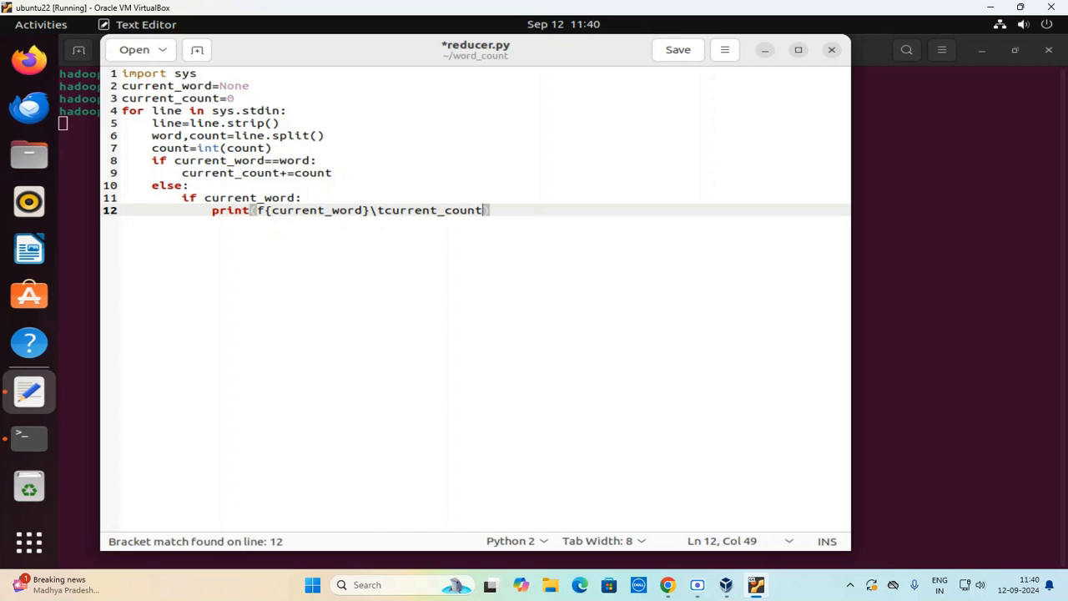
type("'")
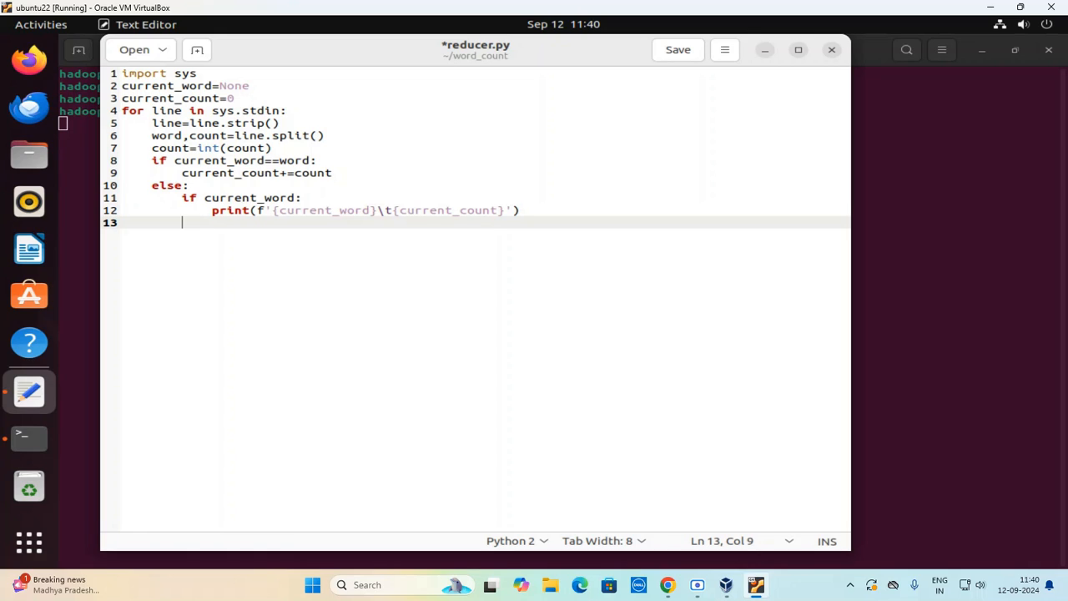
In the else branch, reset current_word to word and current_count to count.
type("curr")
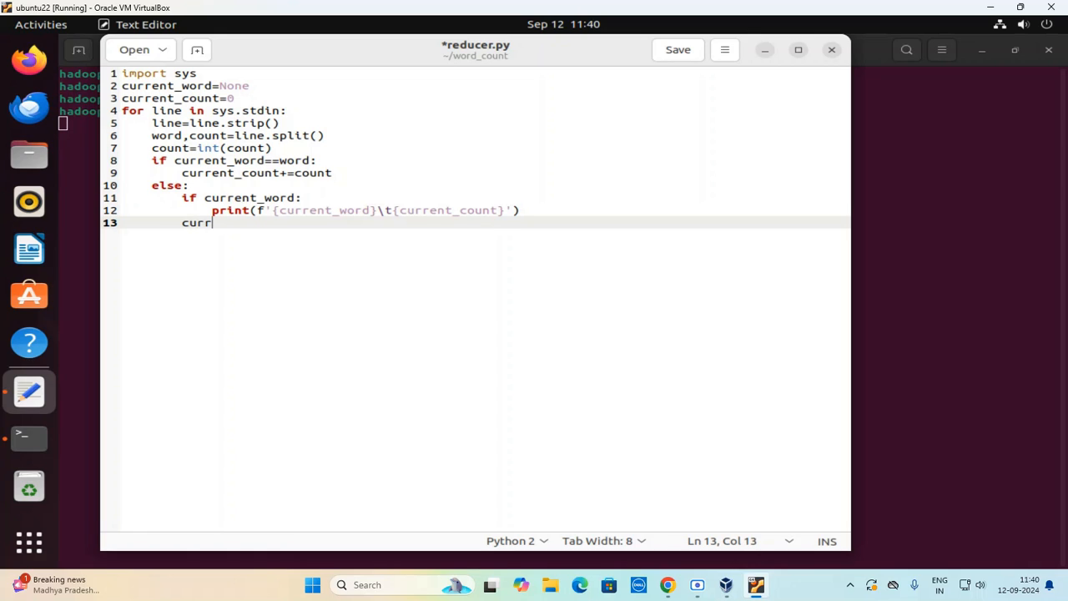
type("ent_word=word")
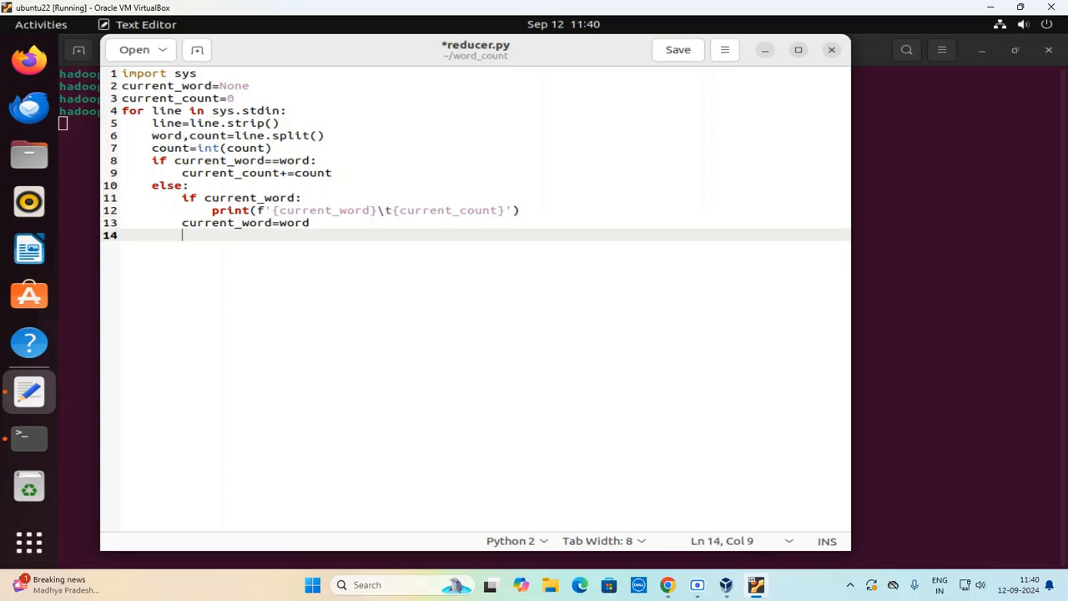
type("current")
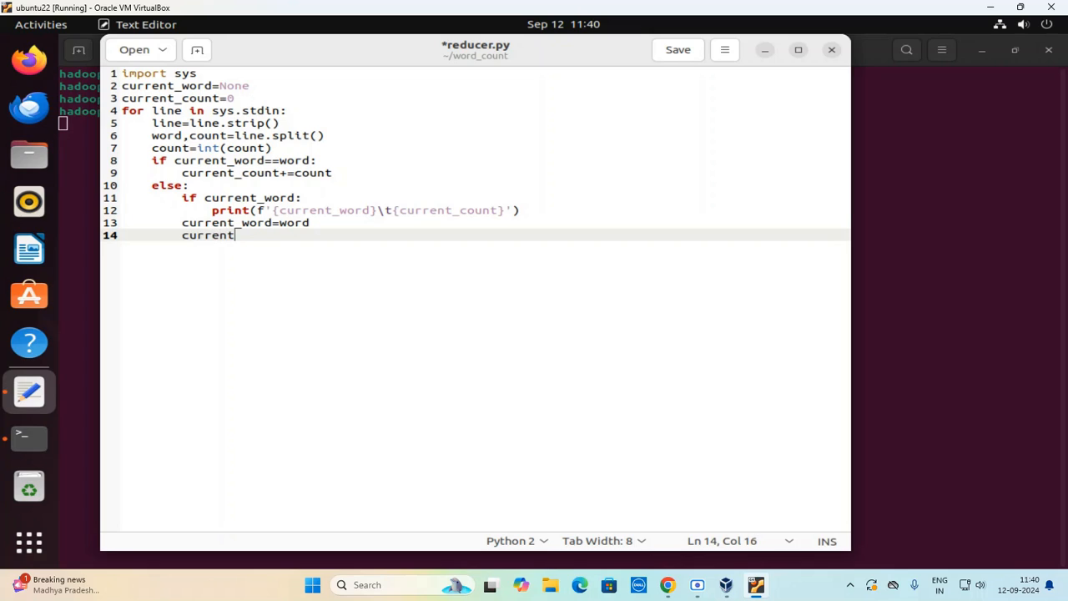
type("_count=")
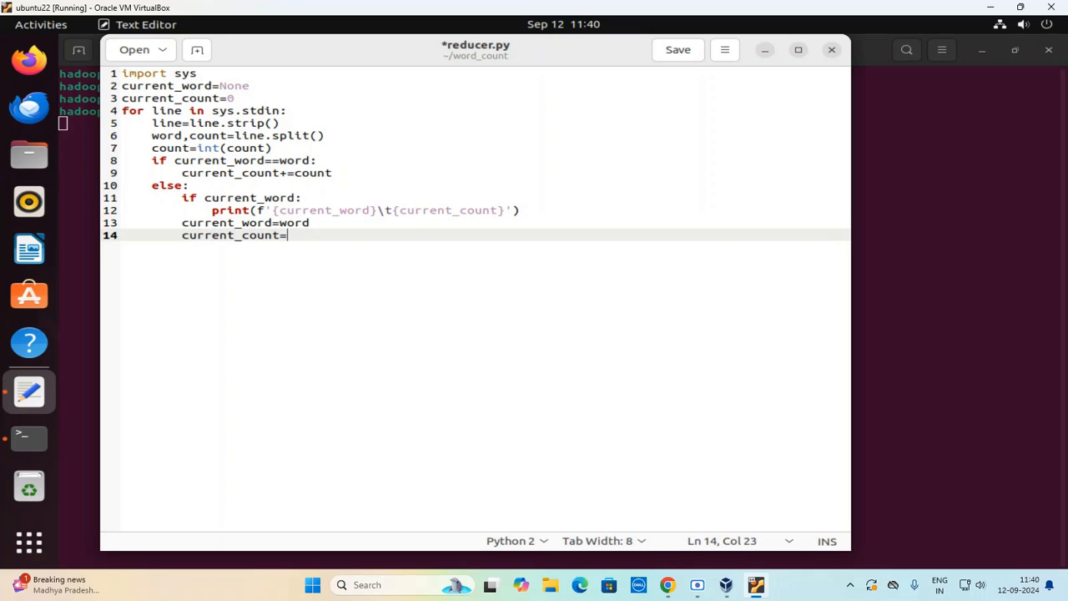
type("count")
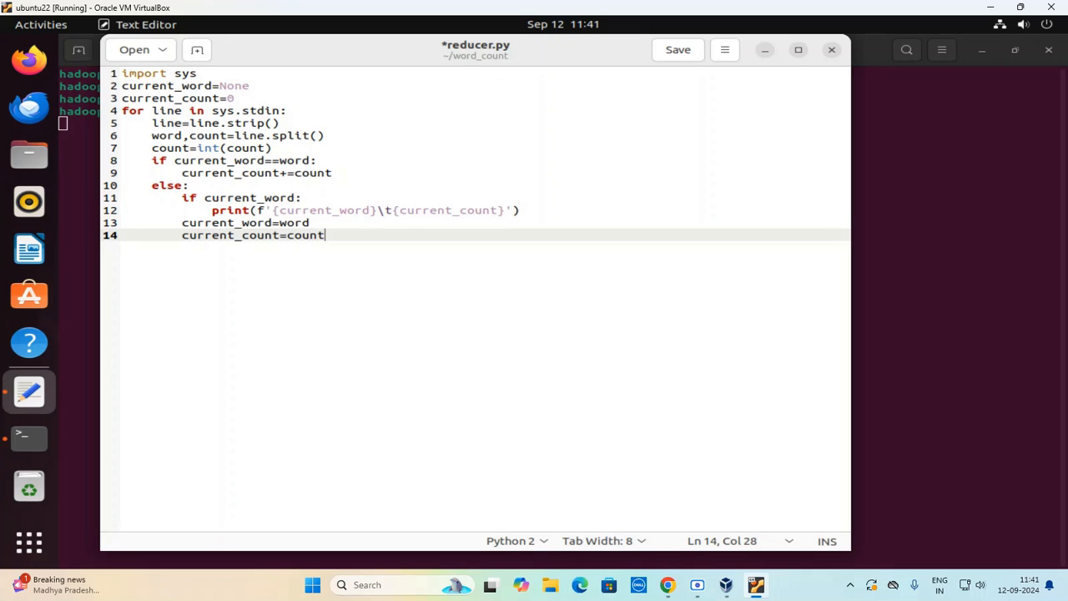
key("Enter")
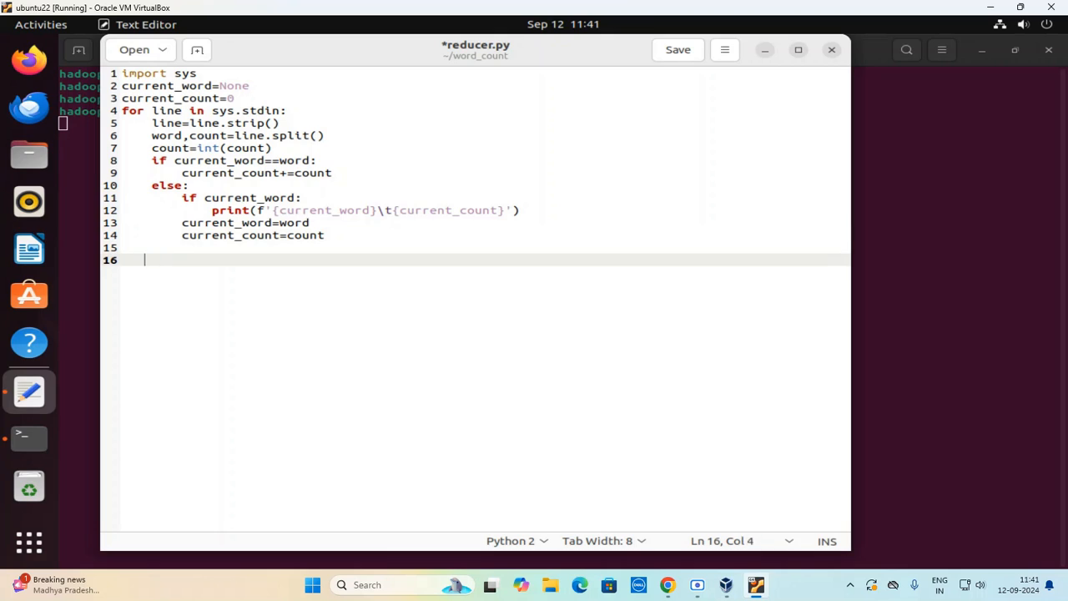
Add a final if current_word block printing the last word and count, then save and close.
type("i")
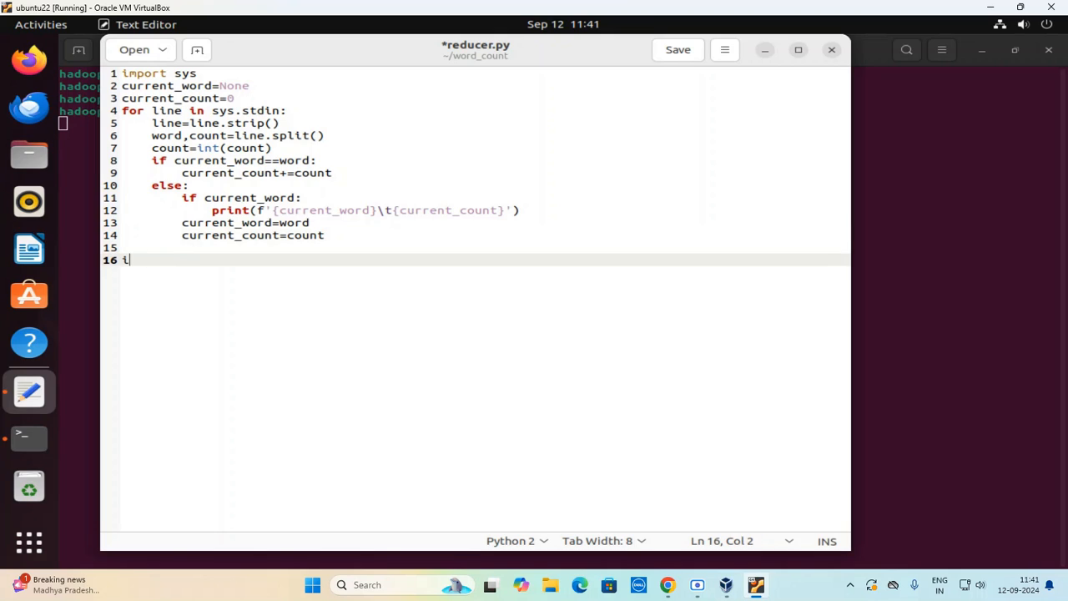
type("f current")
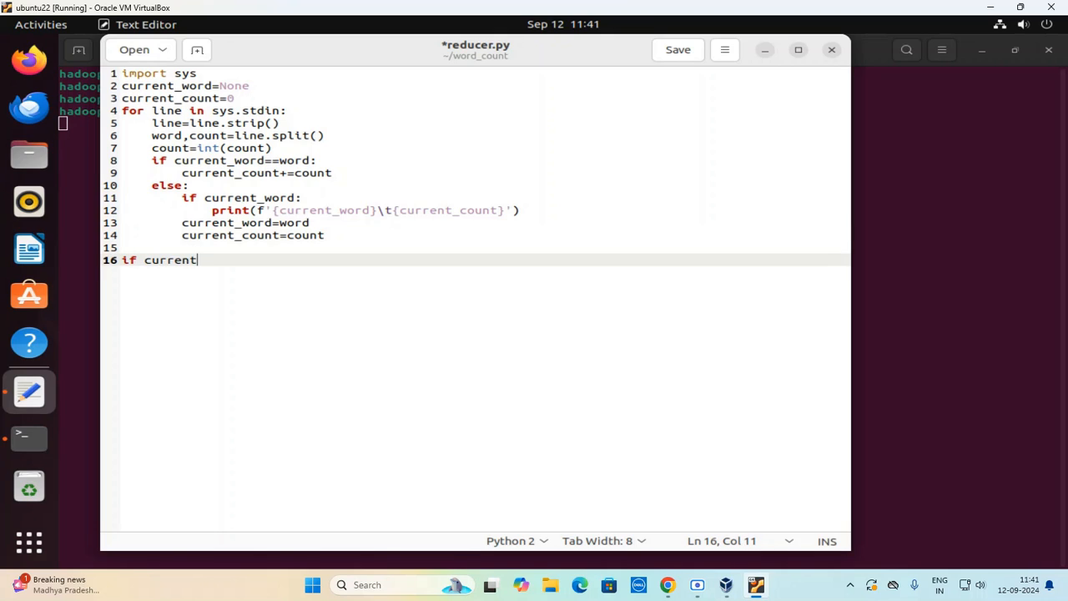
type("_word:")
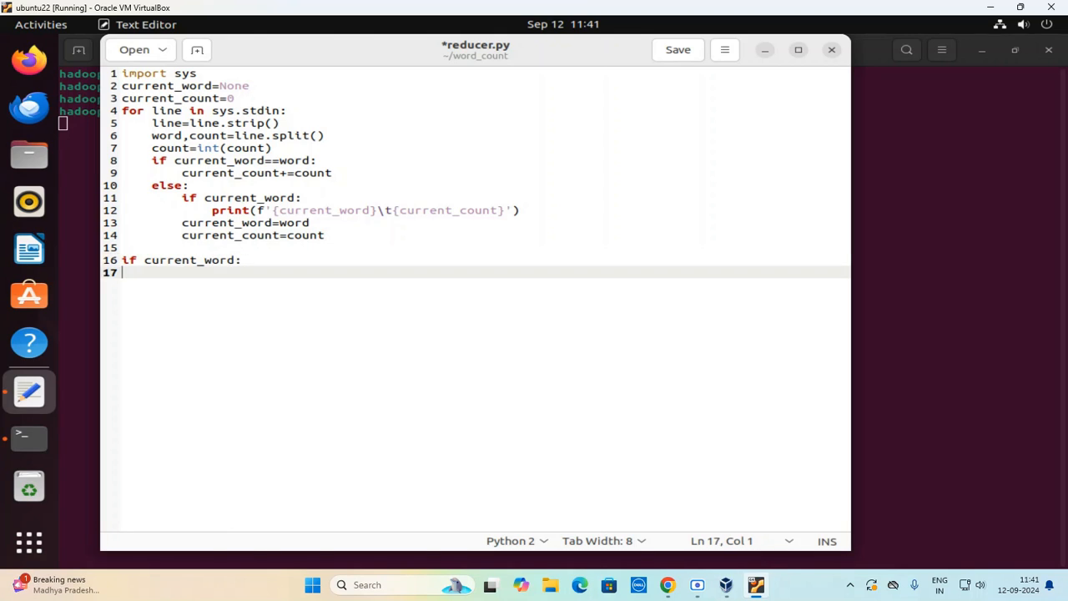
key("Tab")
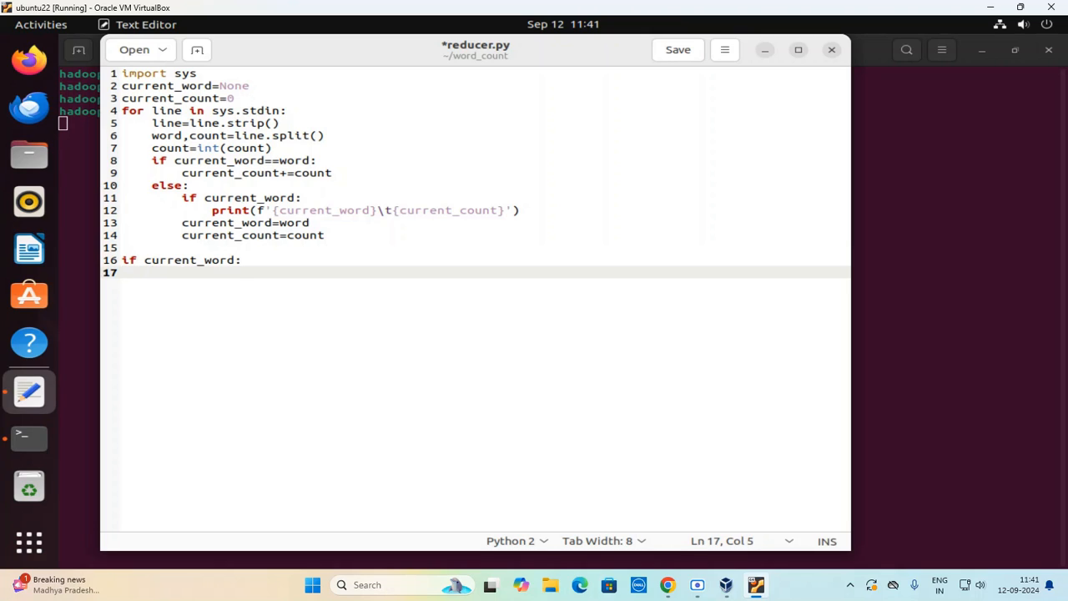
type("print(")
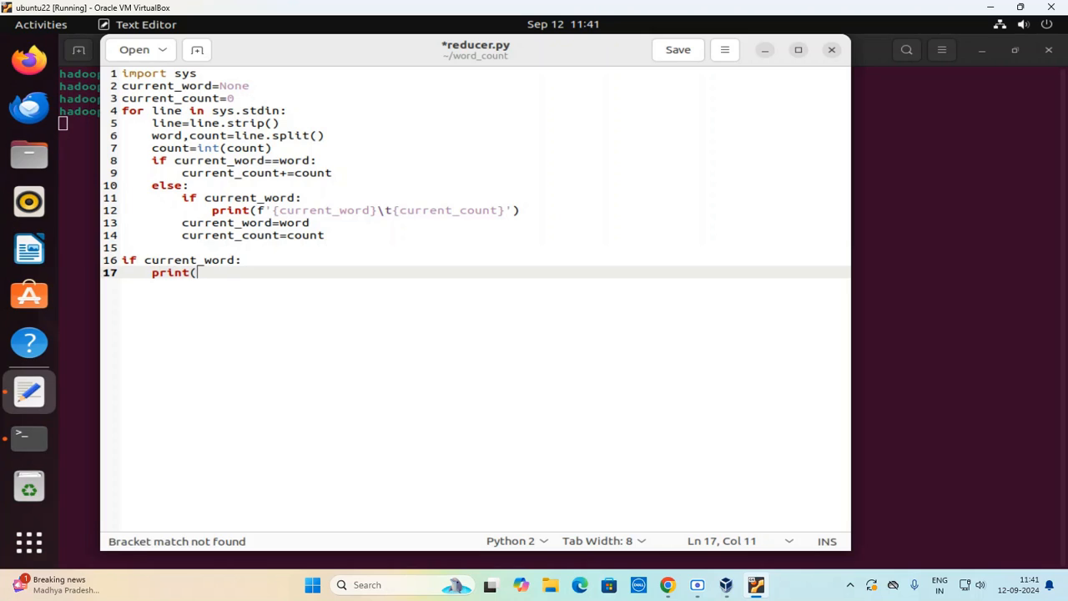
type("f")
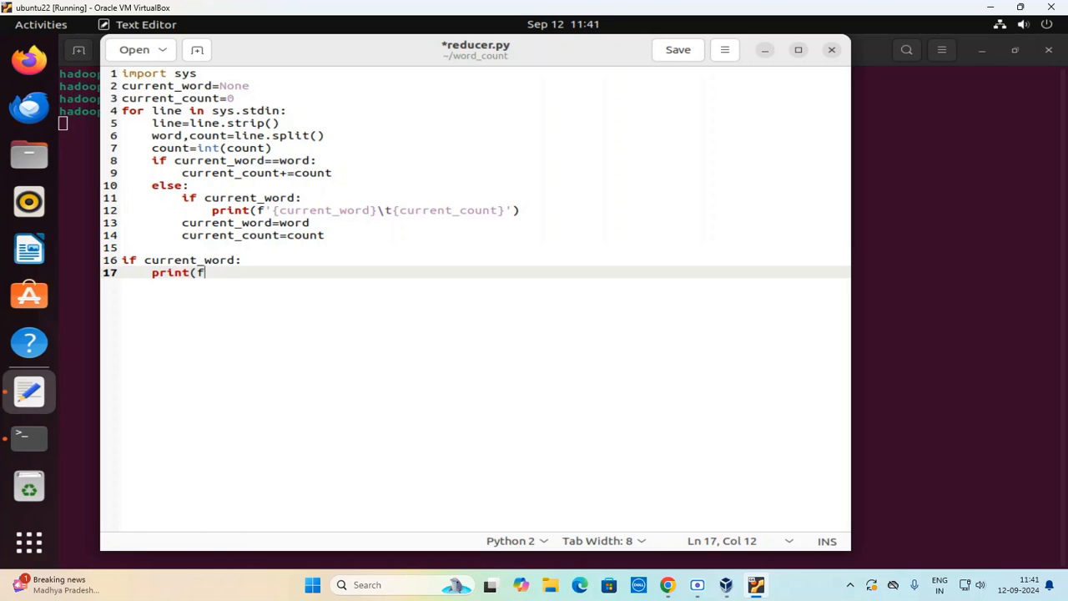
type("{cu")
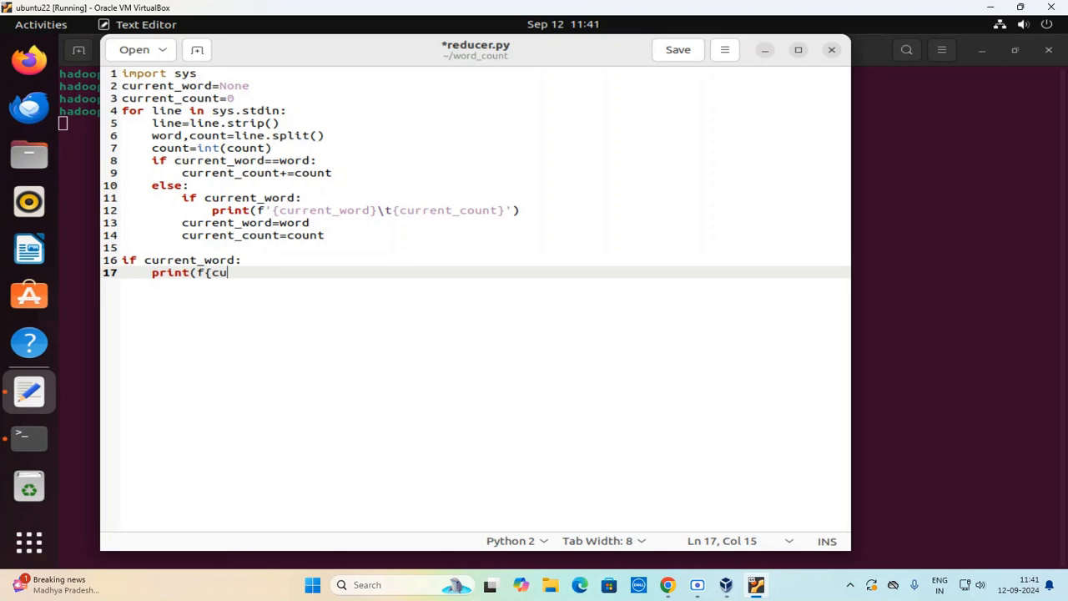
type("rrent_wor")
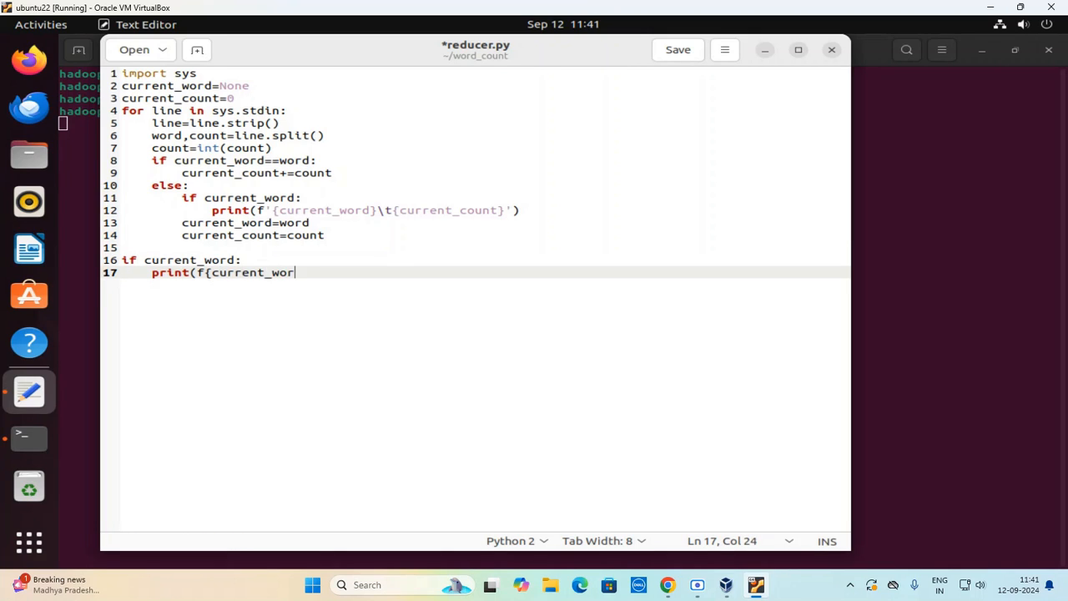
type("d")
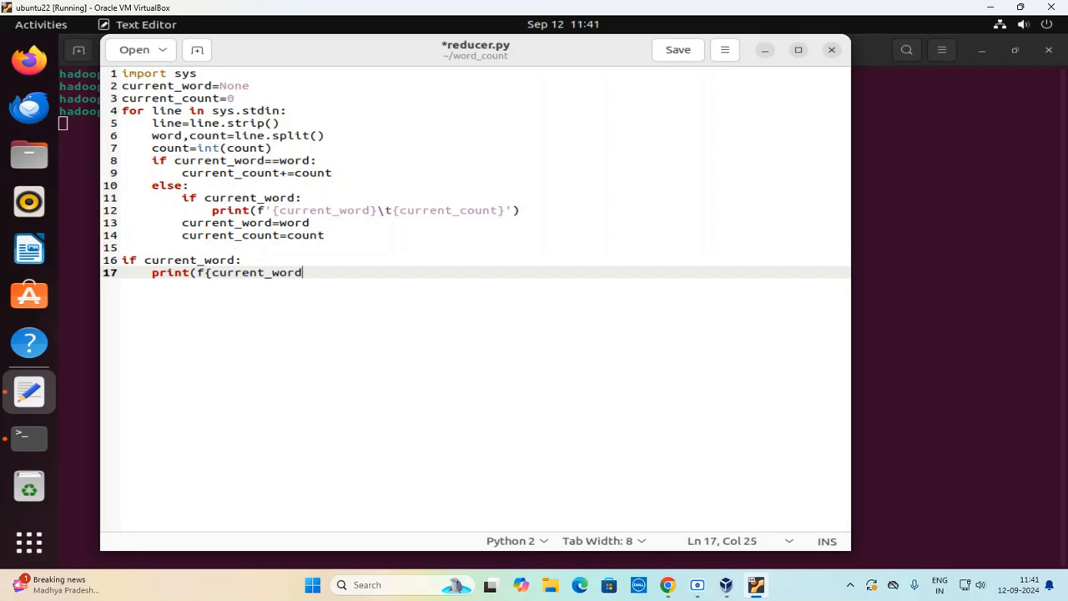
type("}")
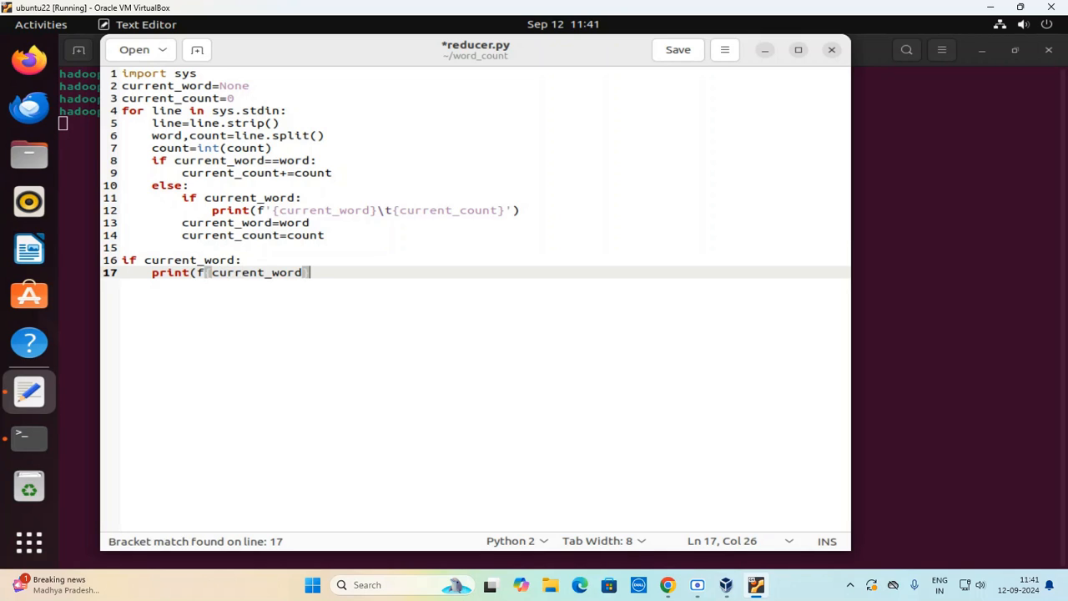
type("}\\t{}")
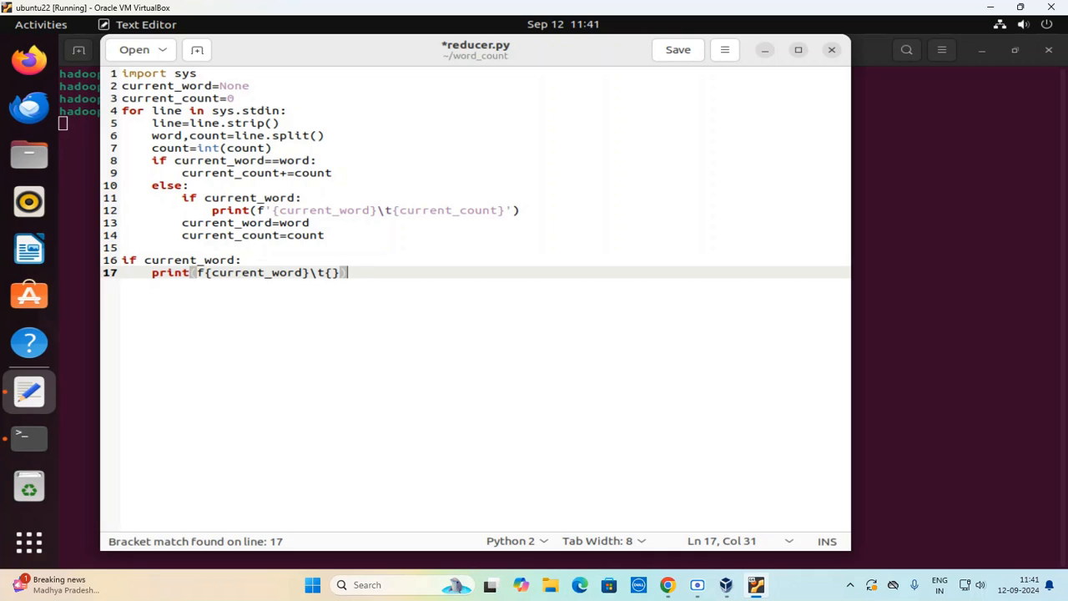
type("cur")
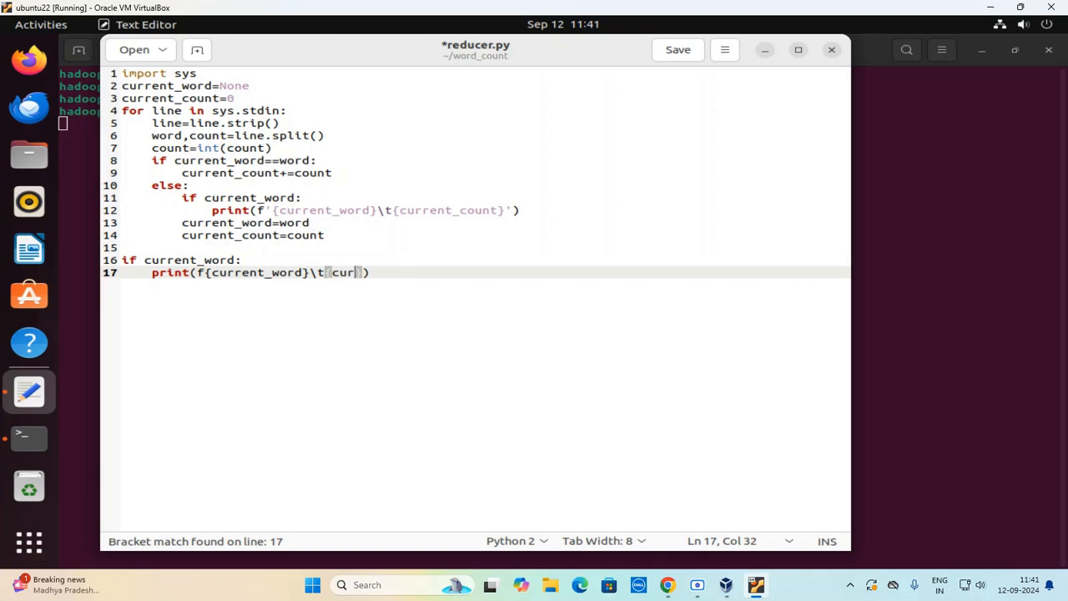
type("rent_count")
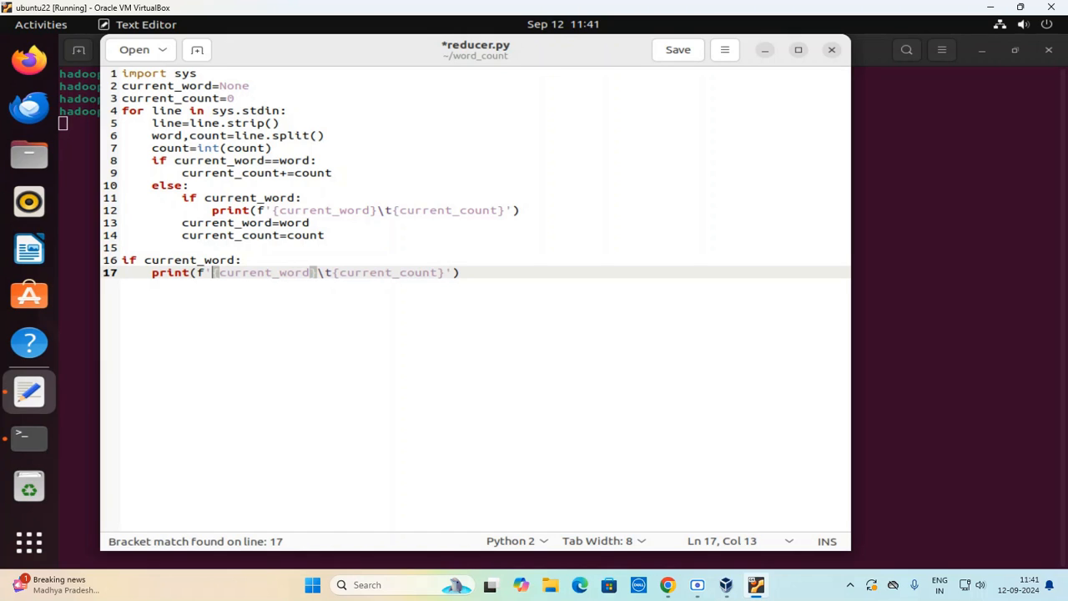
left_click(678, 49)
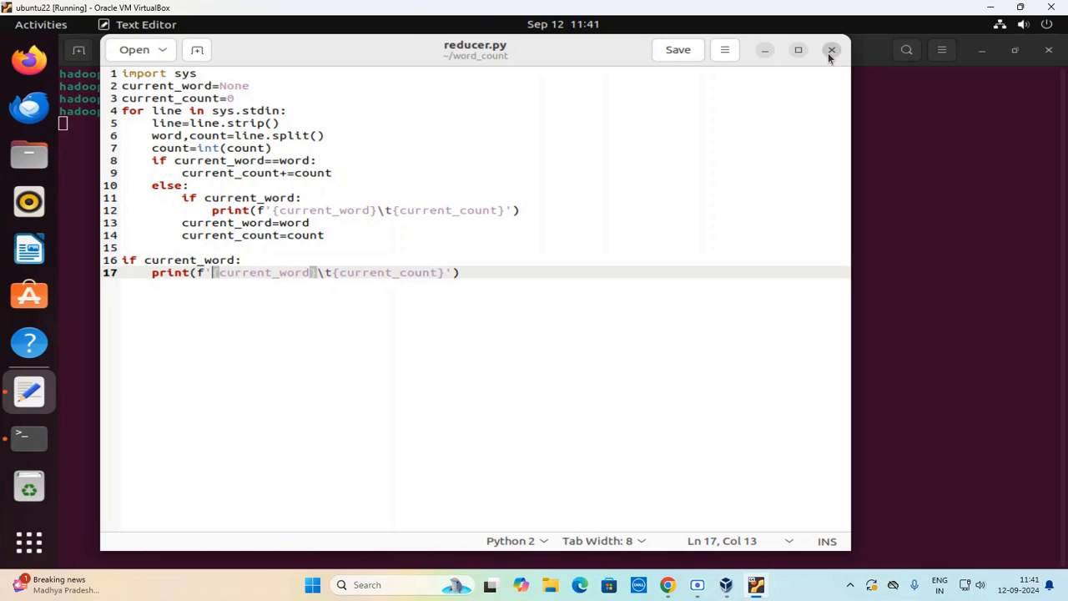
left_click(830, 49)
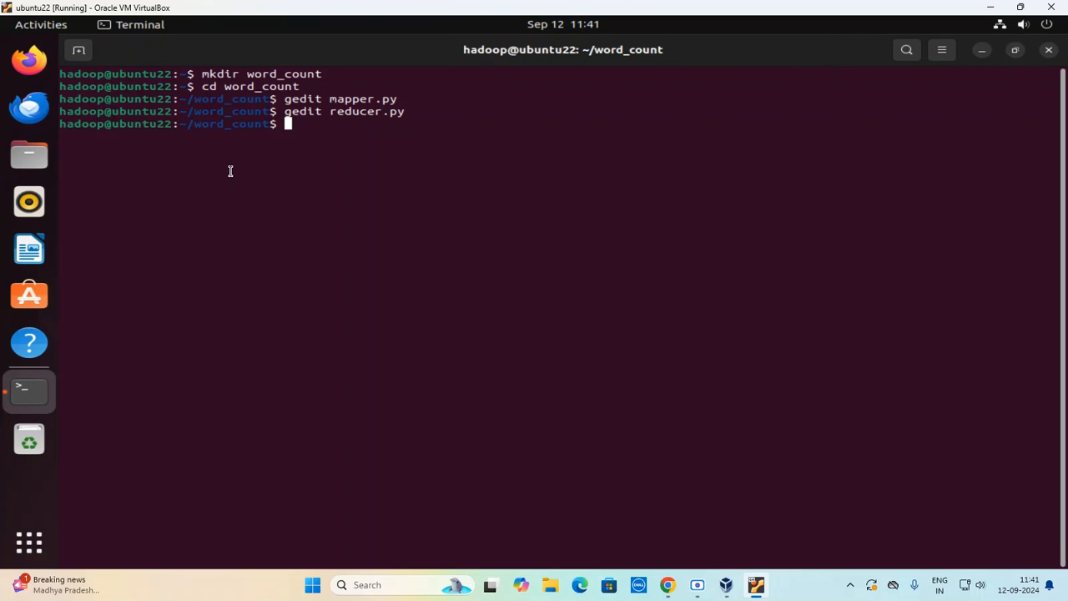
Create input.txt with words like hello, hi, when, where, how and who, and save it.
type("gedit i")
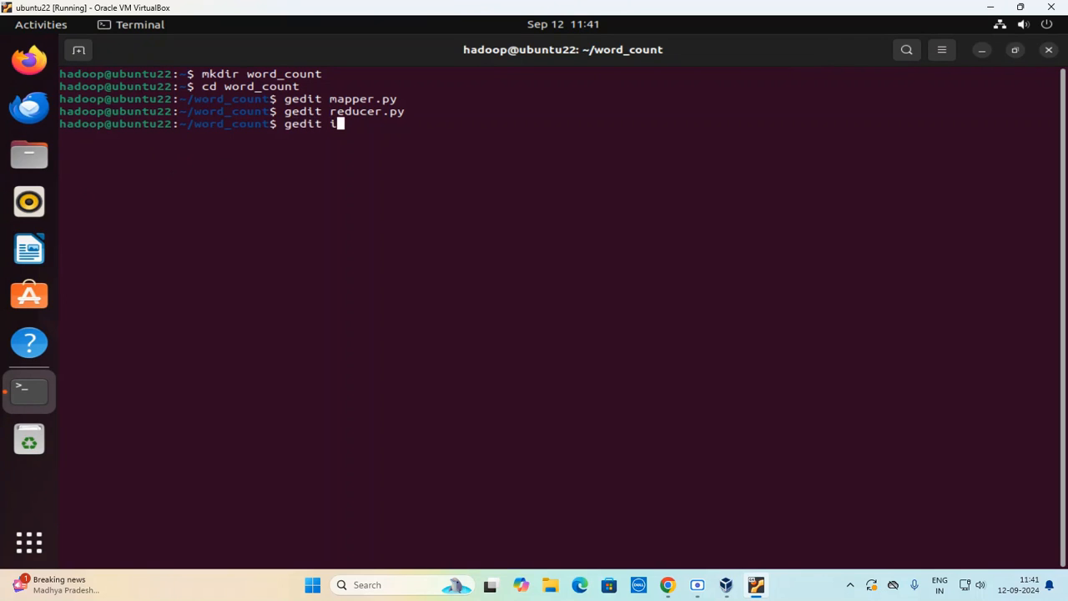
type("nput.tx")
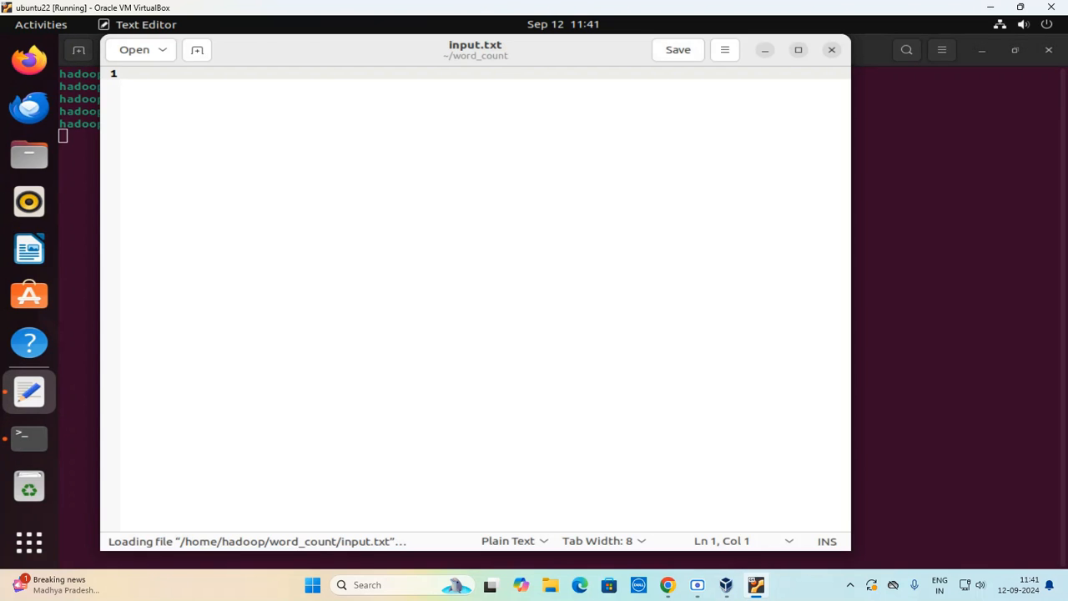
type("hello")
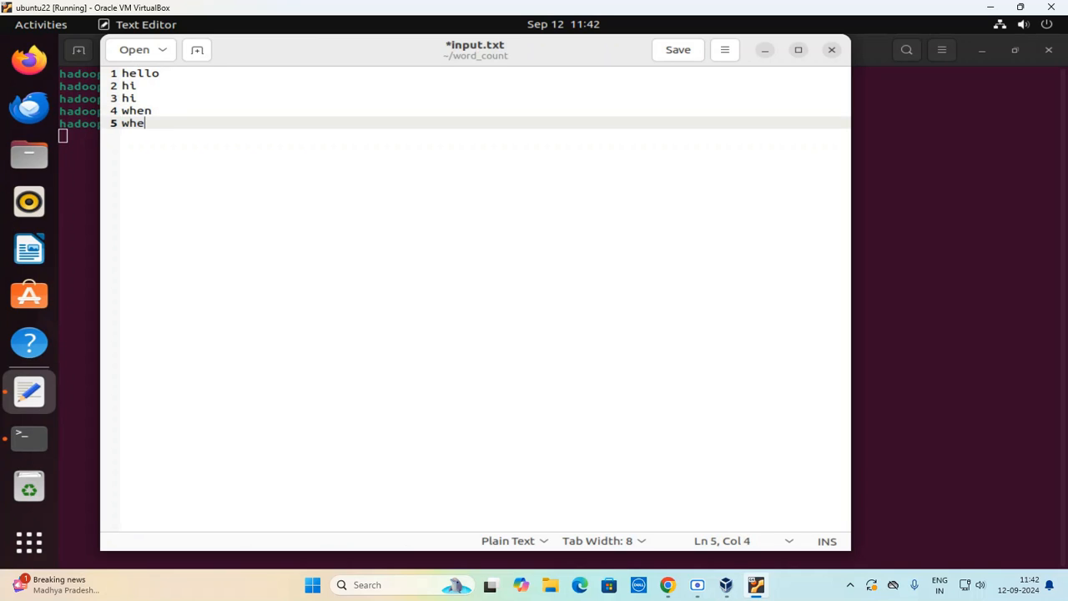
type("re")
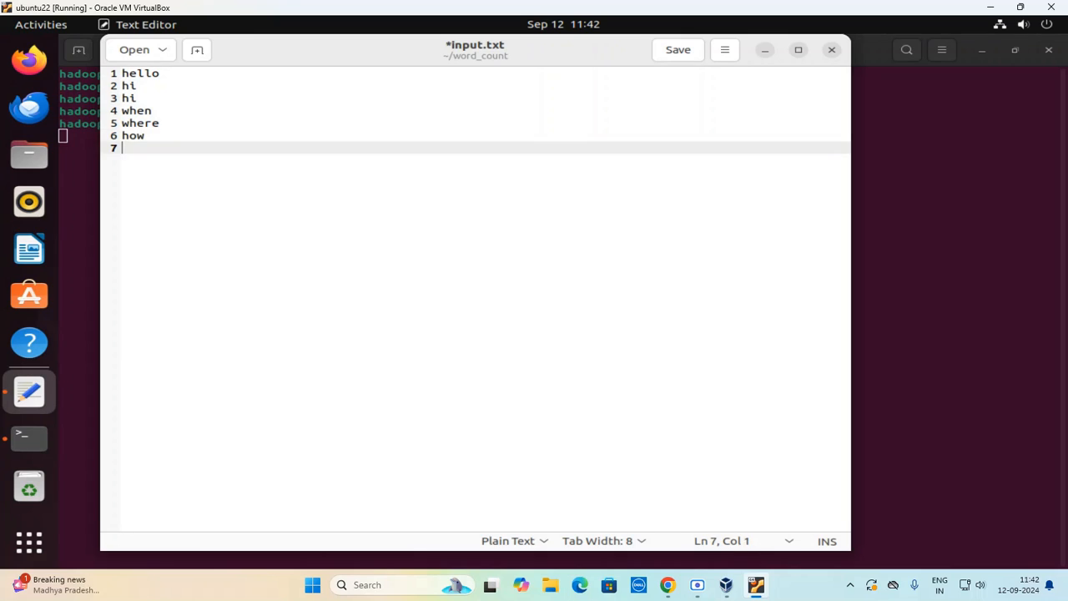
type("who")
type("hi\\")
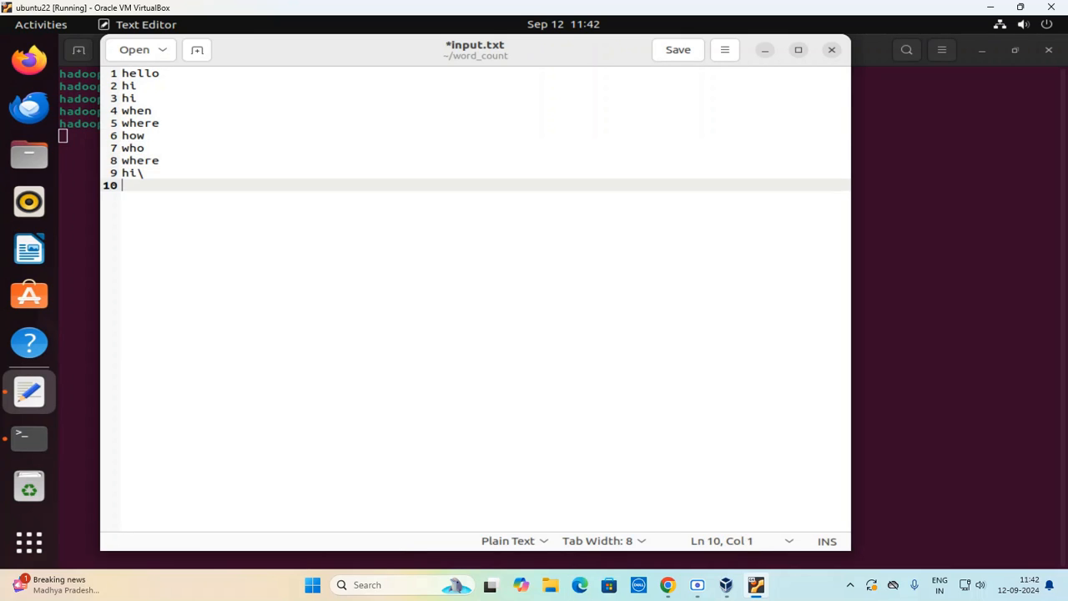
key("BackSpace")
type("hello")
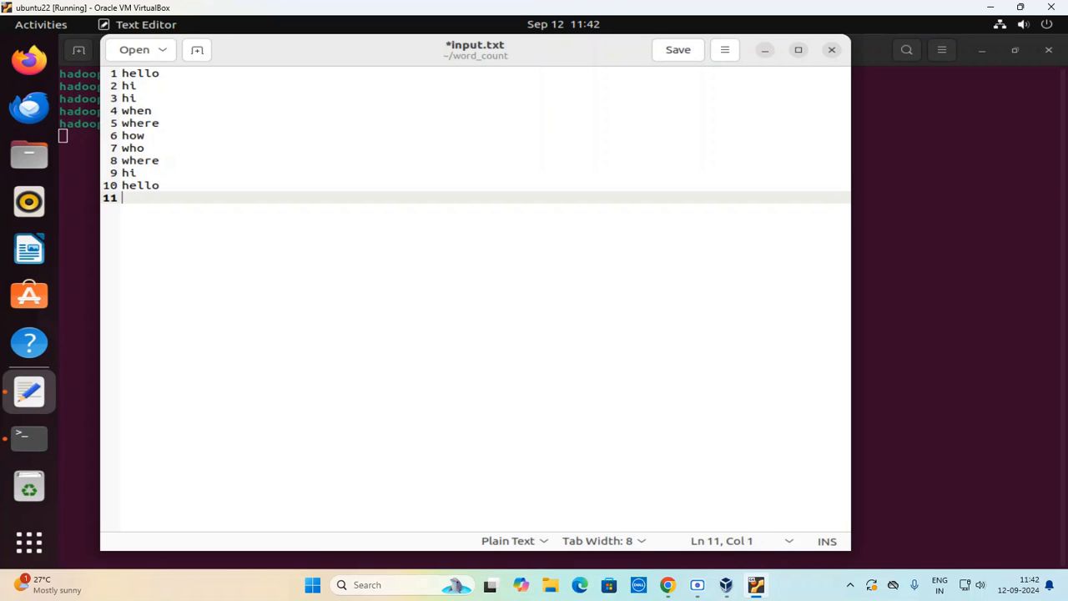
type("hi hi")
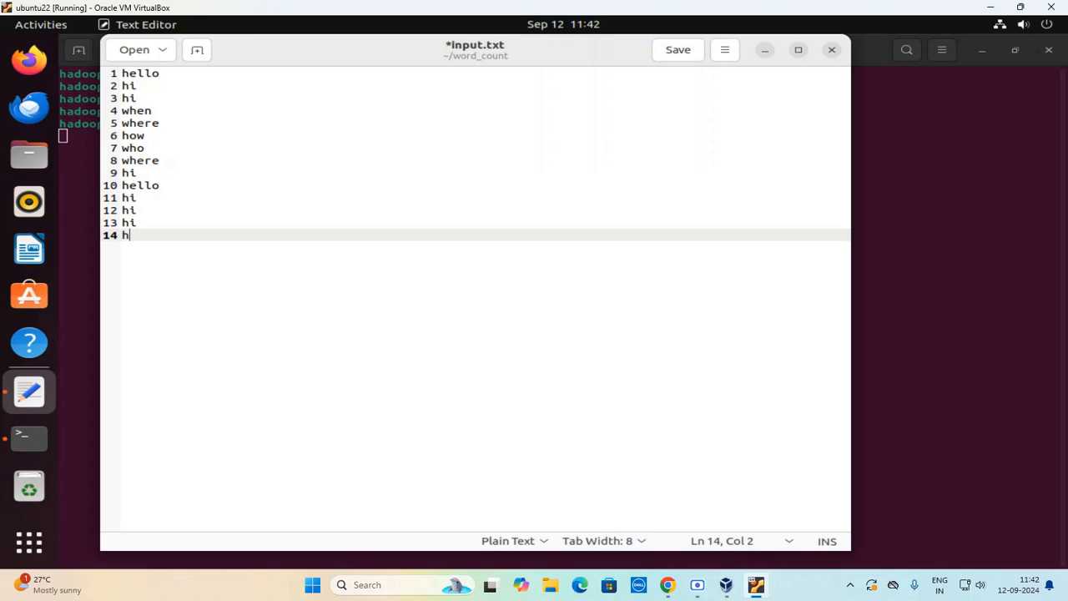
type("i")
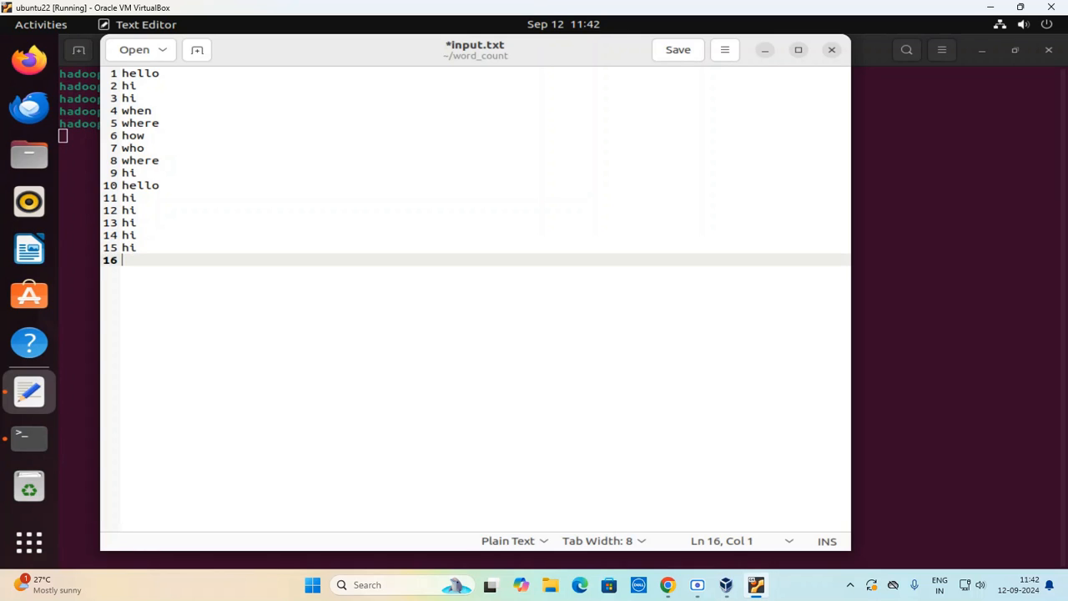
type("hello")
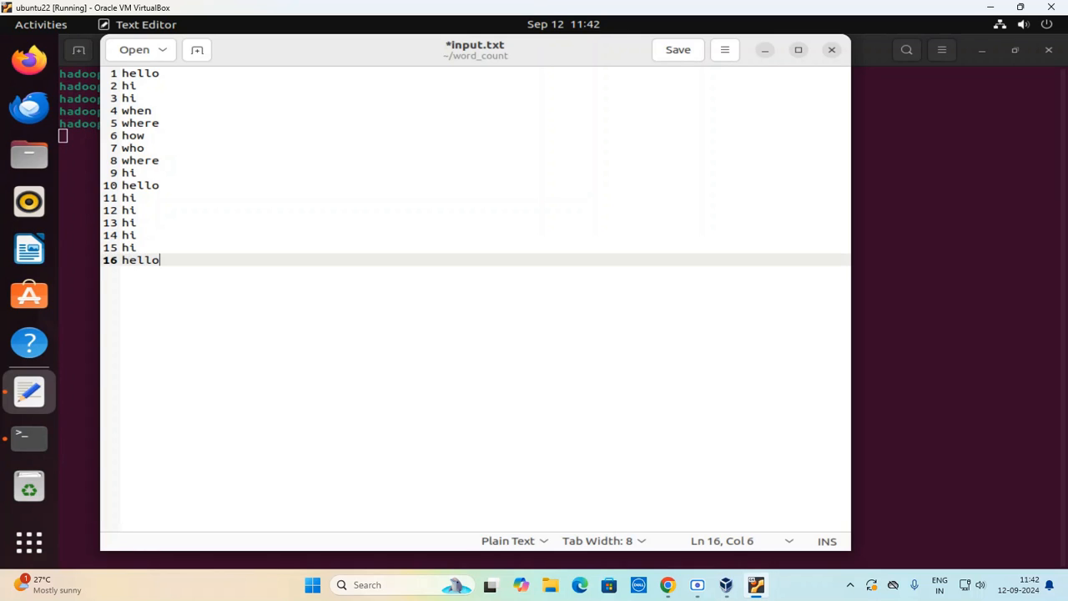
left_click(678, 50)
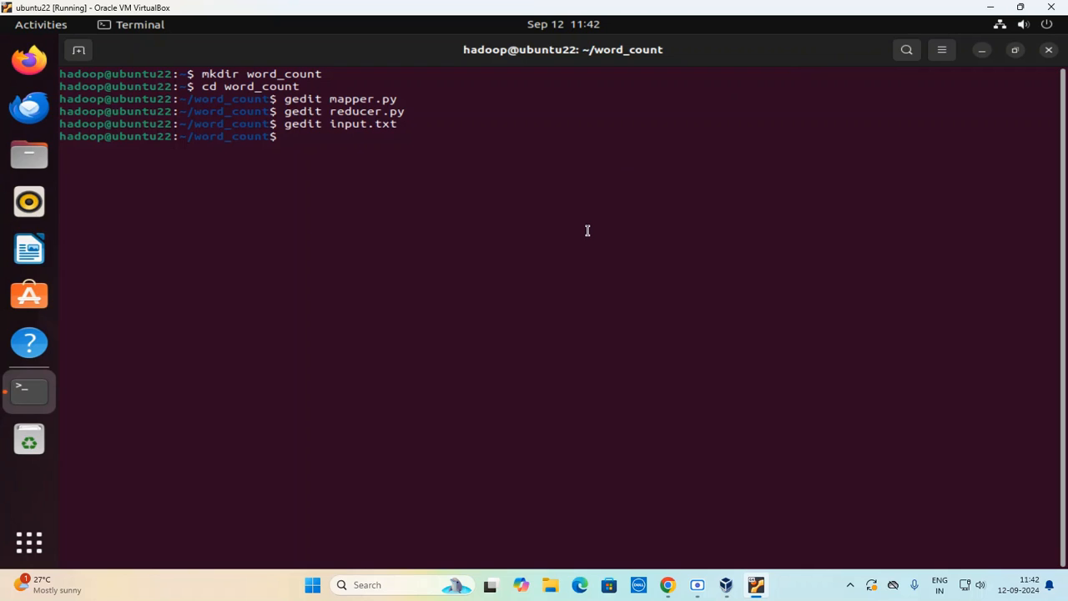
Run cat input.txt | python3 mapper.py to print each word with a 1.
type("cat")
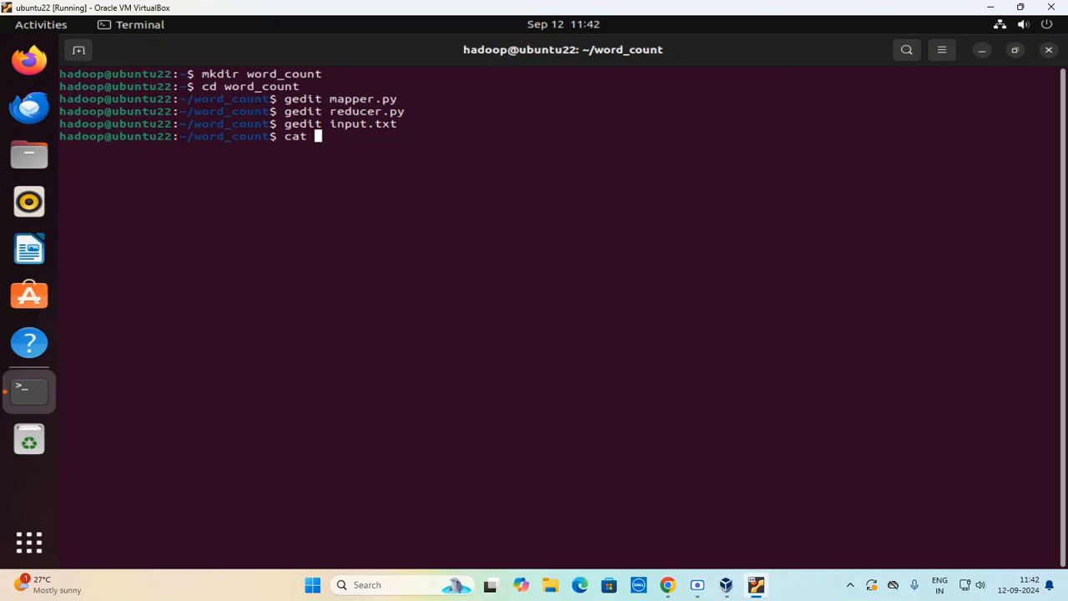
type("input.txt|")
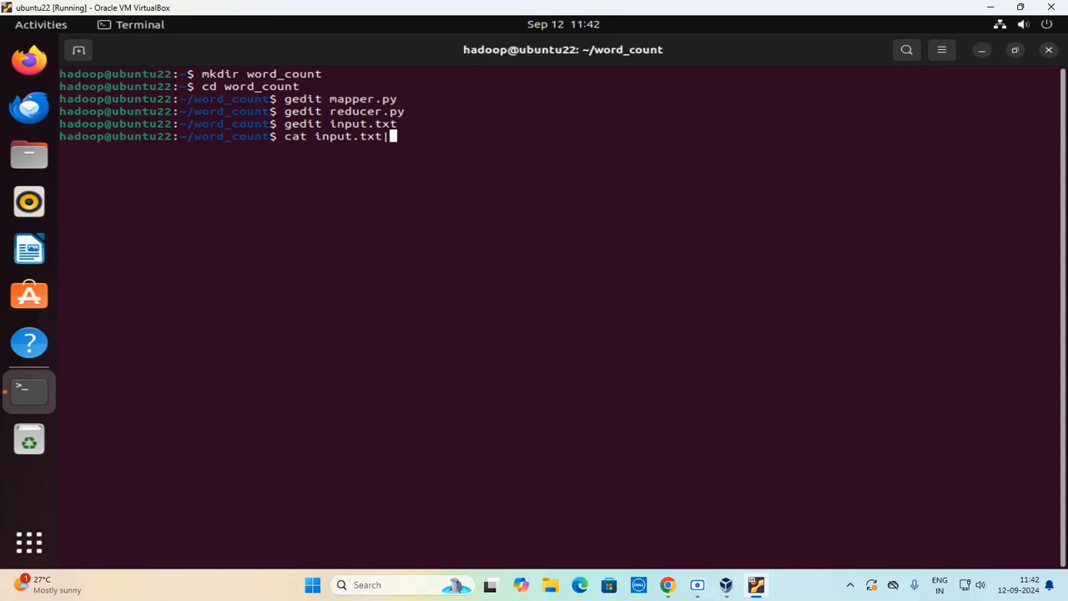
type("python3 ma")
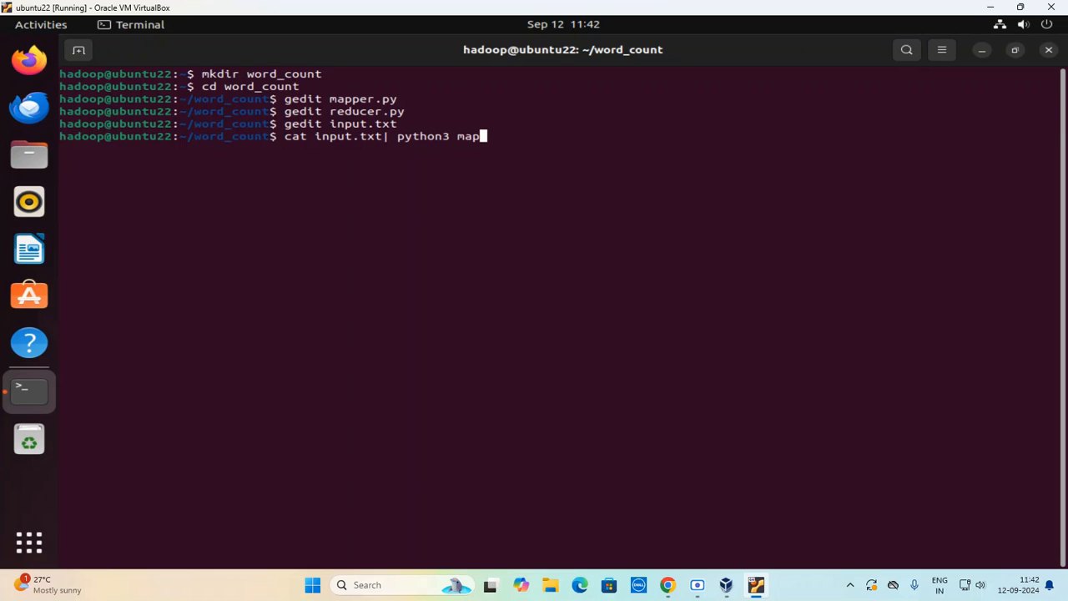
type("per.py")
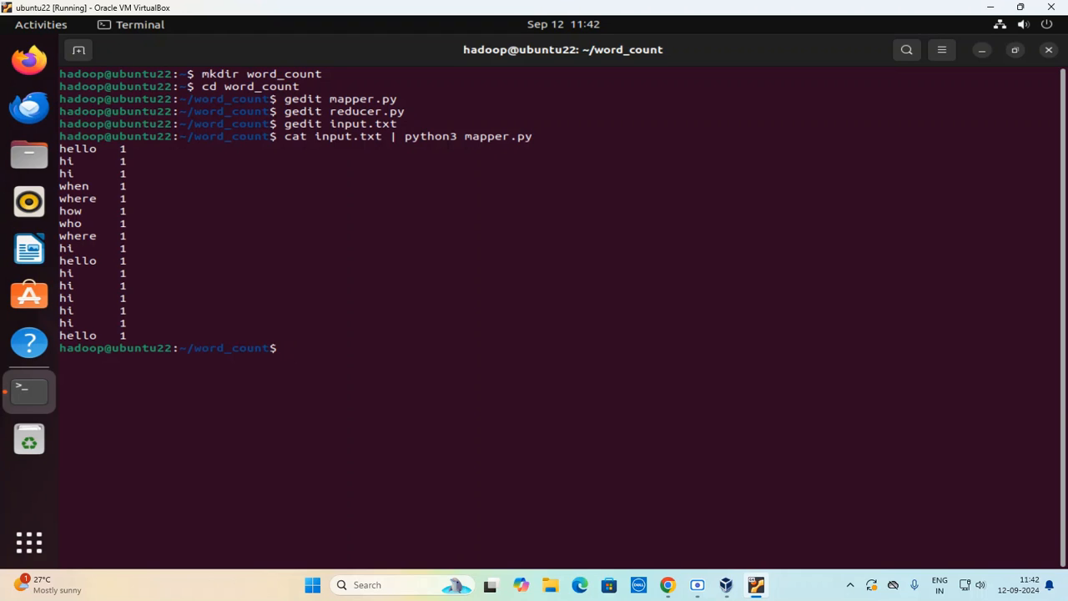
type("cat i")
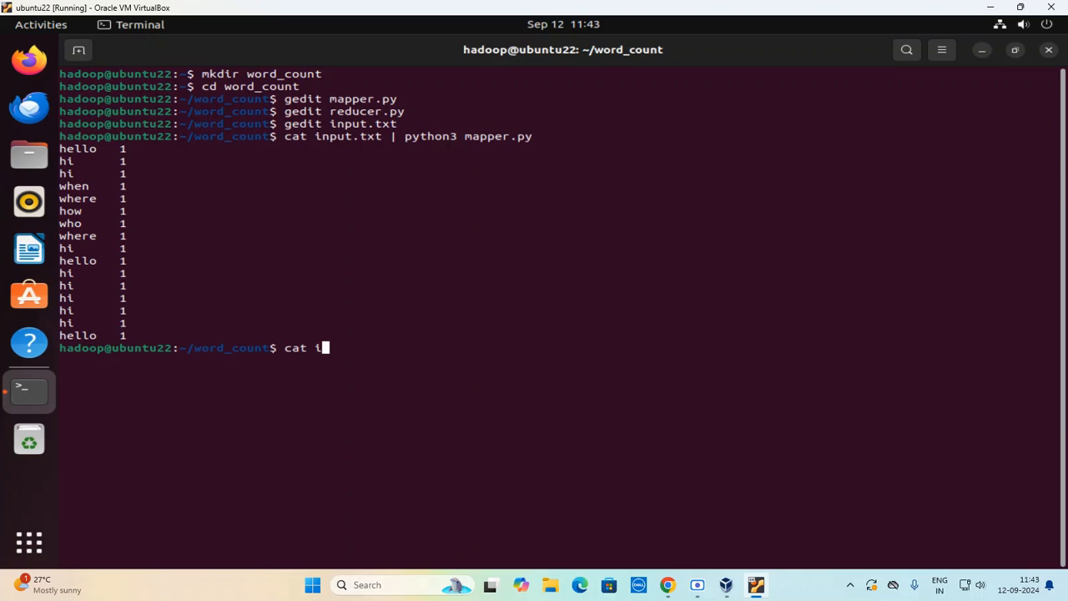
Run cat input.txt | python3 mapper.py | sort | python3 reducer.py to get word totals.
type("nput.txt |")
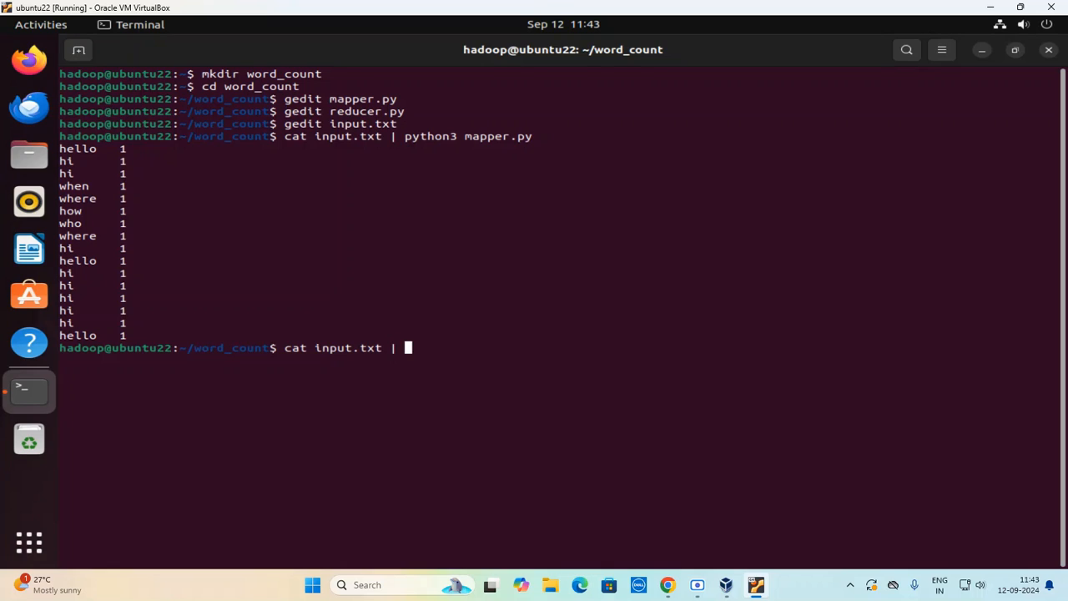
type("python3")
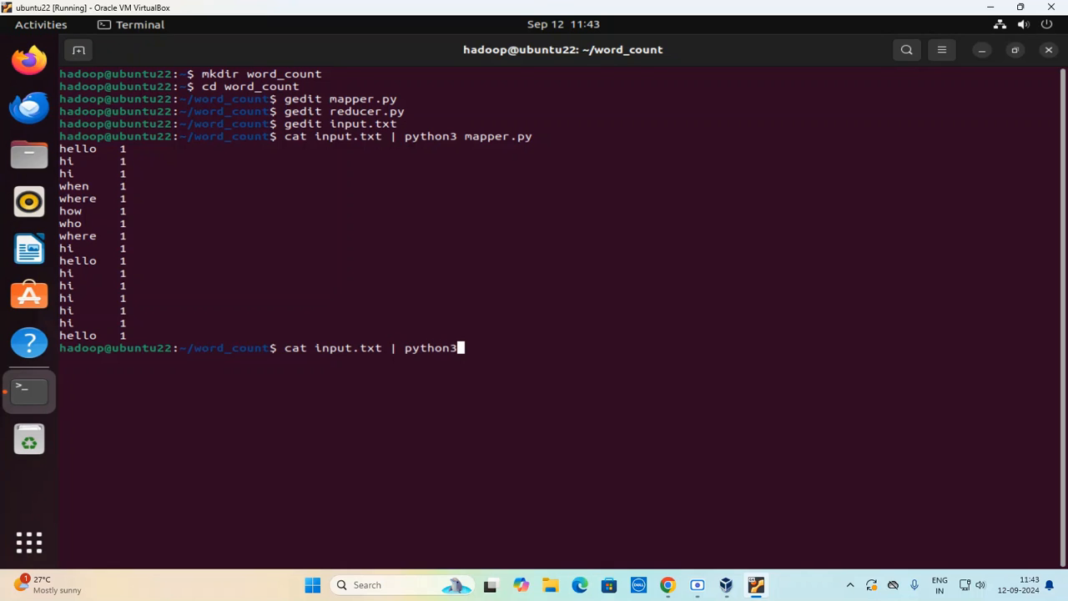
type("mapper.py | s")
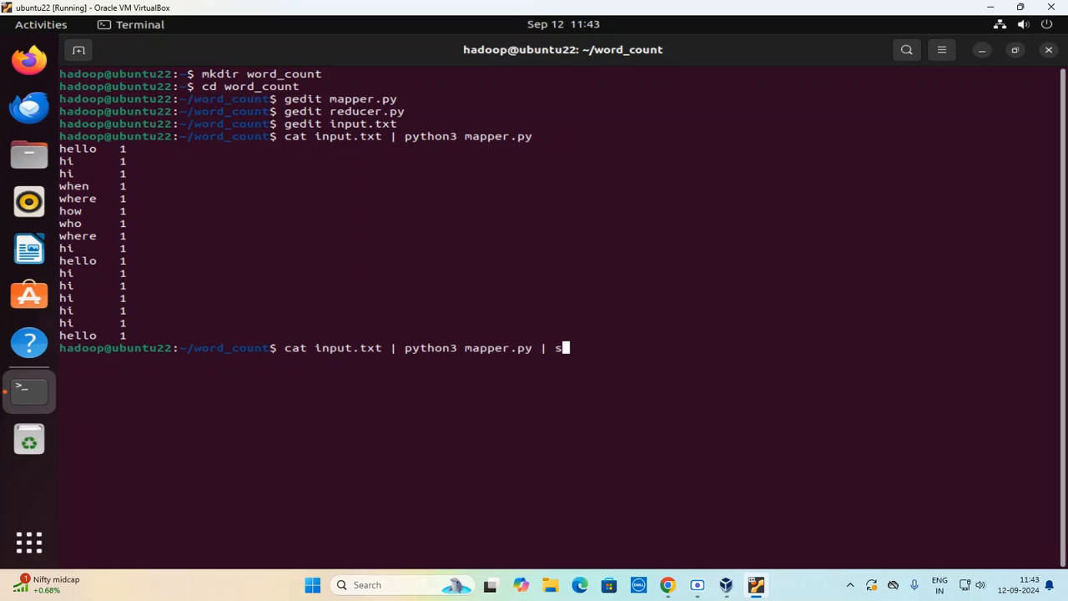
type("ort |")
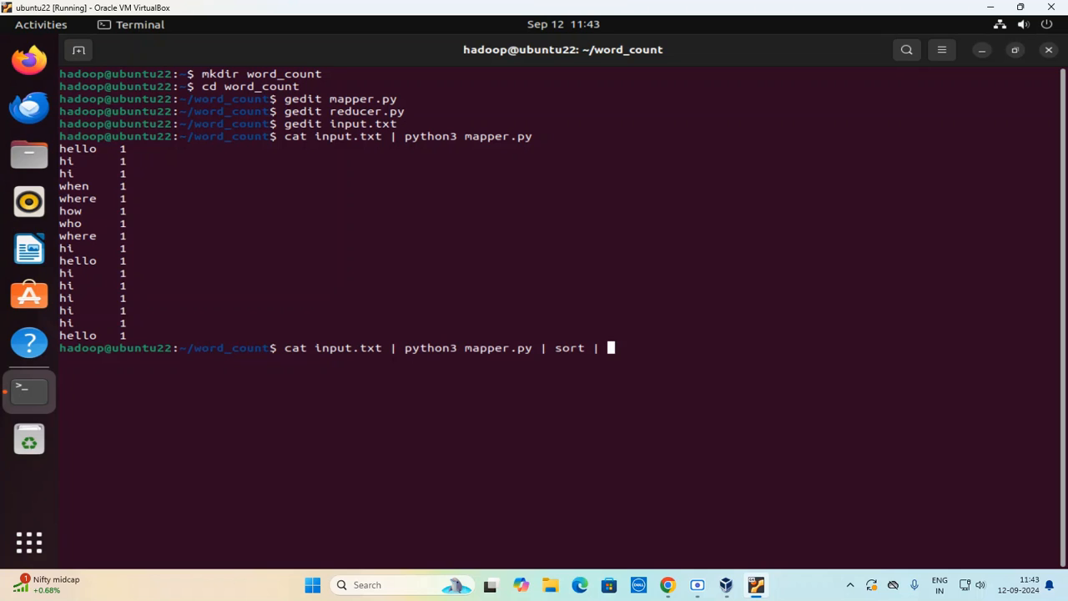
type("py")
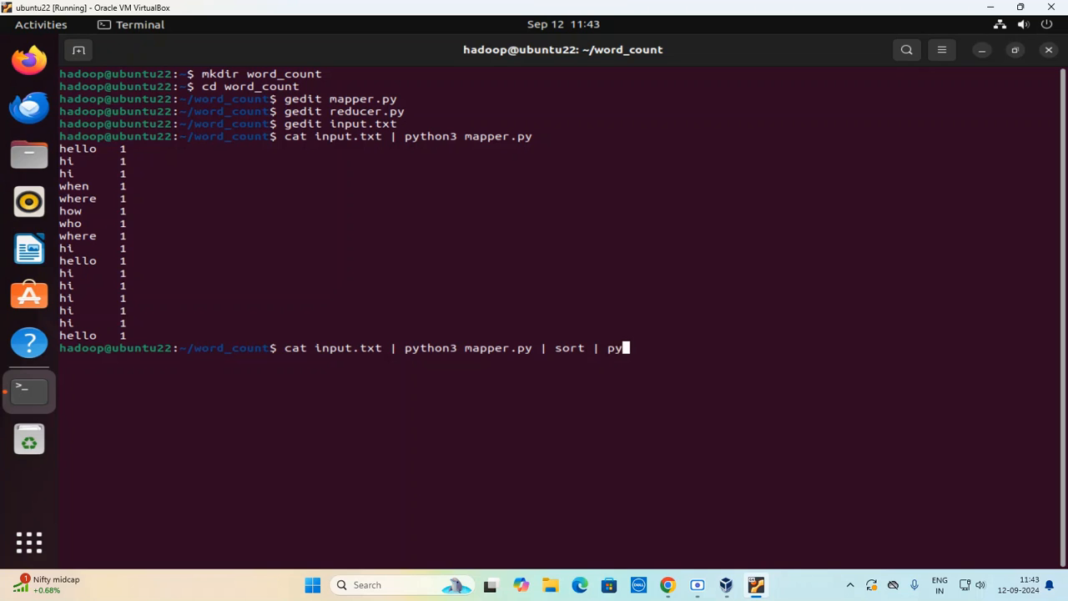
type("thon3")
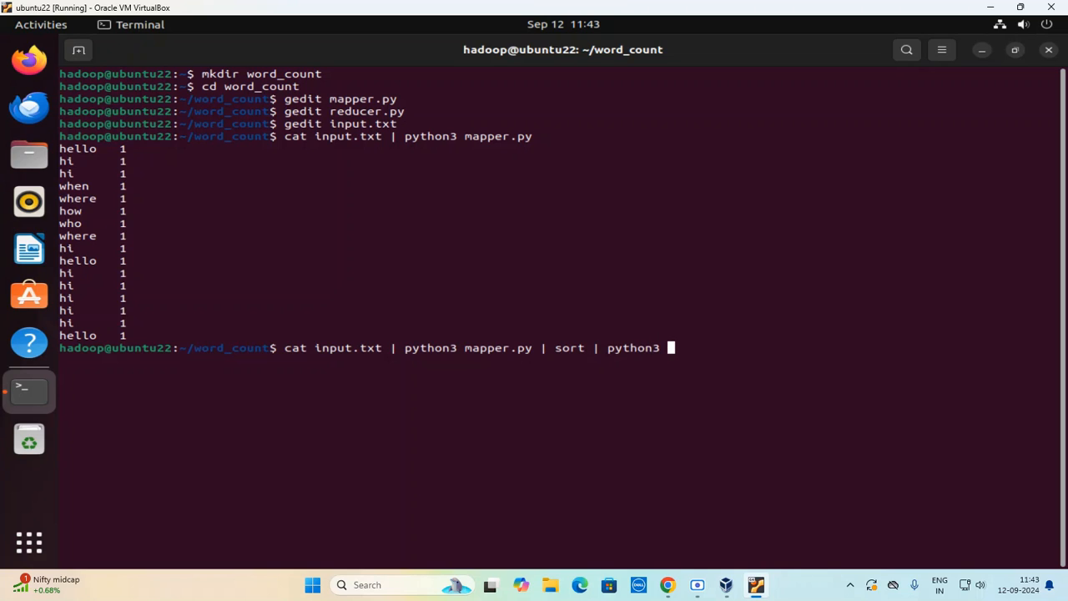
type("reducer.py")
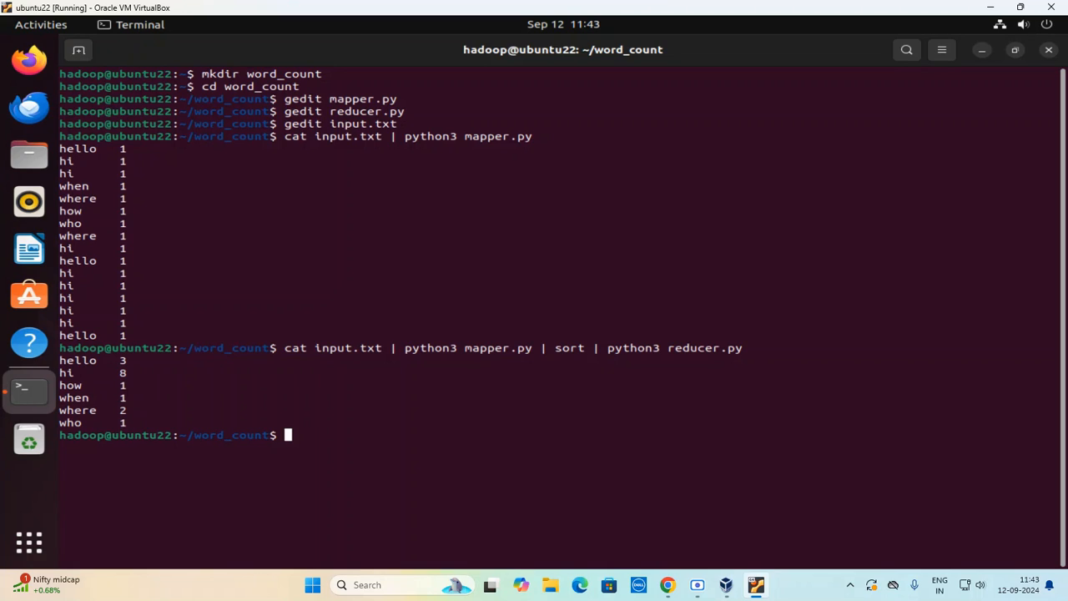
type("star")
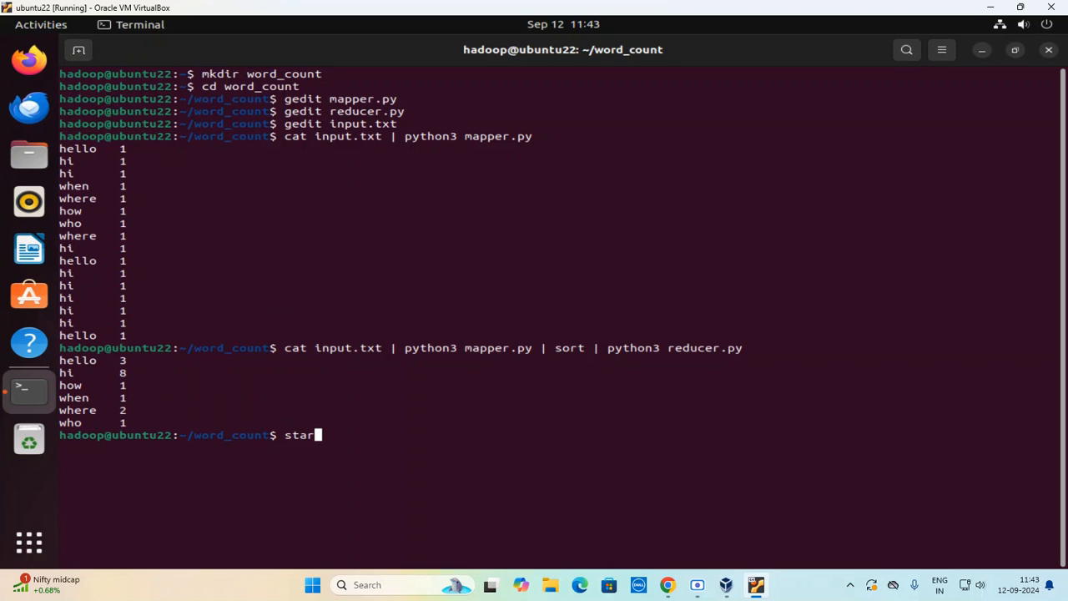
Run start-all.sh, then confirm with jps that NameNode, DataNode, ResourceManager and NodeManager run.
type("t-all")
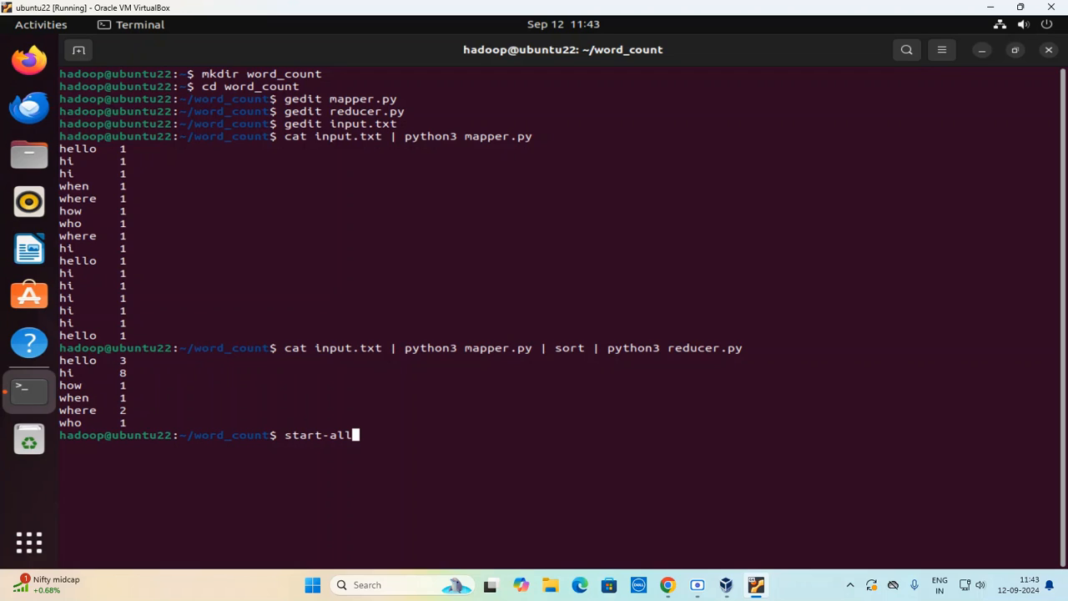
type(".sh")
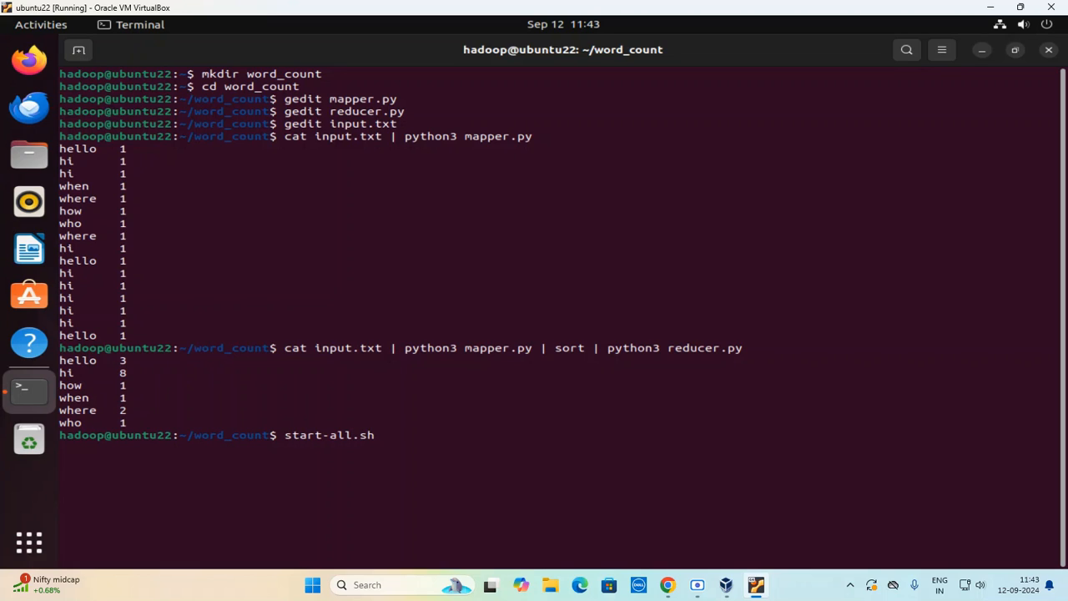
key("Return")
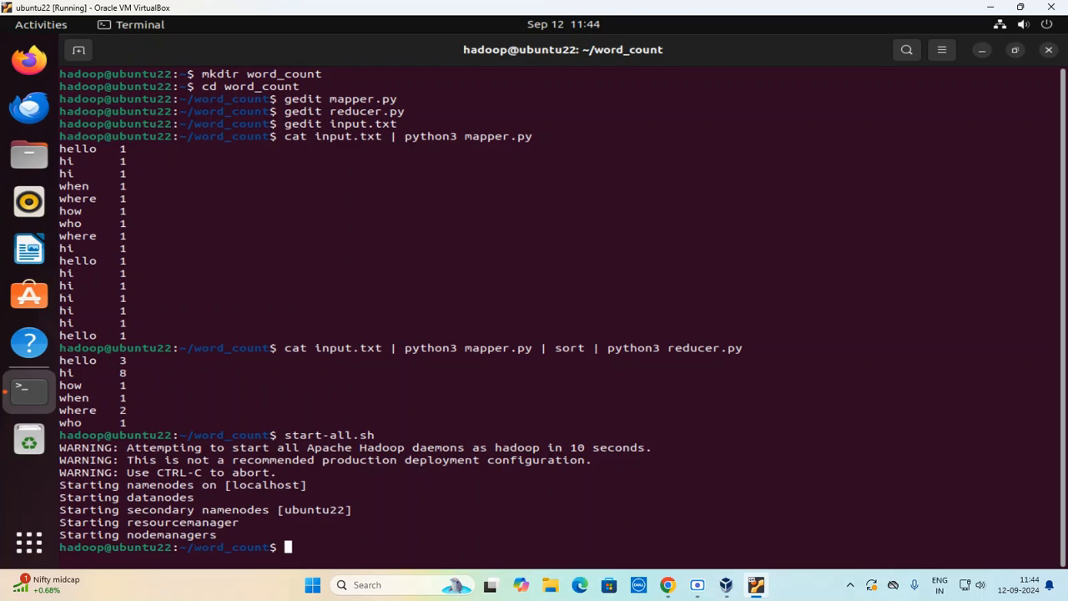
type("jps")
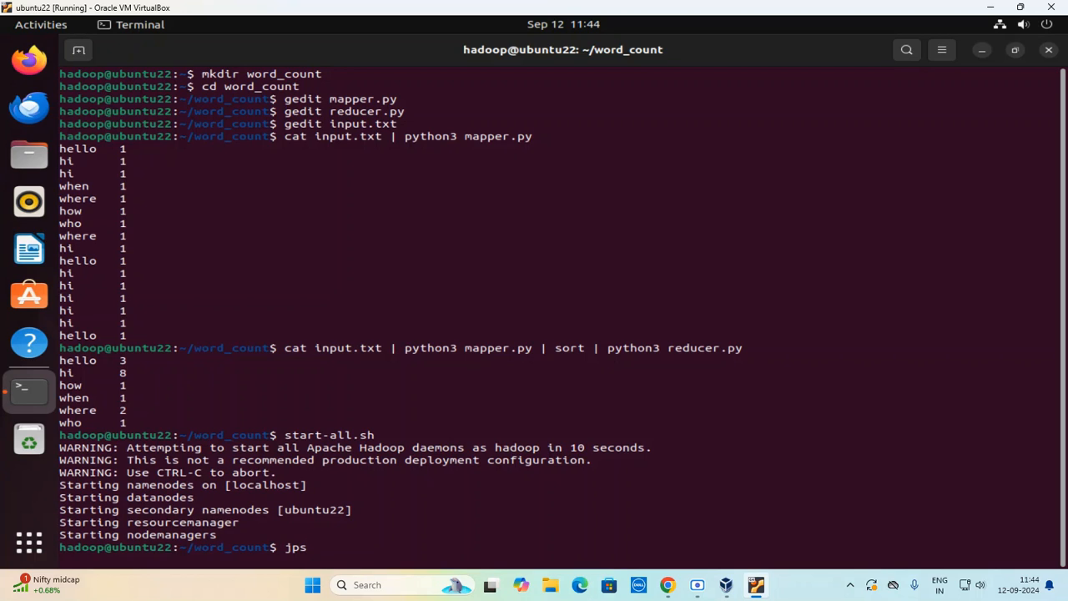
key("Return")
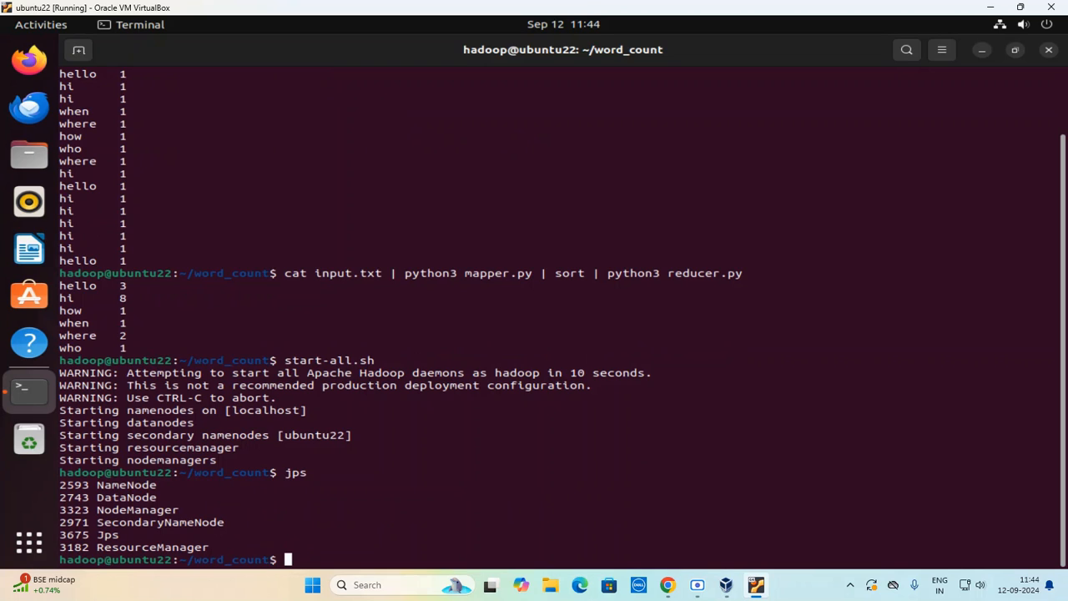
type("hadoop")
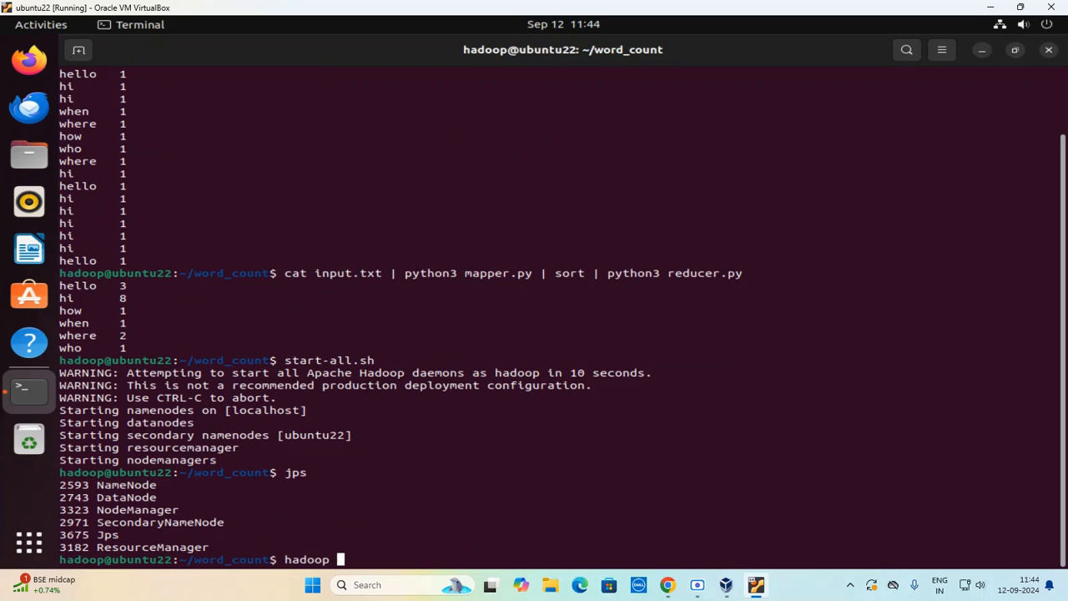
Create the /word_count directory in HDFS with hadoop fs -mkdir.
type("fs")
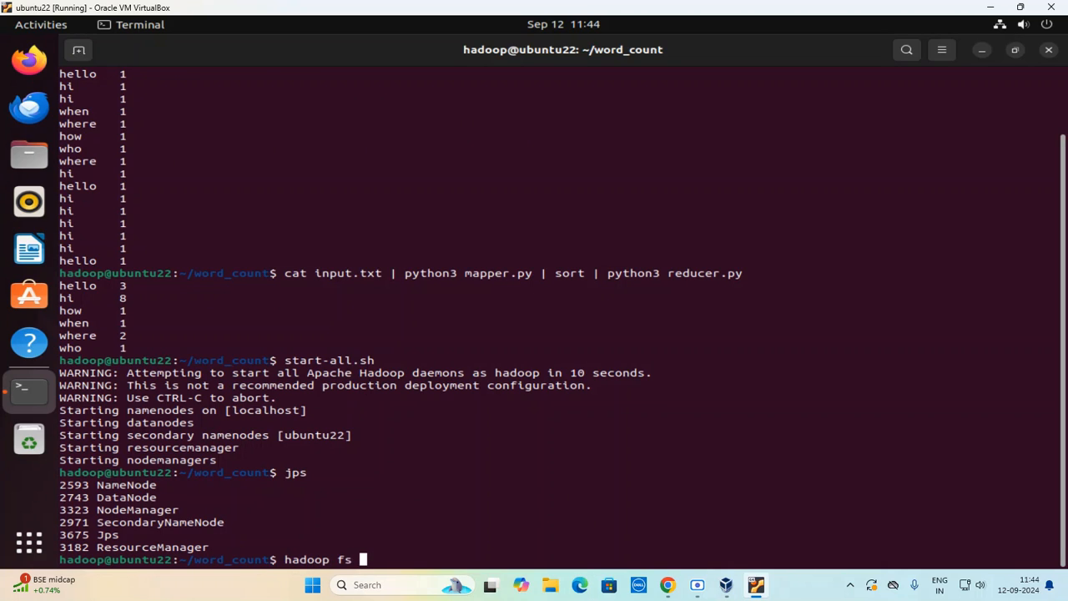
type("-mkdir")
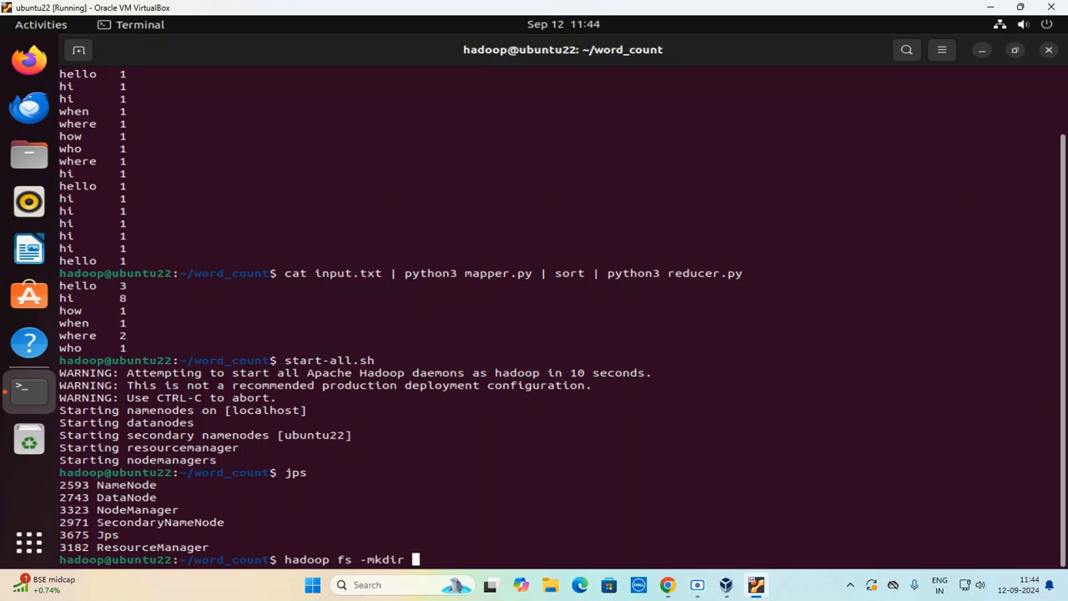
type("/word_count")
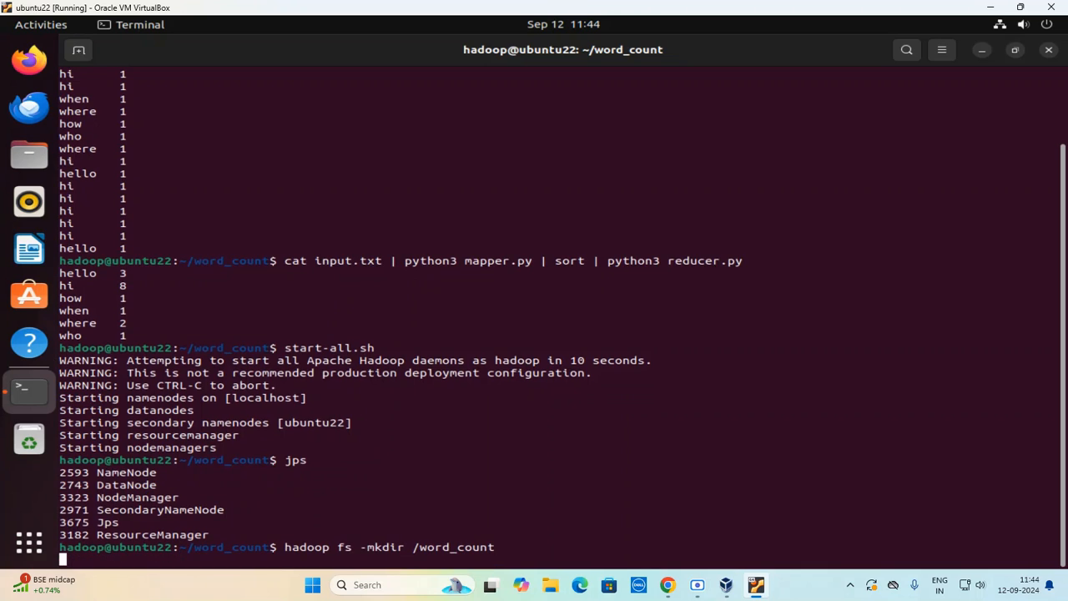
Upload input.txt into /word_count with hadoop fs -put.
type("hadoop pu")
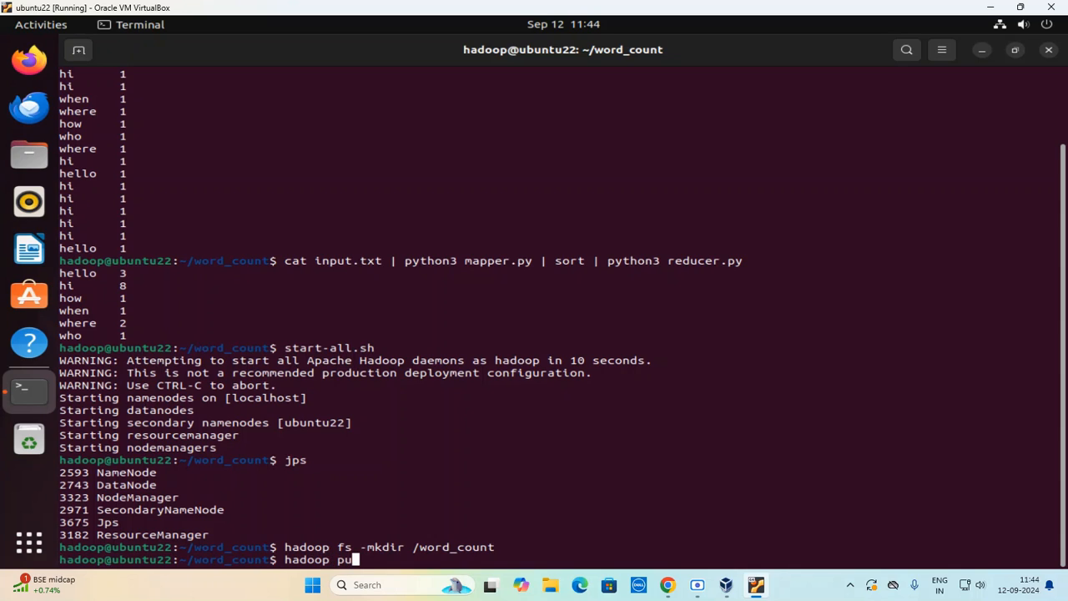
type("fs -")
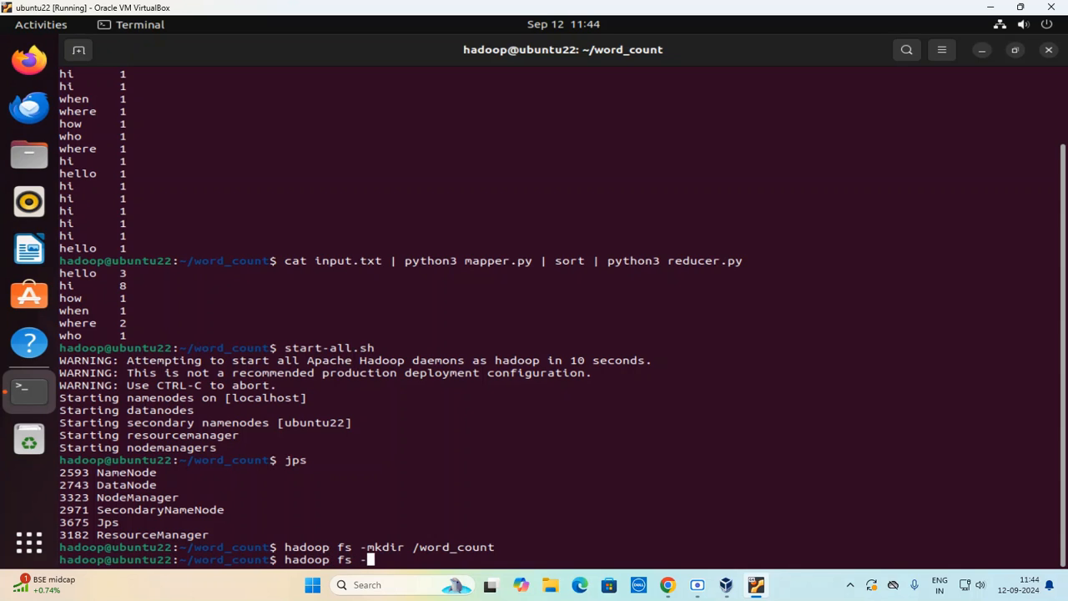
type("put")
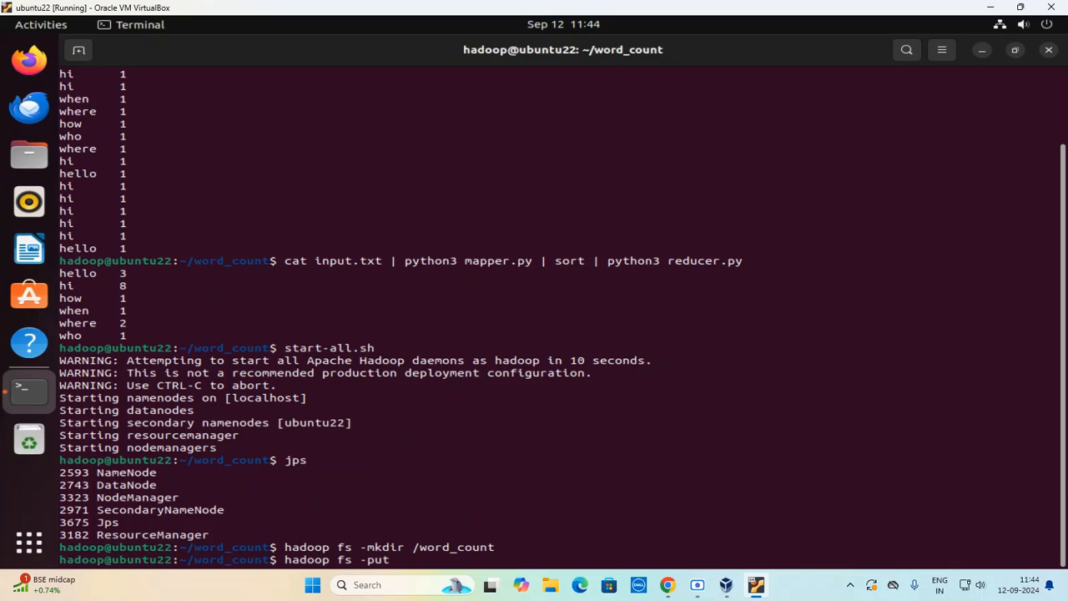
type("input.txt /word_count")
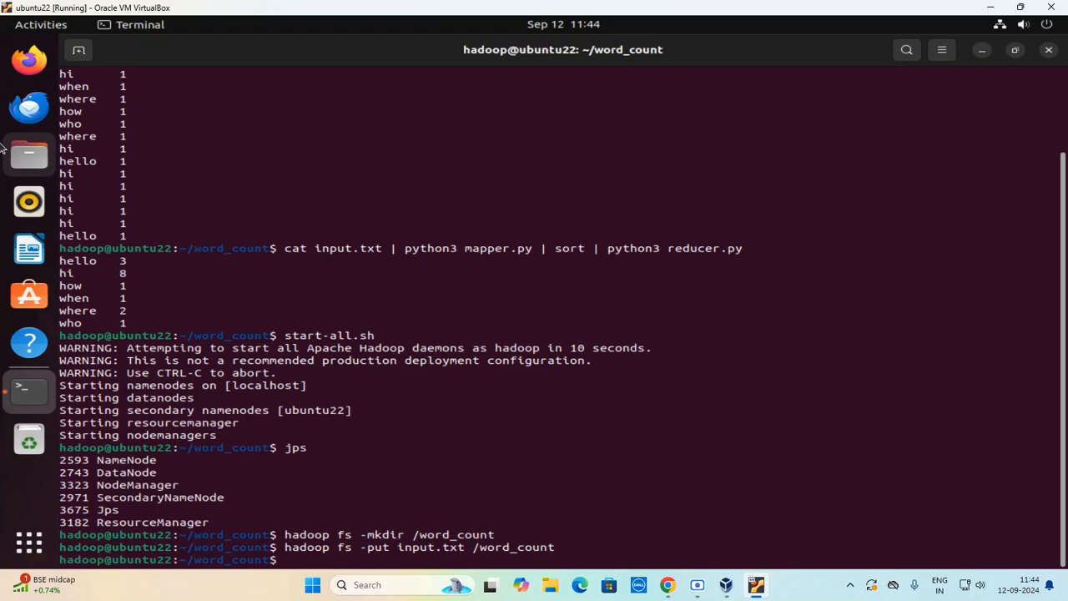
Browse to hadoop/share/hadoop/tools/lib and view hadoop-streaming-3.3.6.jar's properties.
left_click(29, 155)
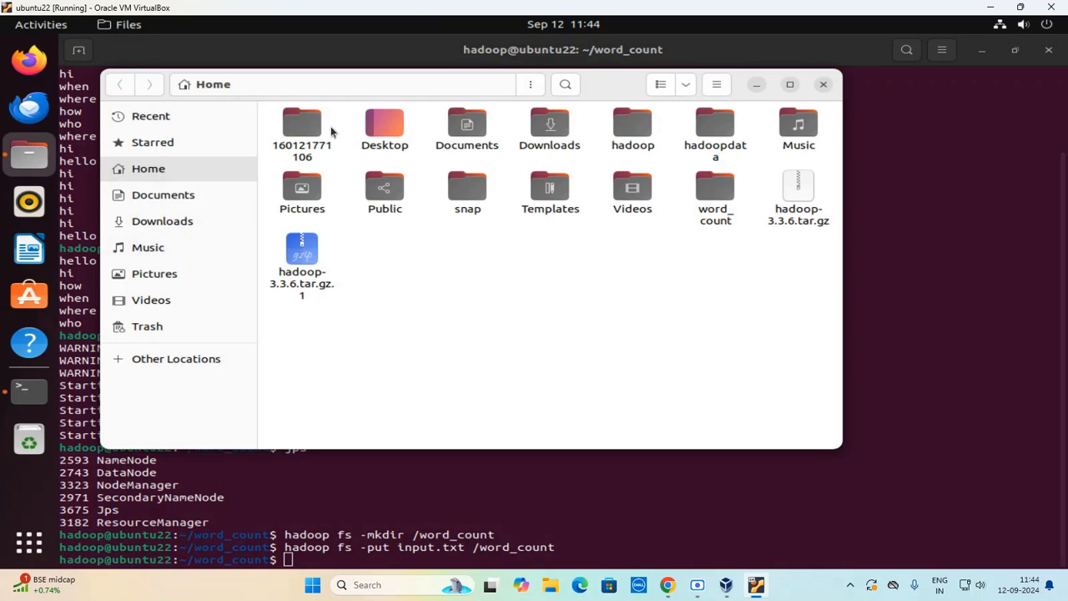
double_click(632, 125)
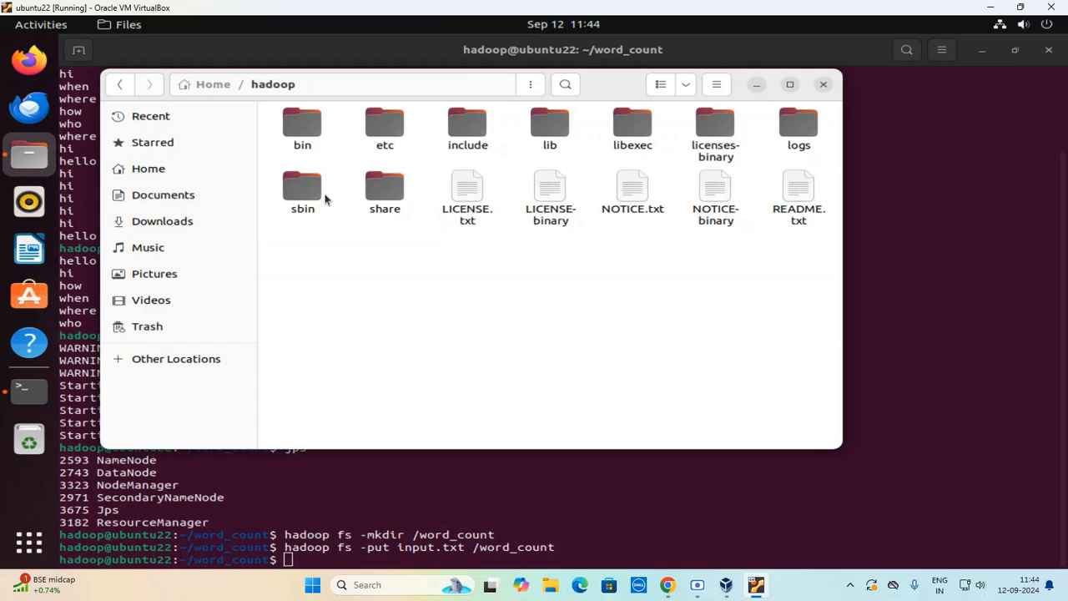
double_click(384, 184)
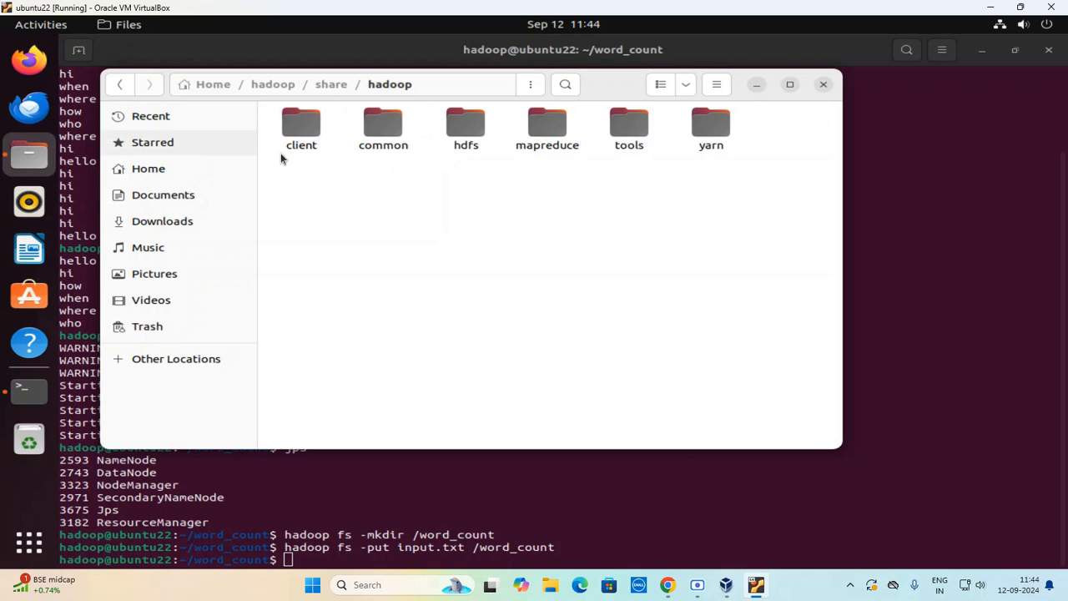
left_click(628, 125)
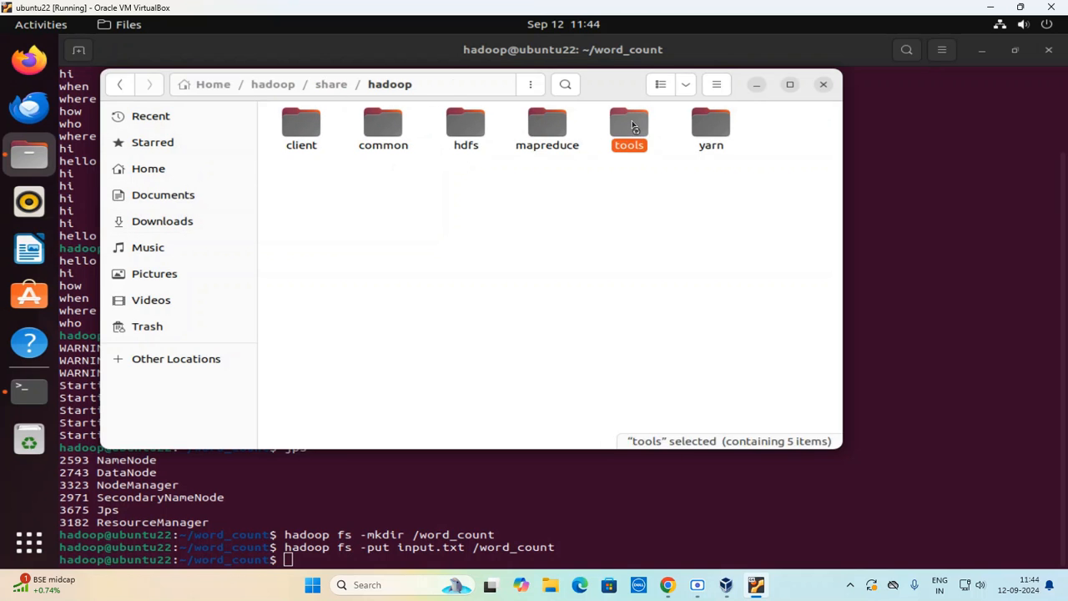
double_click(628, 124)
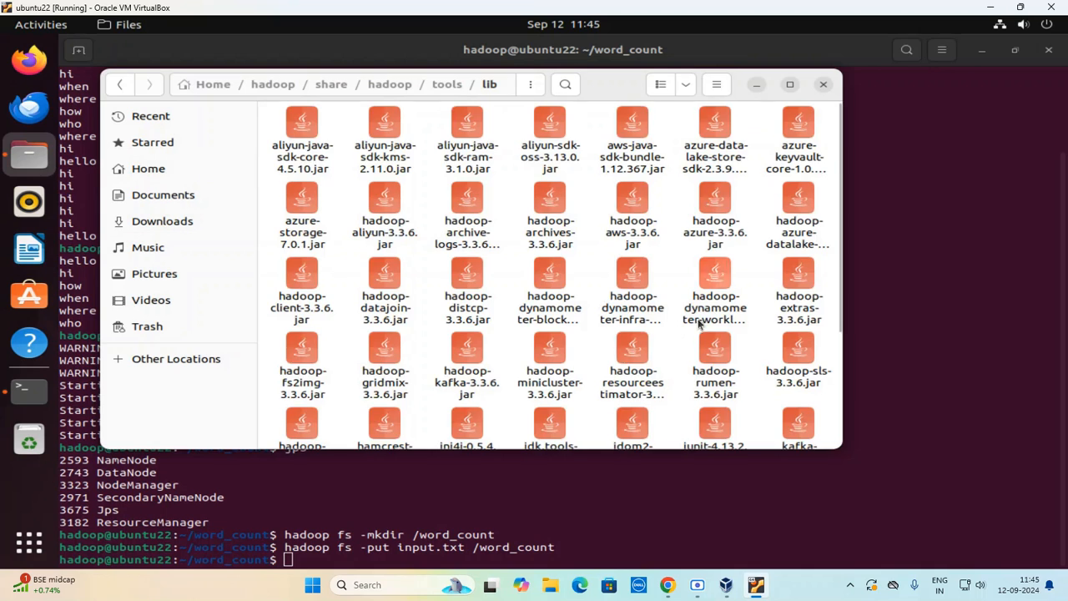
right_click(302, 321)
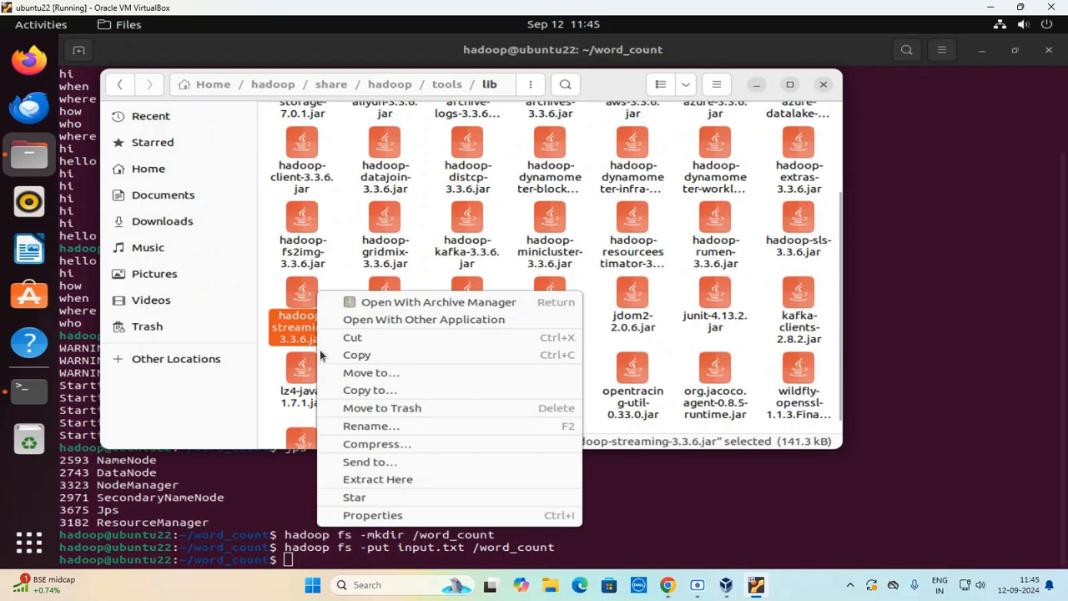
mouse_move(345, 457)
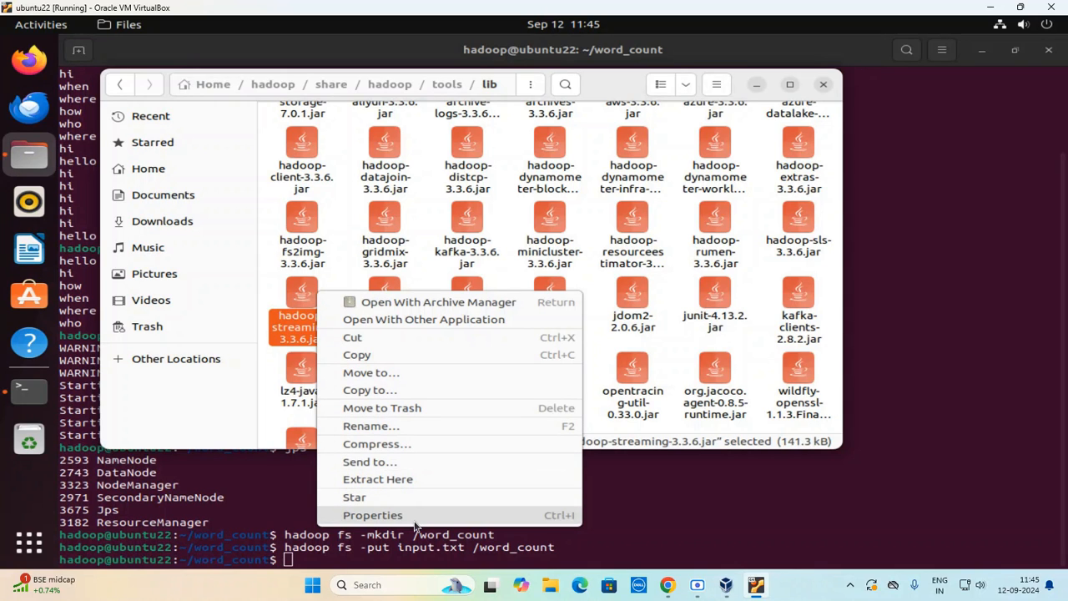
left_click(372, 515)
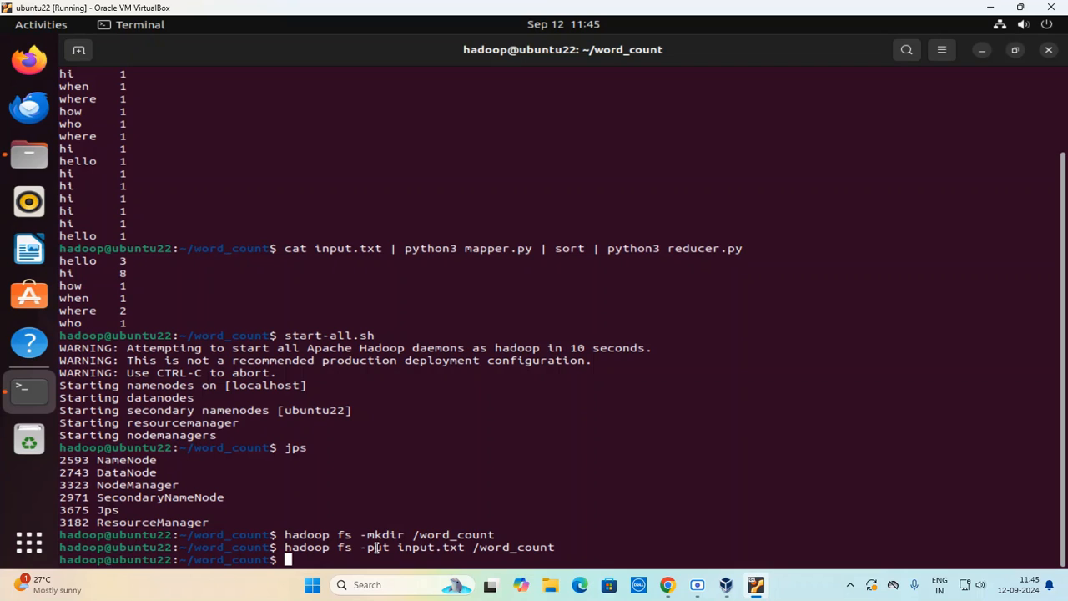
Type hadoop jar with the hadoop-streaming-3.3.6.jar path, then begin the -file option.
type("hadoop")
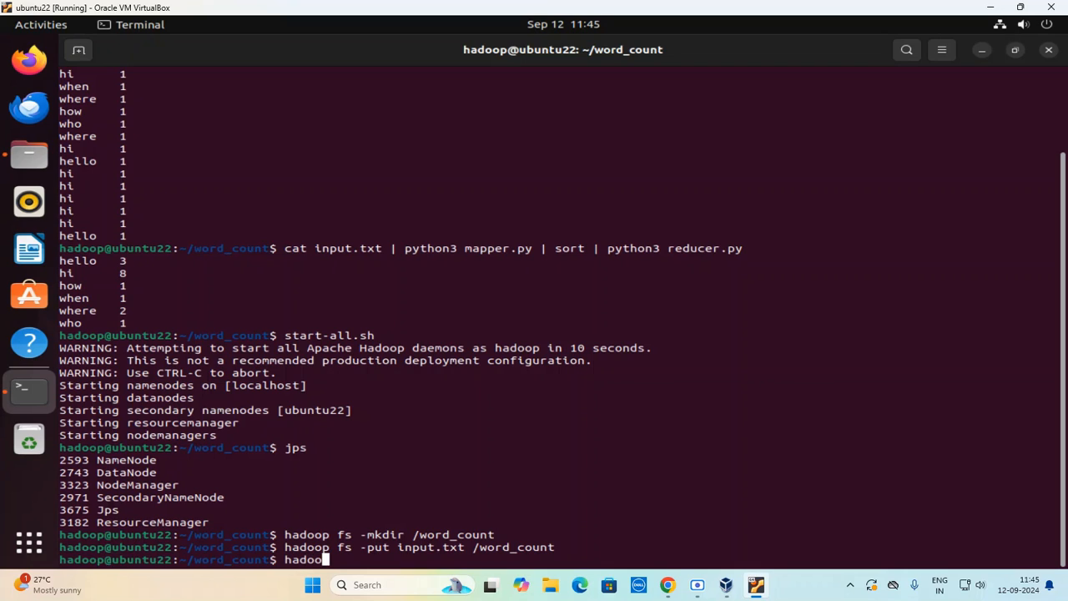
type("\" \"")
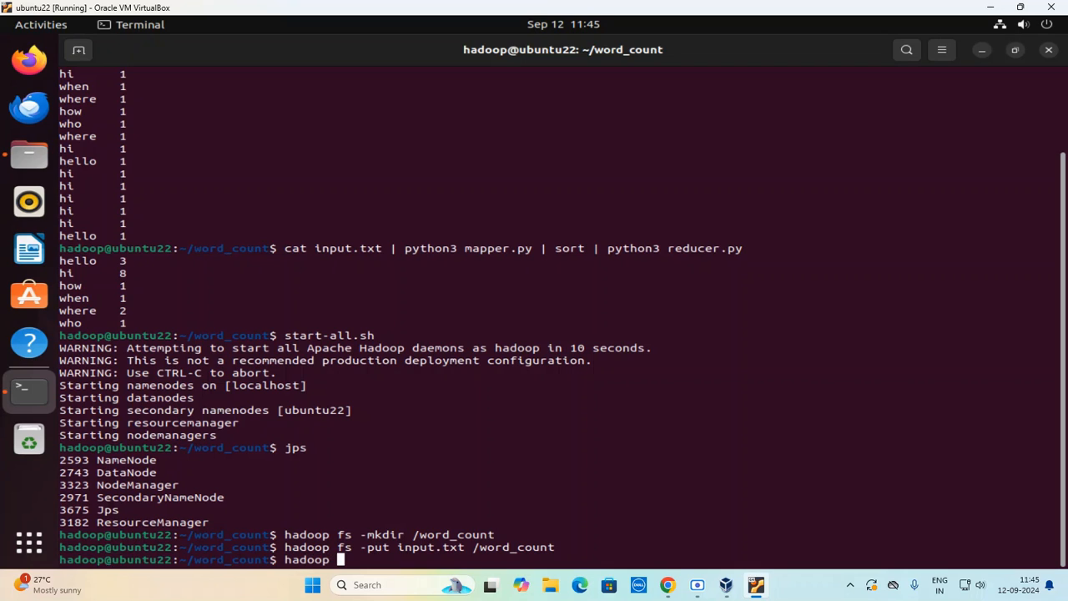
type("jar")
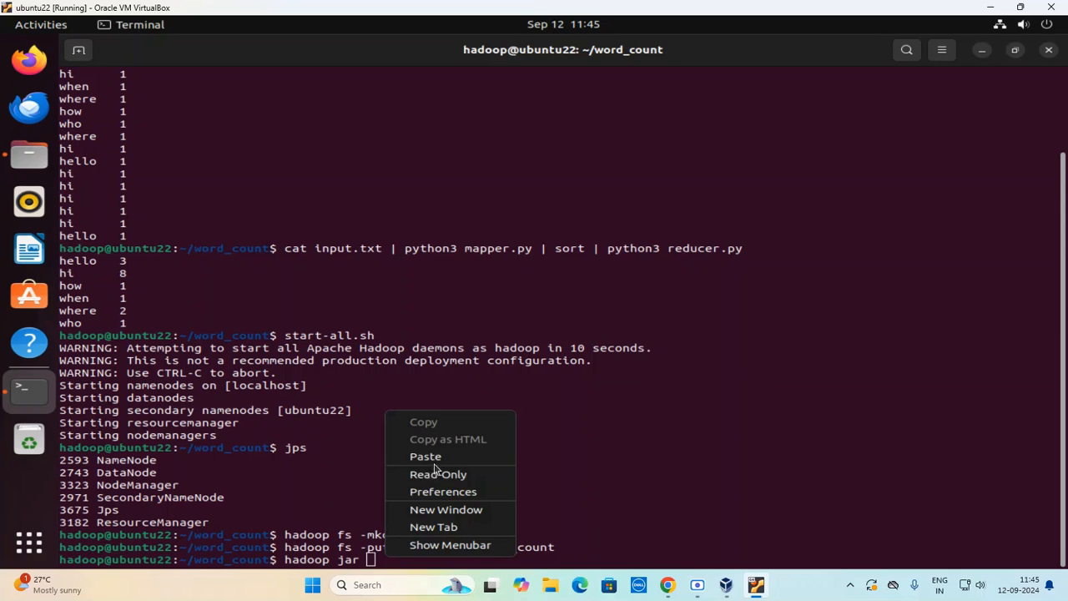
left_click(534, 489)
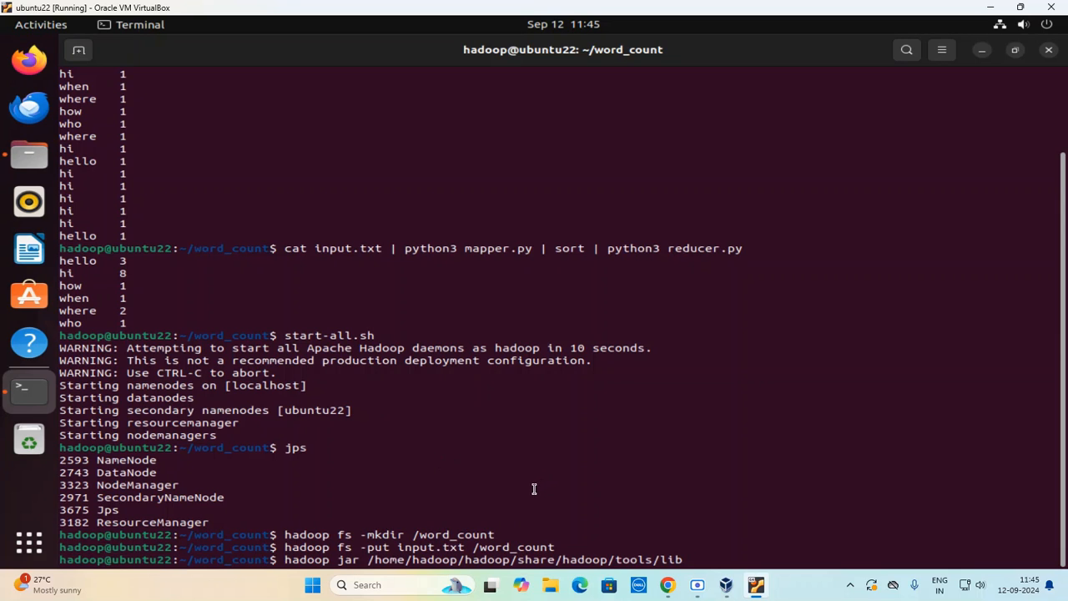
type("/hadoop")
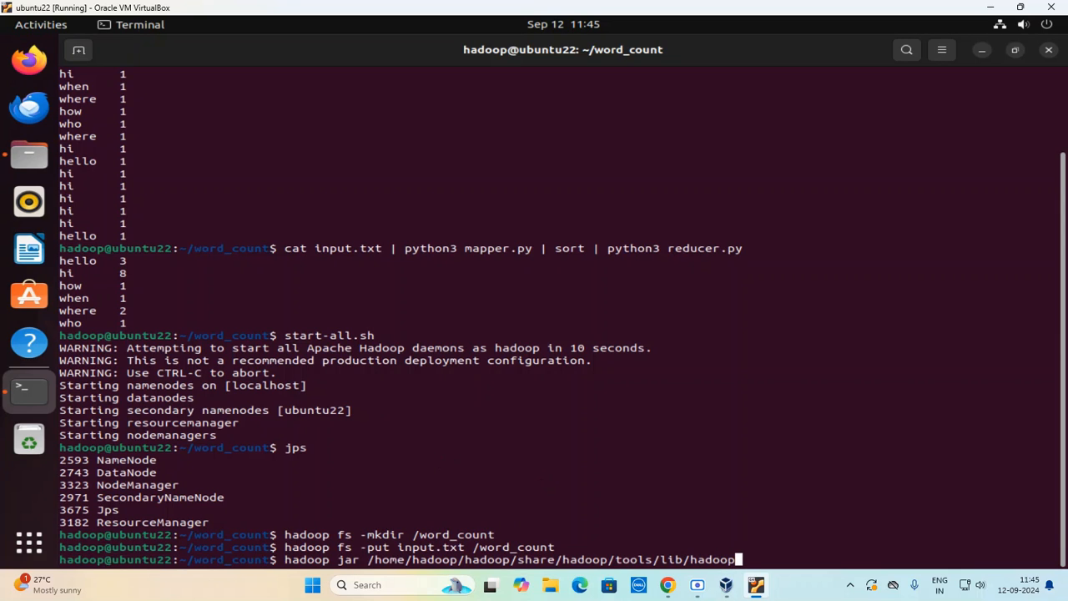
type("-streaming")
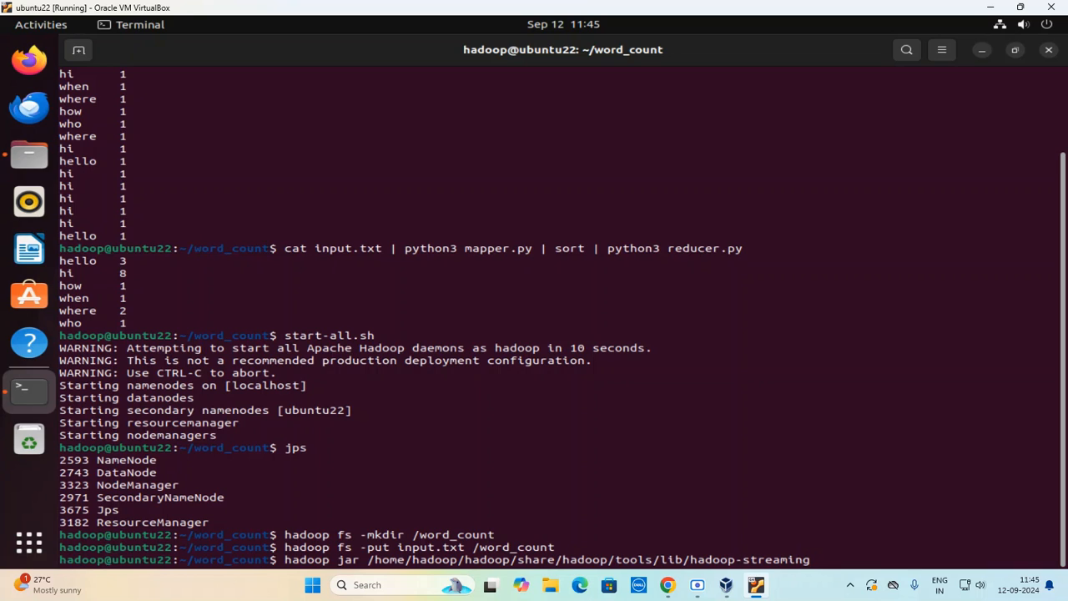
type("-3.3.6.jar")
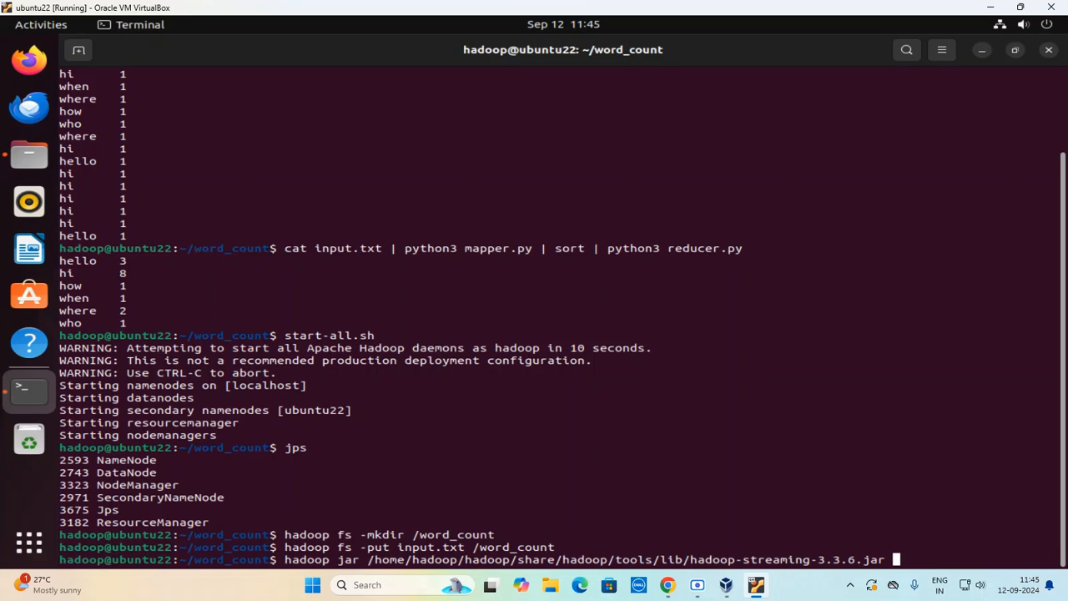
type("-file")
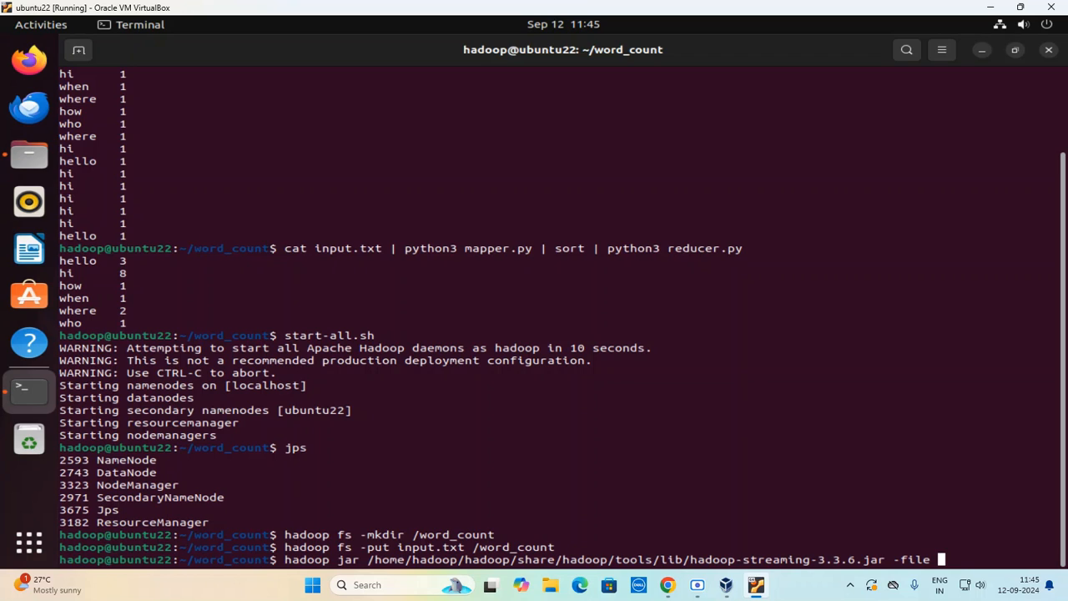
Add mapper.py and reducer.py as files, run with python3 mapper and reducer.
type("mapper.py -mapper \"")
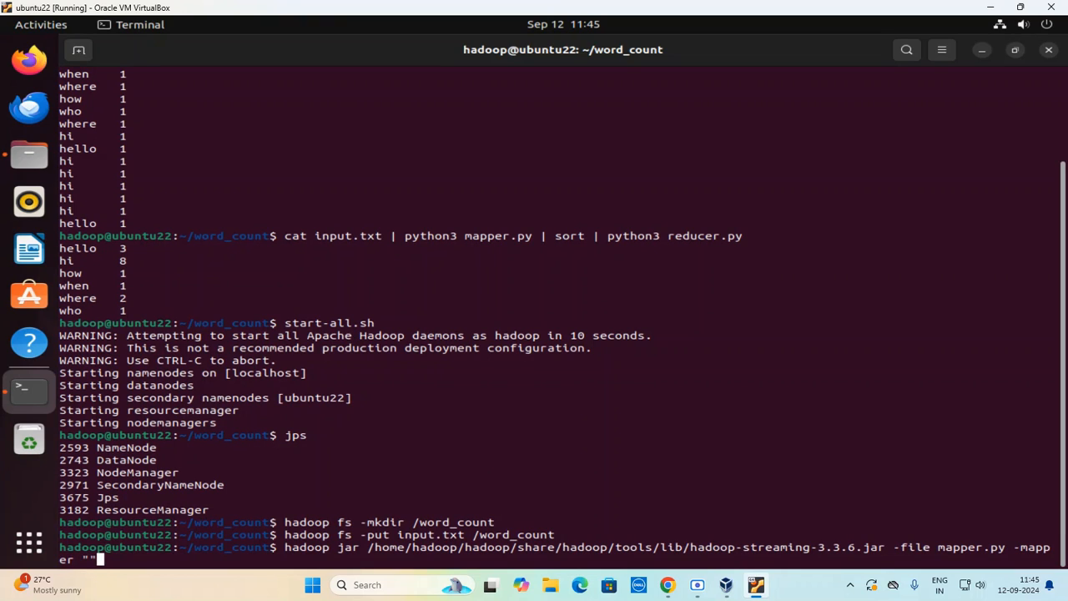
type("python3")
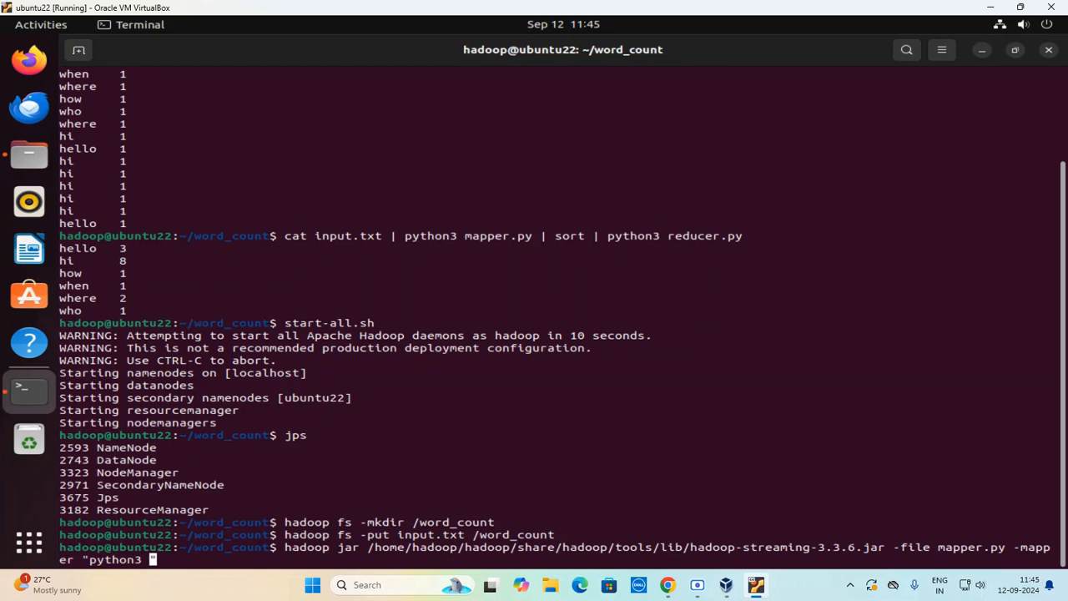
type("mapper\"")
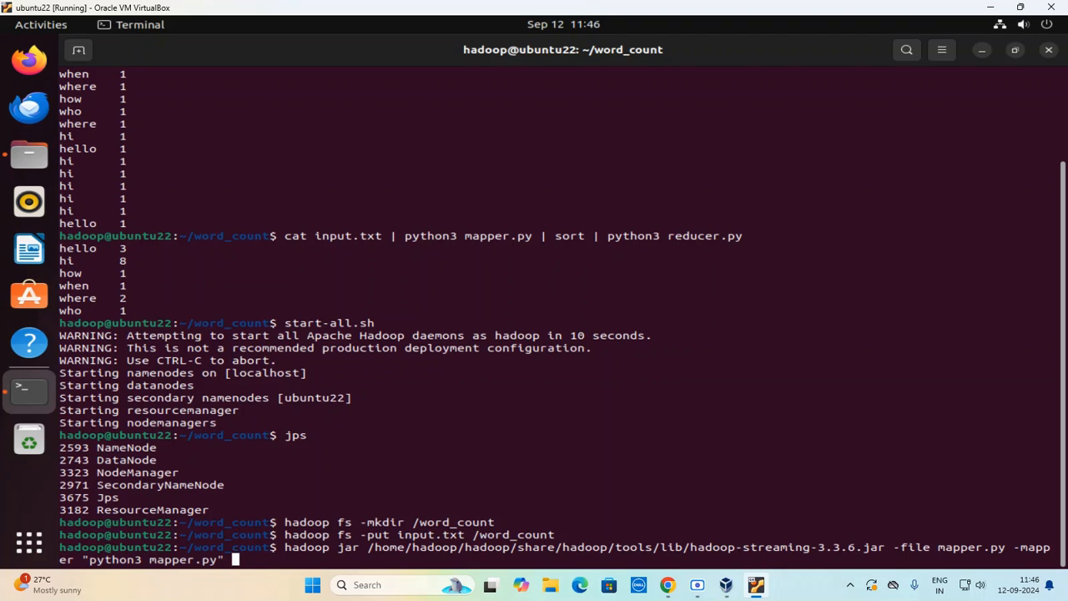
type("-file")
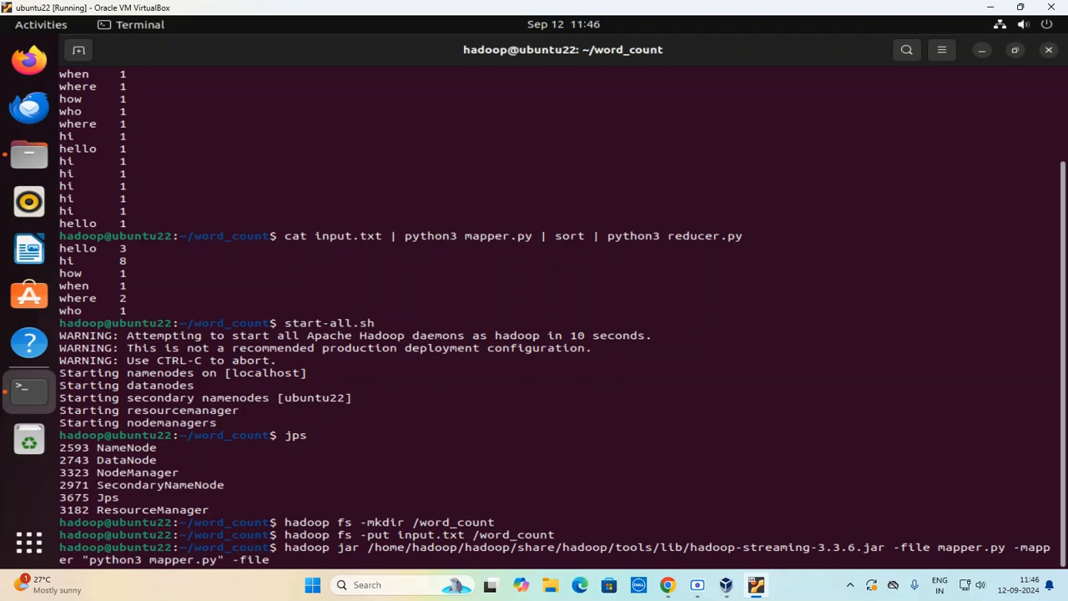
type("reducer.py")
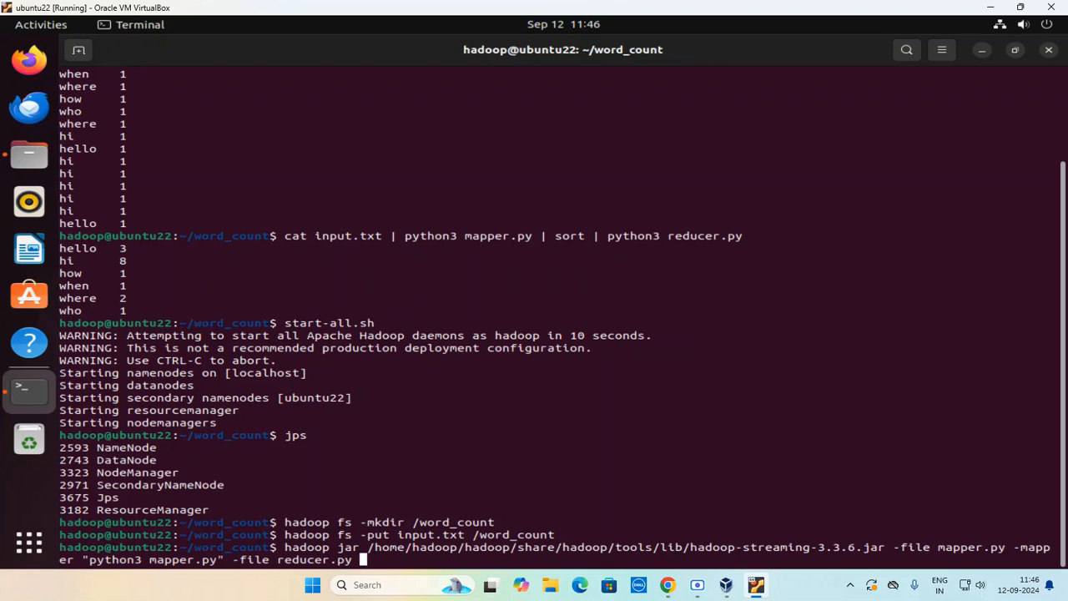
type("-reducer")
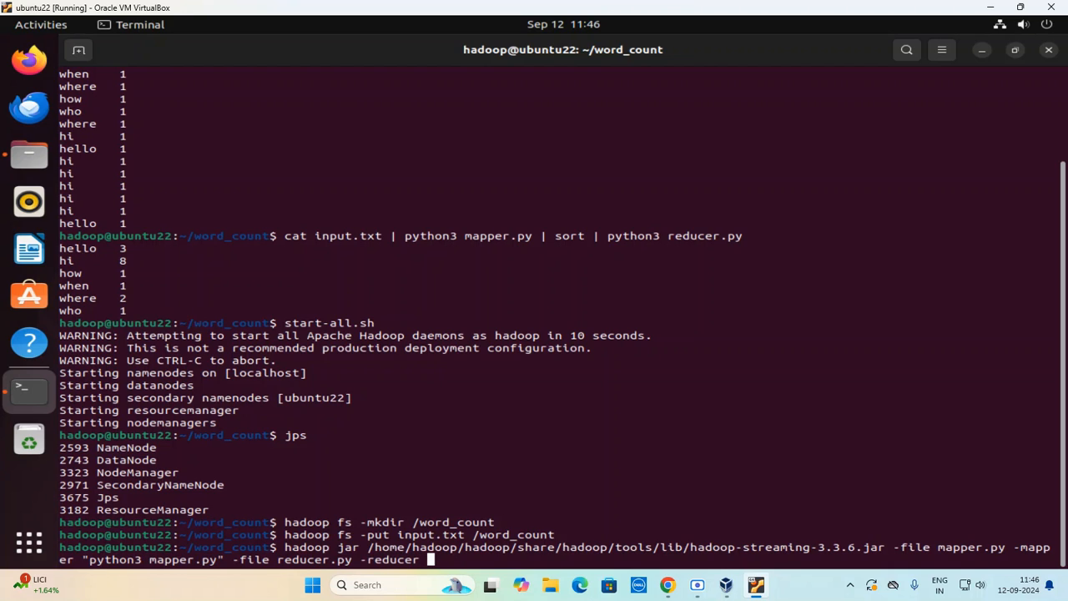
type("\"python3 reducer.py\" -input")
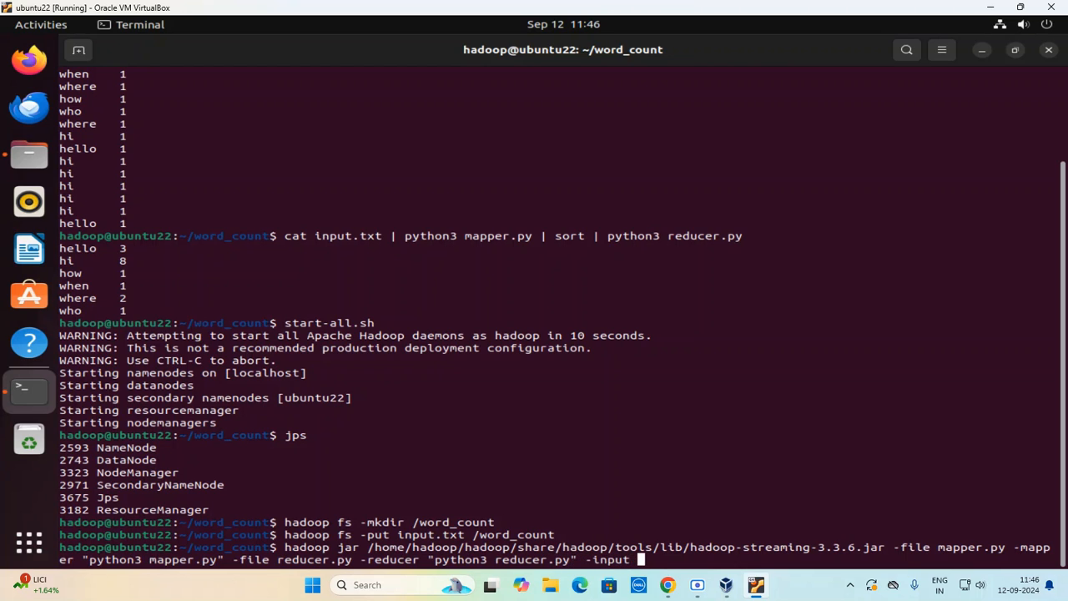
Set input /word_count/input.txt and output folder under /word_count.
type("/word_count")
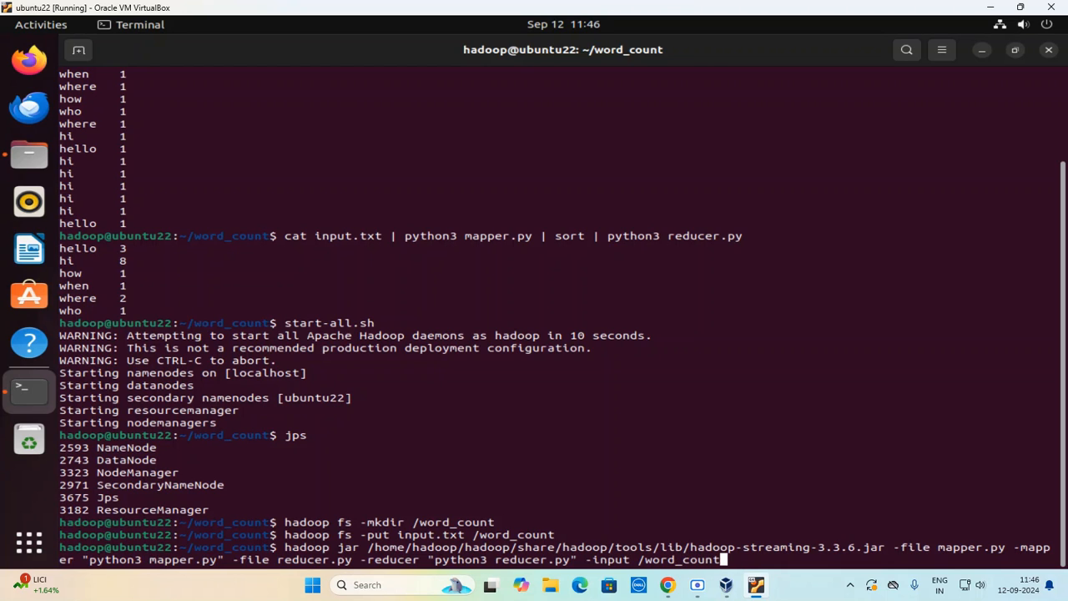
type("/input.")
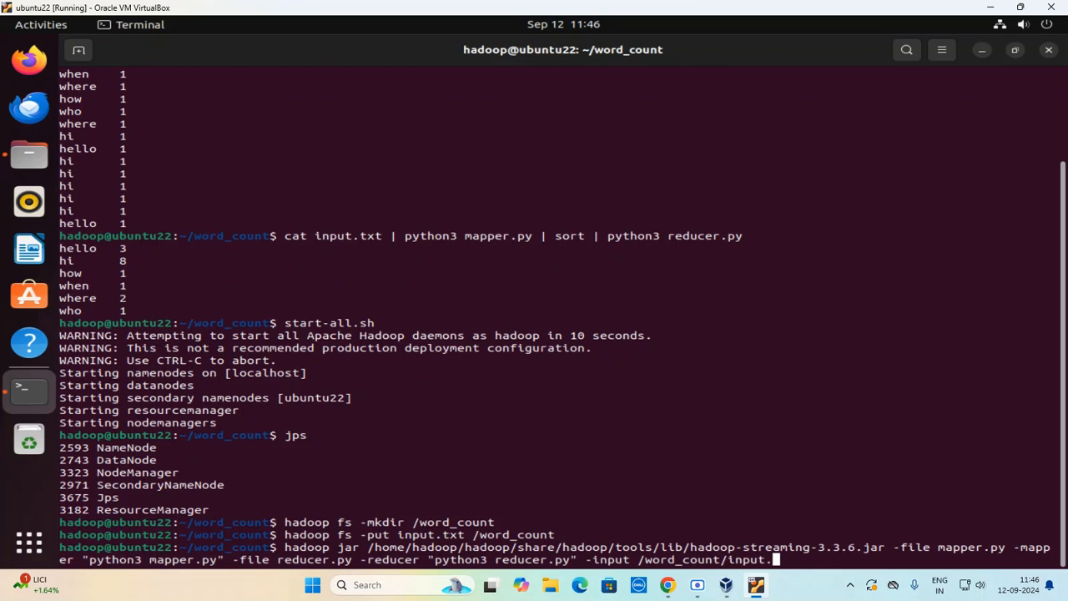
type("txt")
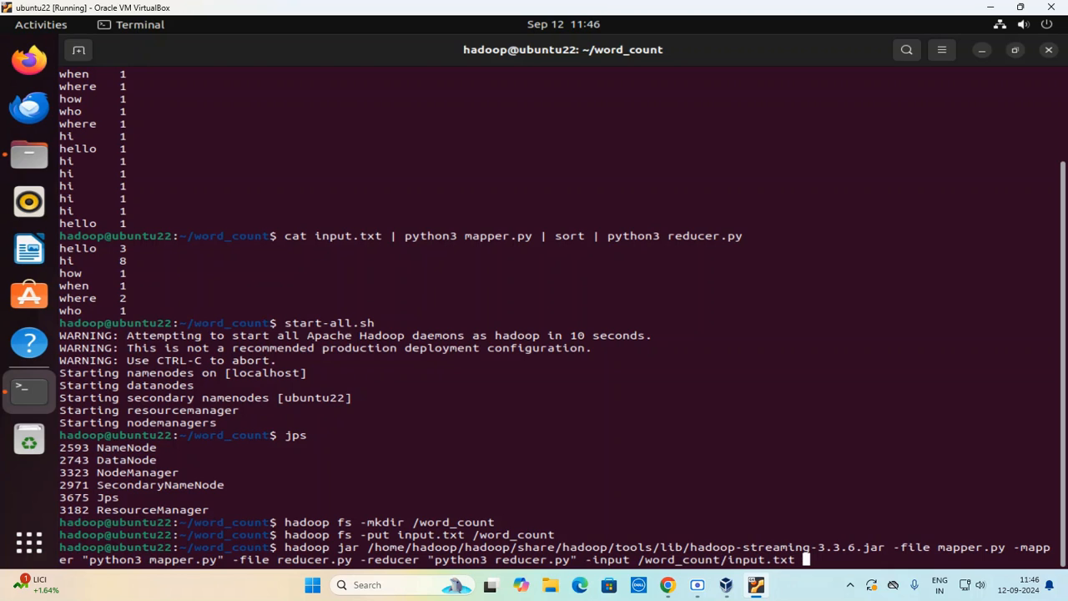
type("-output")
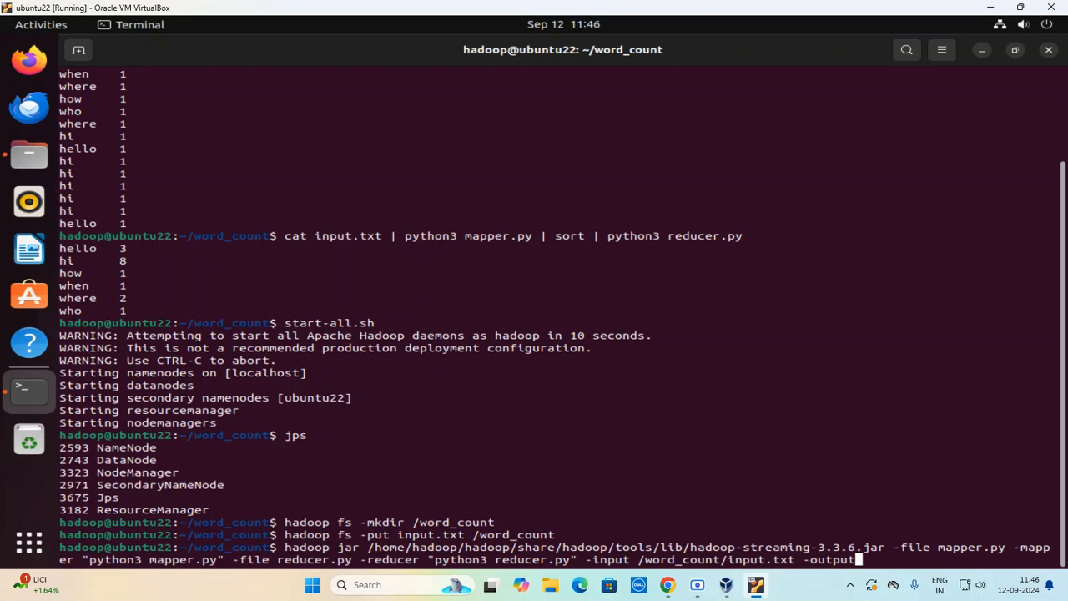
type("/")
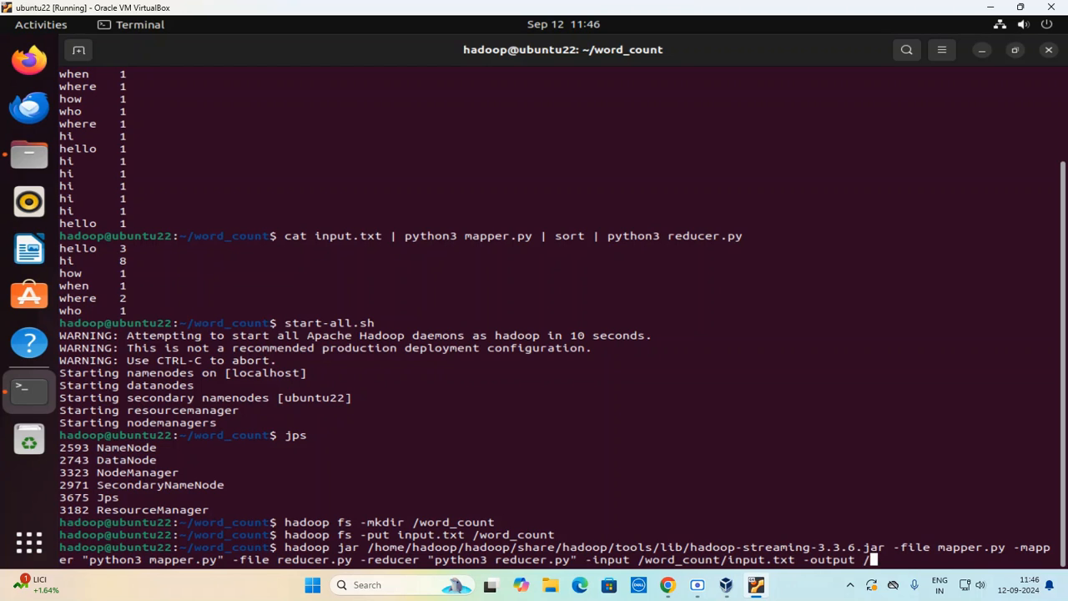
type("word_coun")
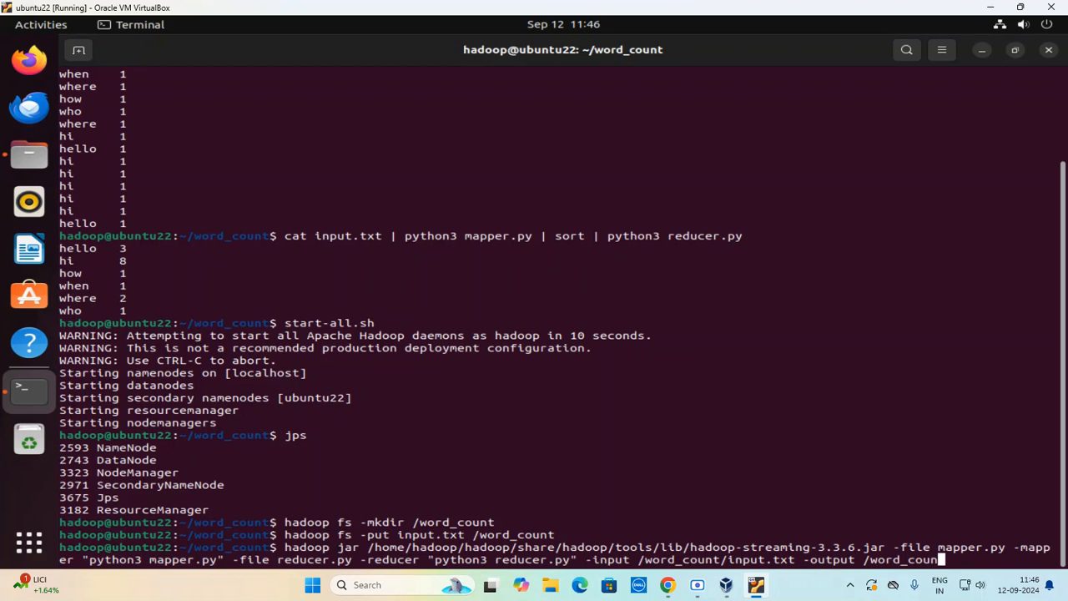
type("/")
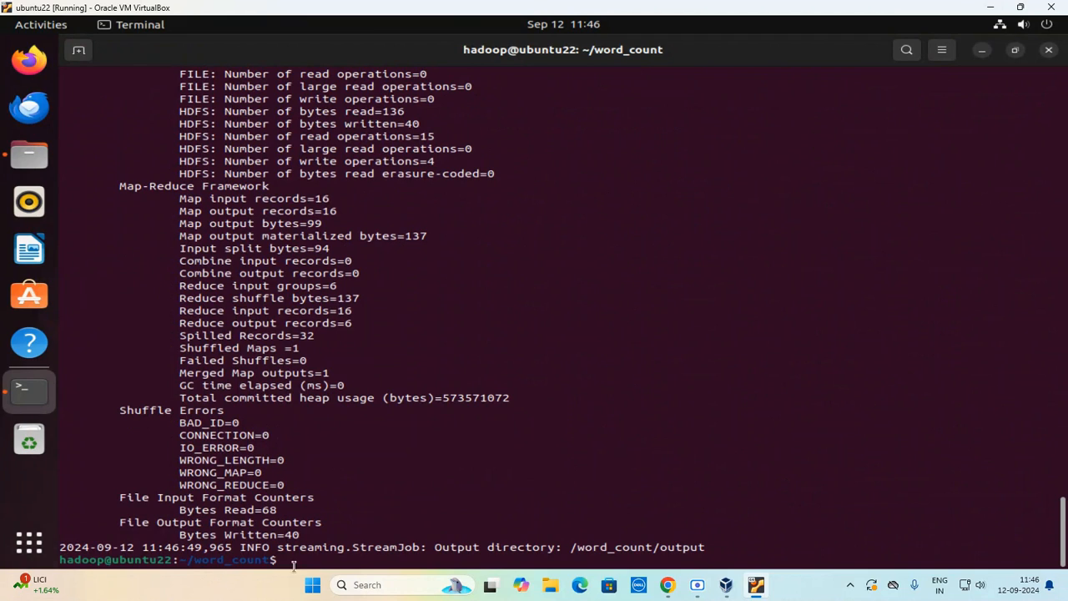
Select text from the finished job's output and start a new hadoop command.
left_click_drag(435, 547, 615, 546)
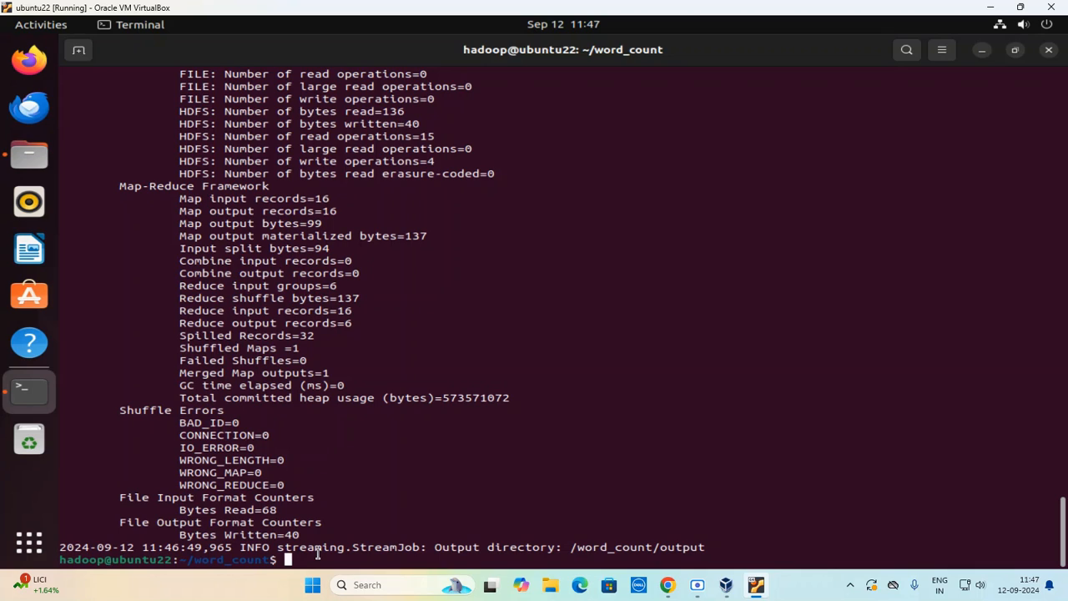
type("hadoop f")
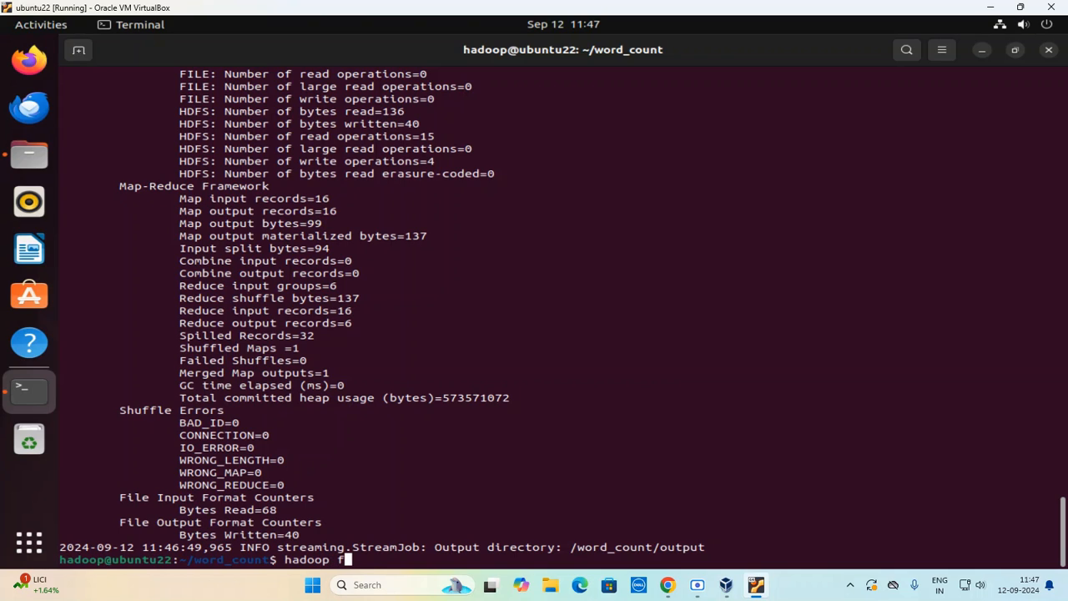
Type hadoop fs -cat /word_count/output/part-00000 at the prompt.
type("s -c")
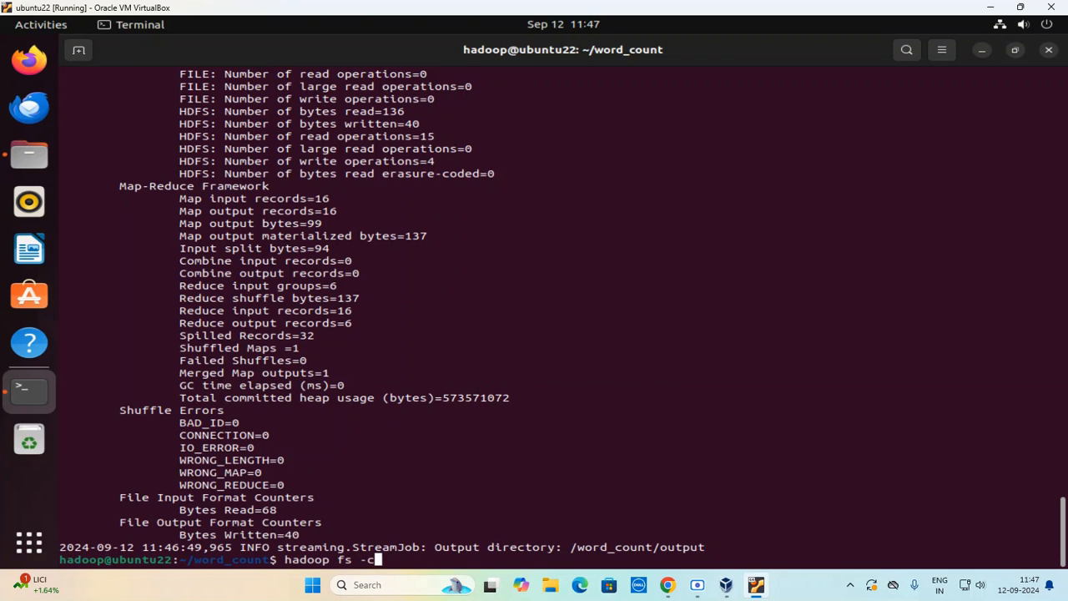
type("at /")
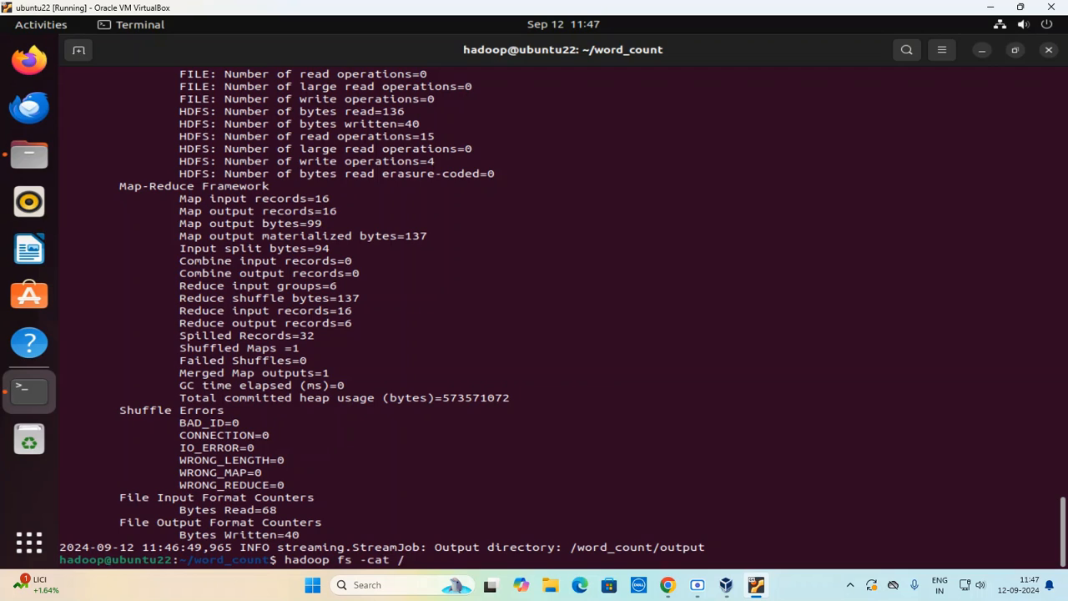
type("word")
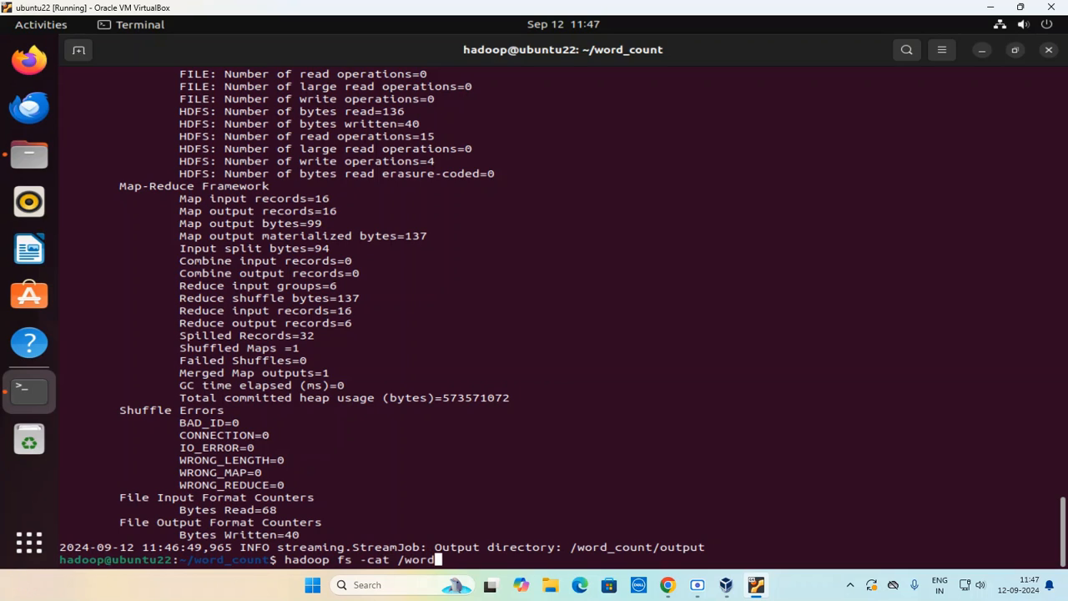
type("_count/")
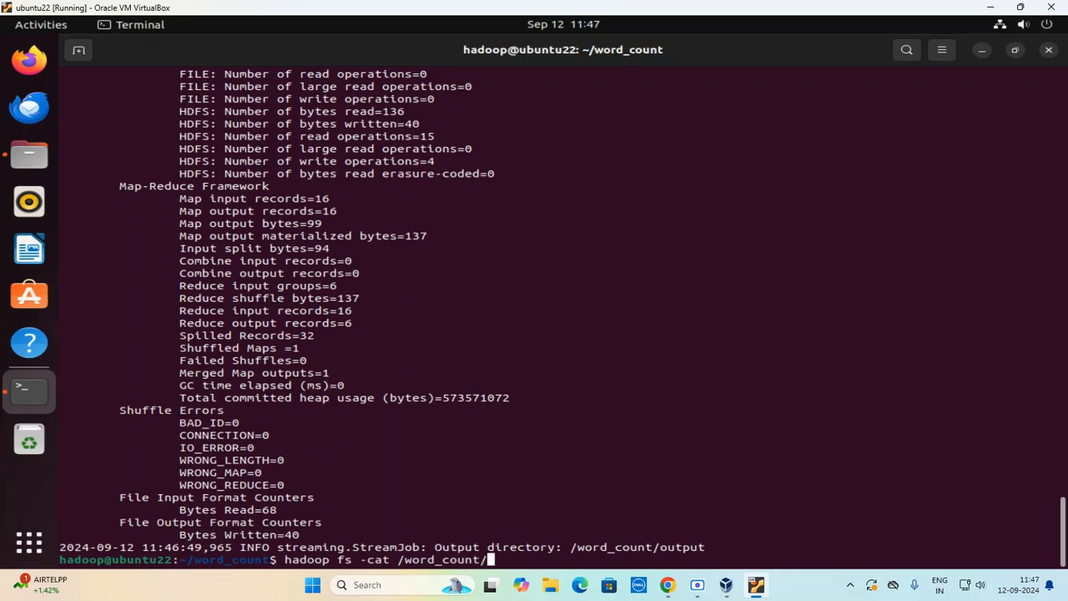
type("output")
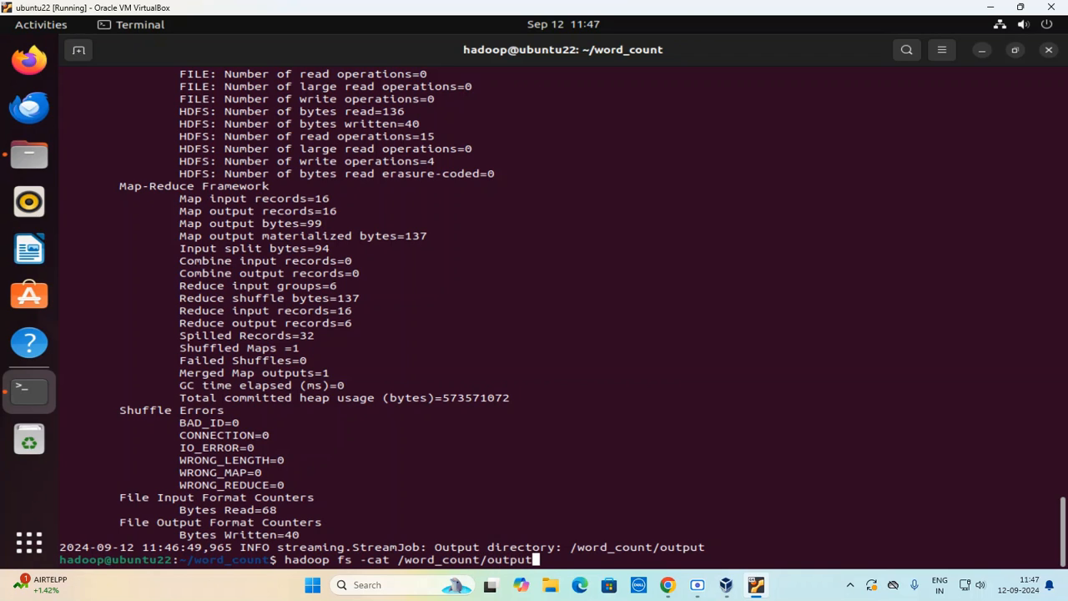
type("/part-")
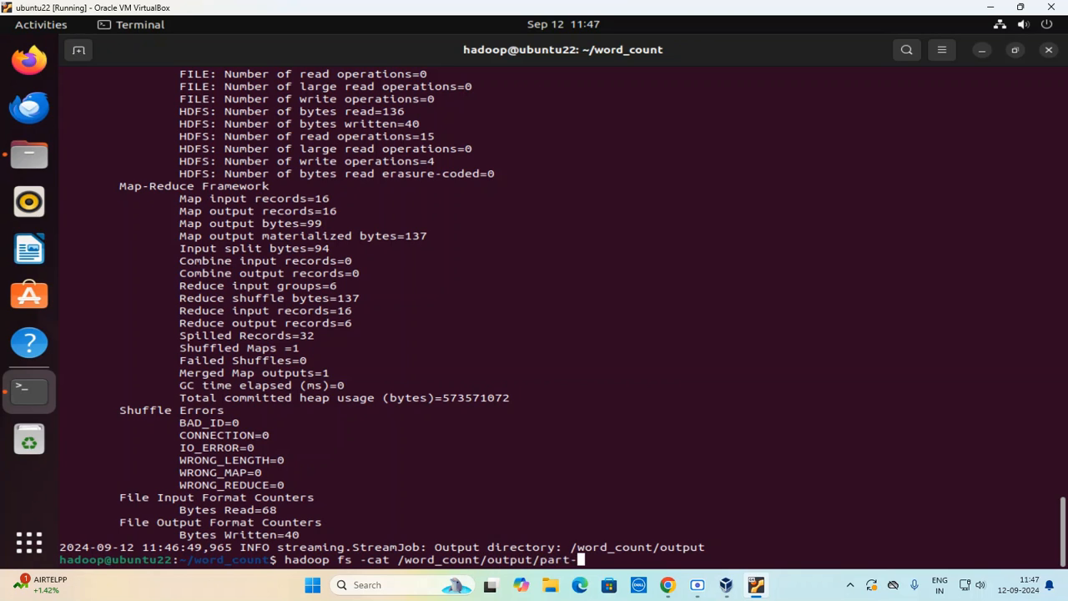
type("00000")
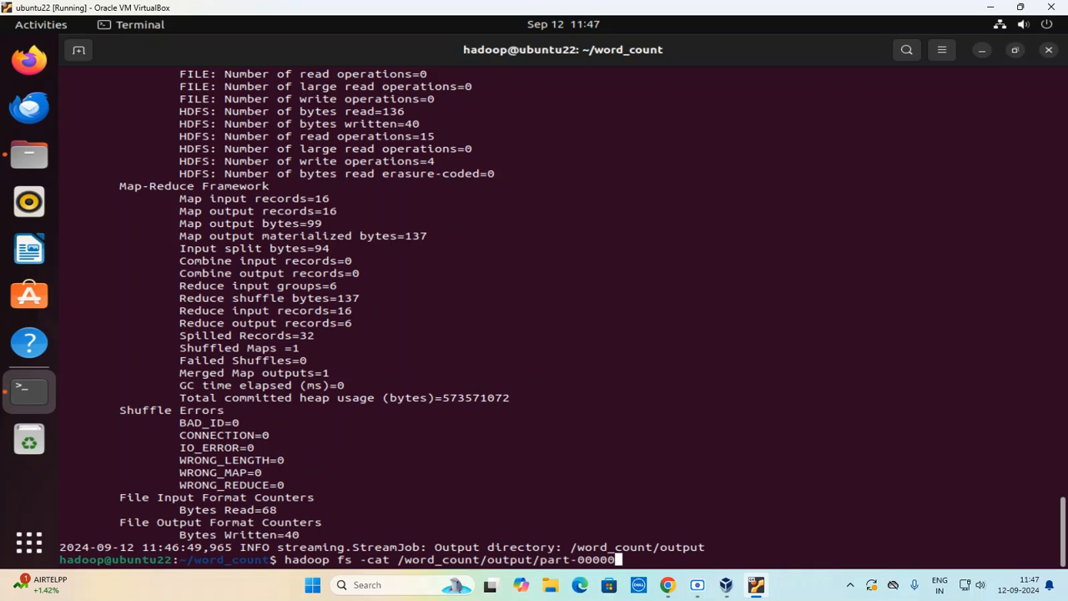